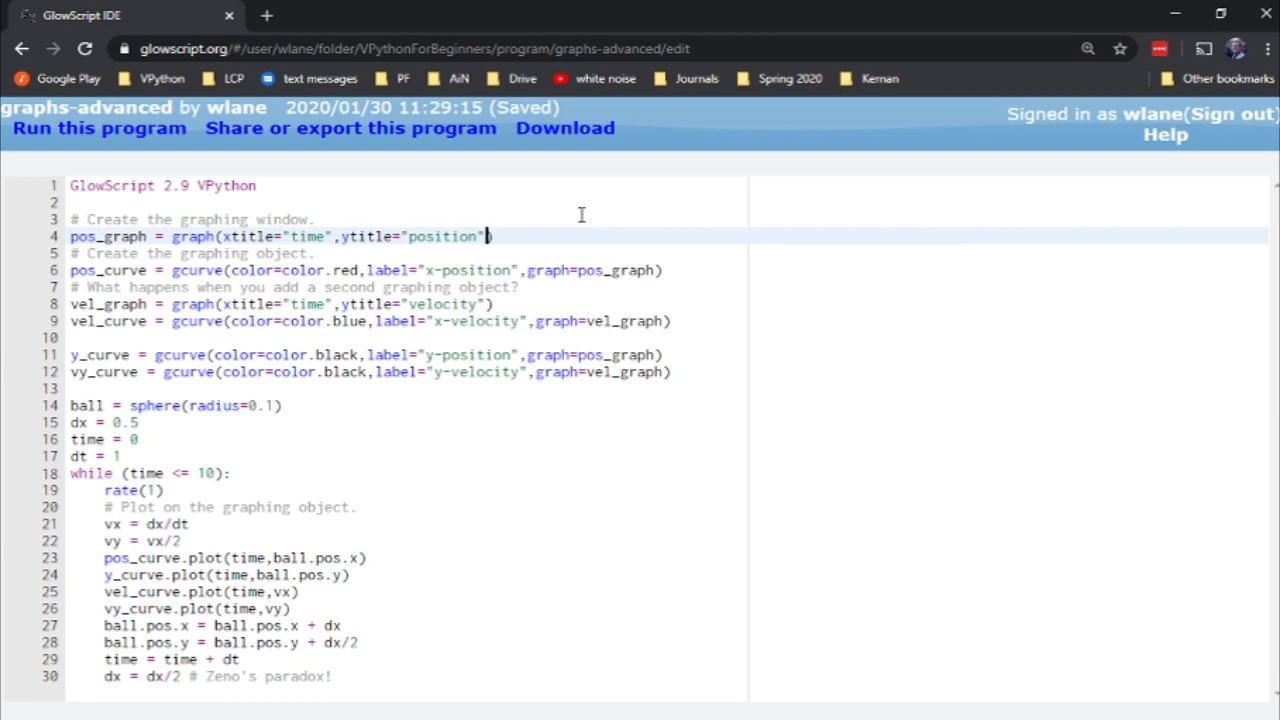
Add fast=True to the pos_graph graph() call and run the program.
text(,)
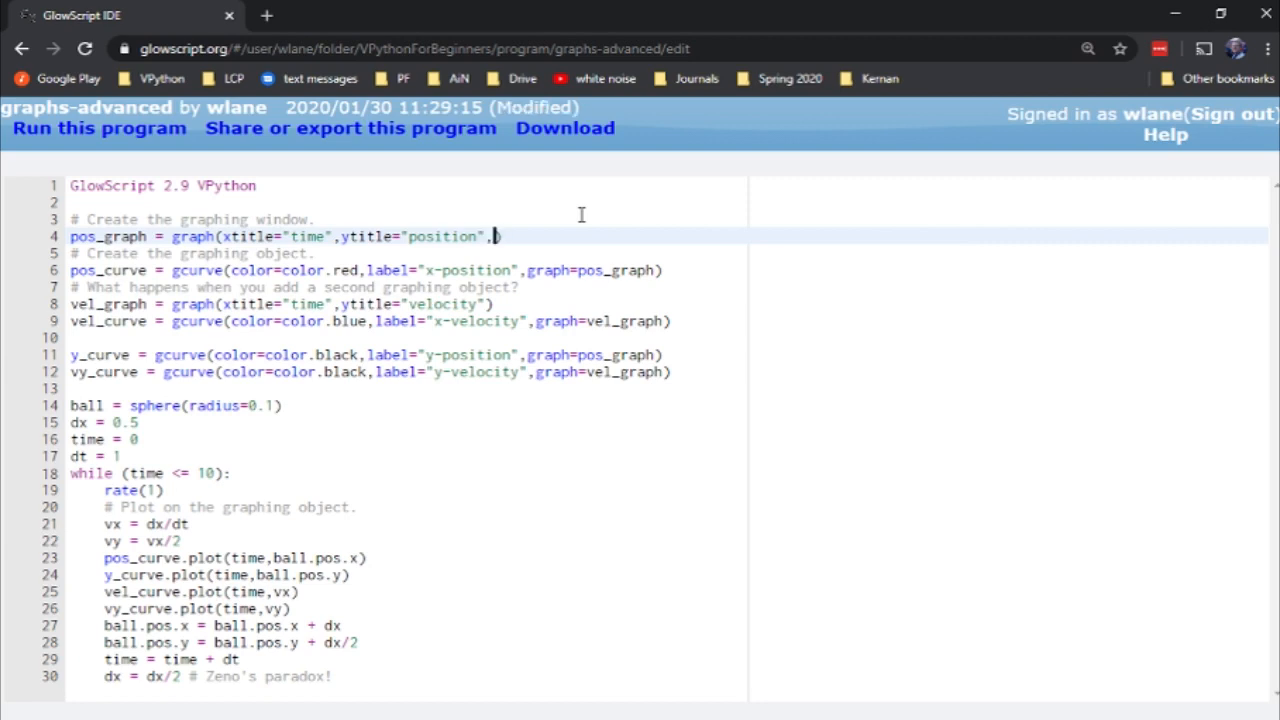
text(fast=)
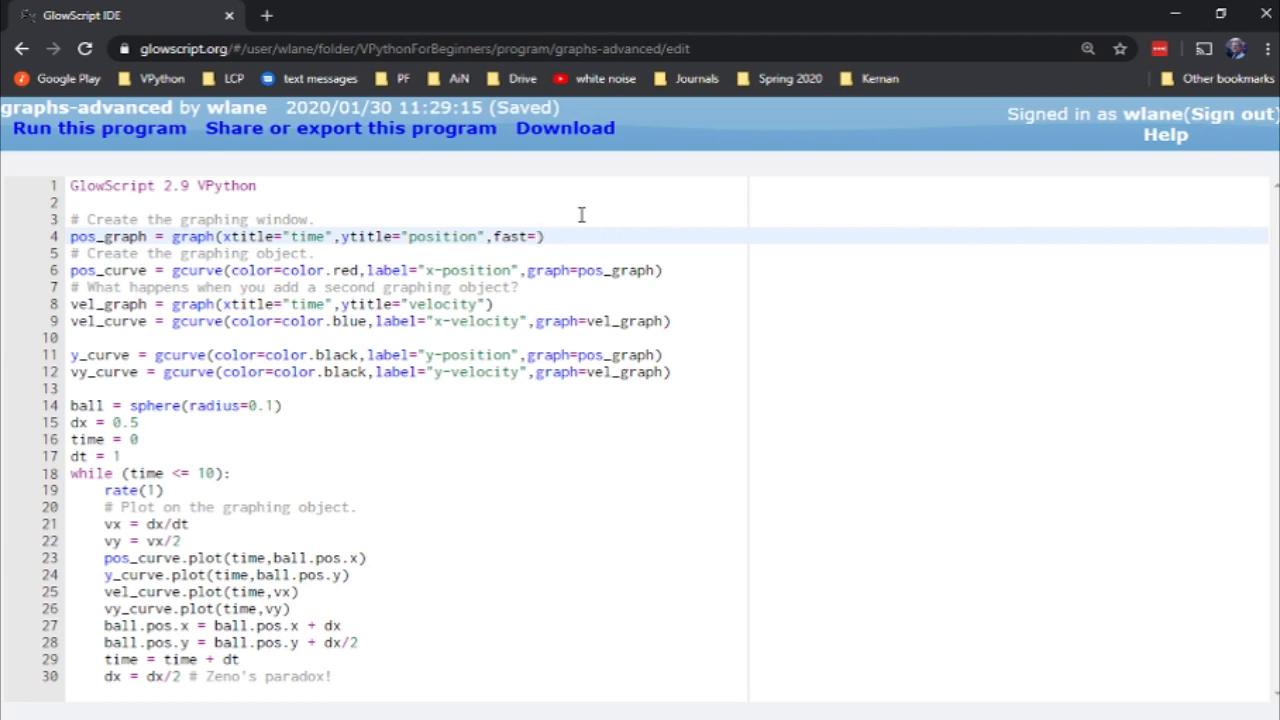
text(T)
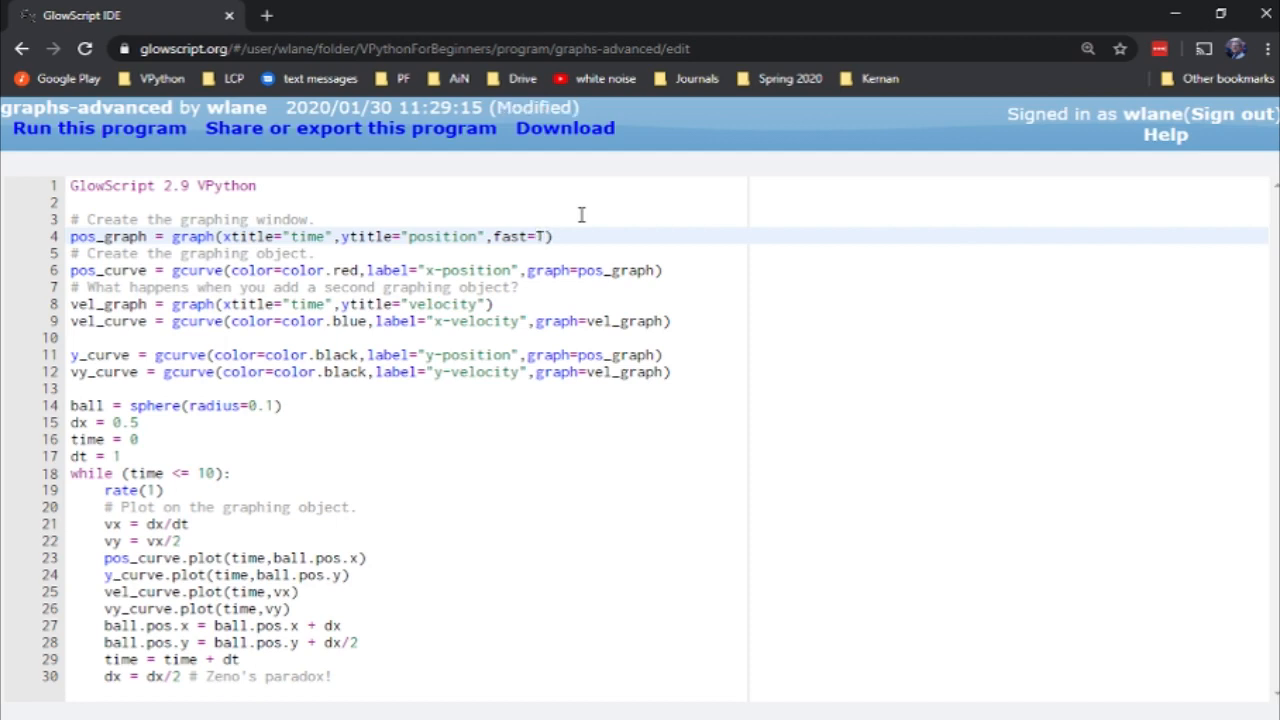
text(rue)
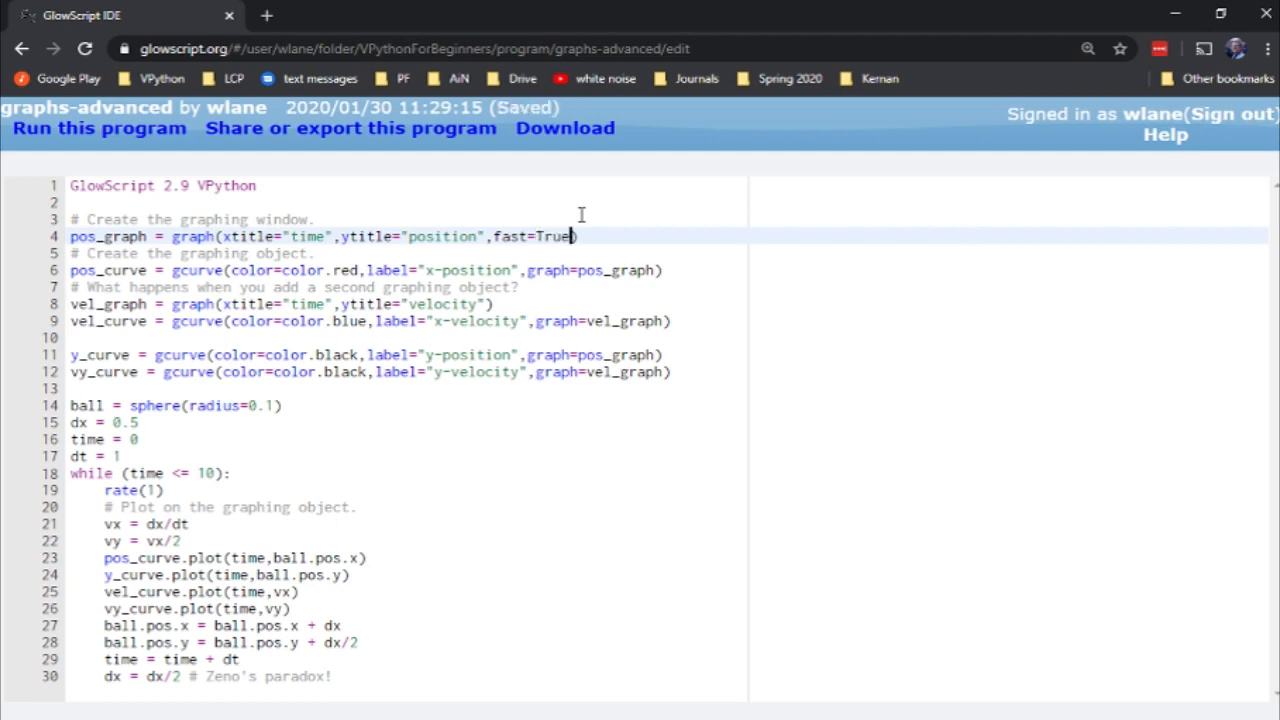
mouse_move(503, 243)
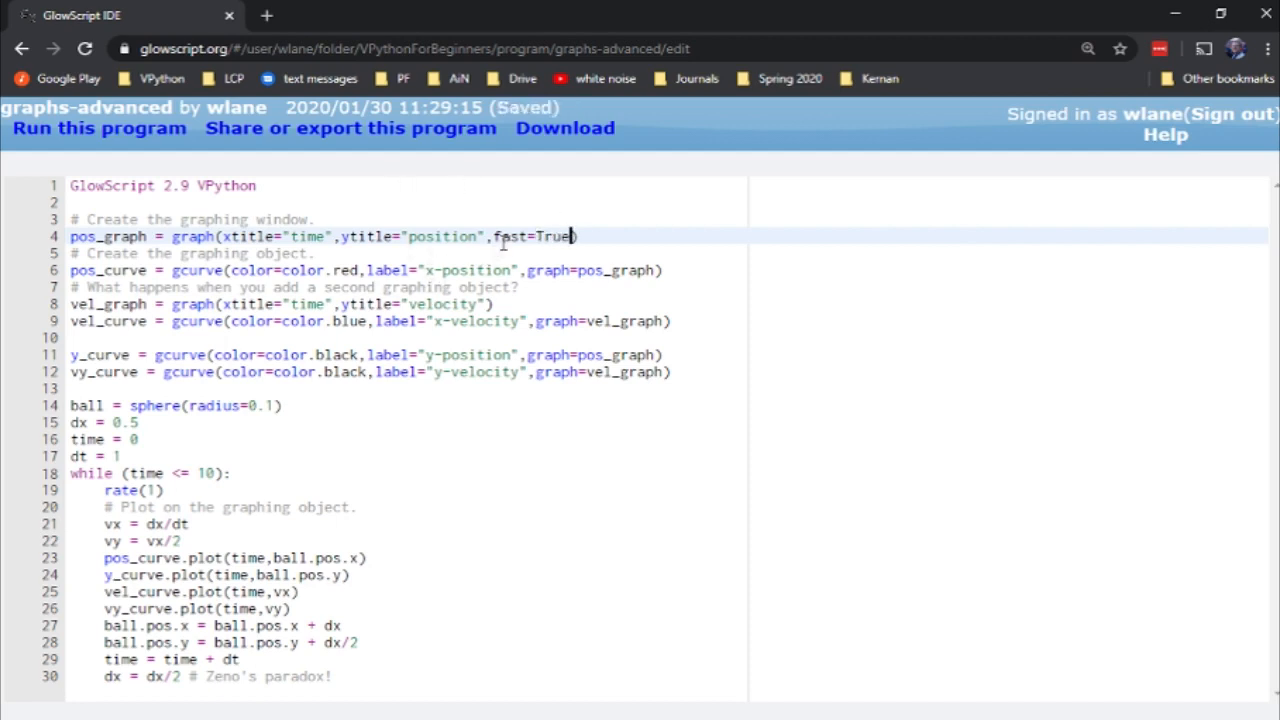
click(98, 128)
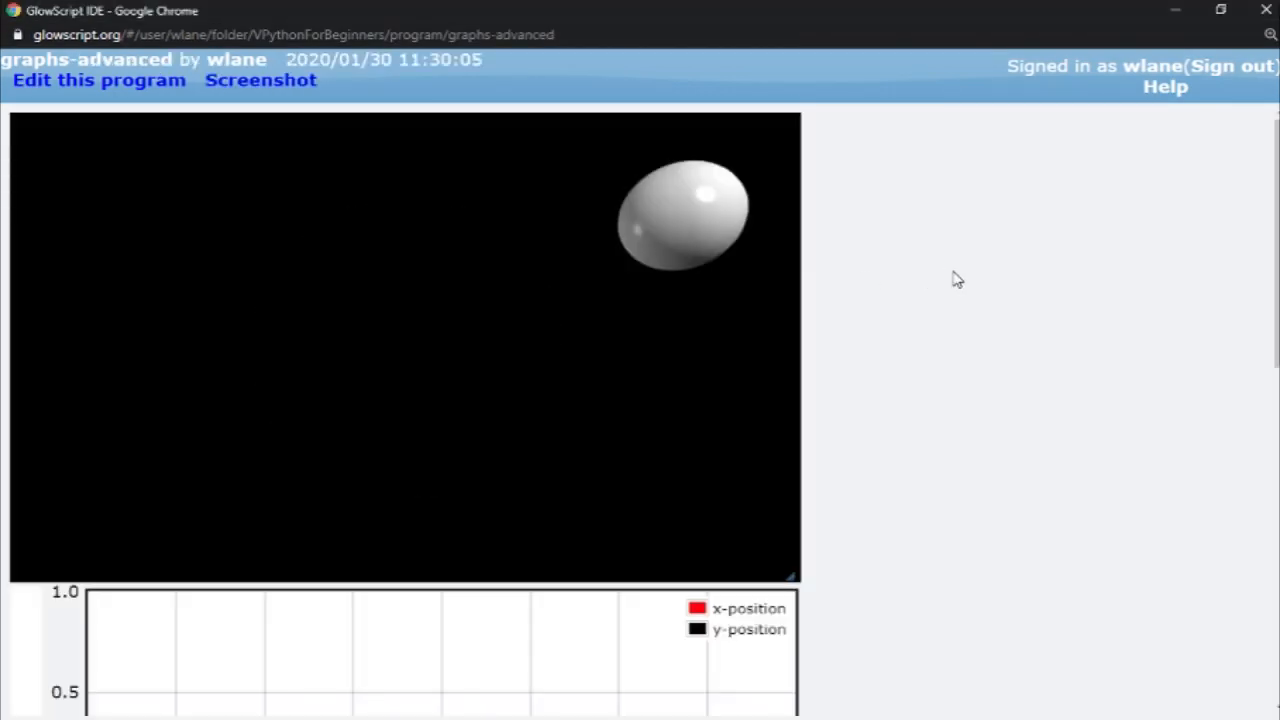
Scroll down the program output to see the ball and position graph.
scroll(down, 3)
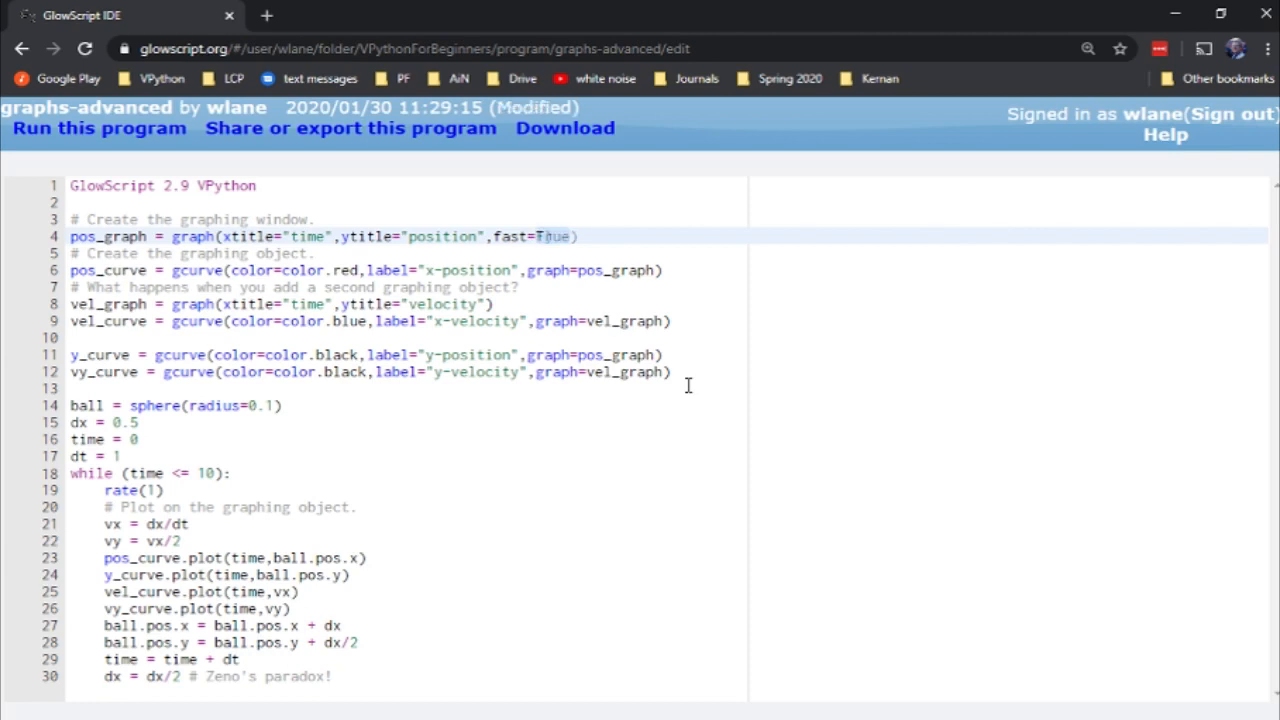
Set pos_graph to fast=False and vel_graph to fast=True, then run the program.
text(False)
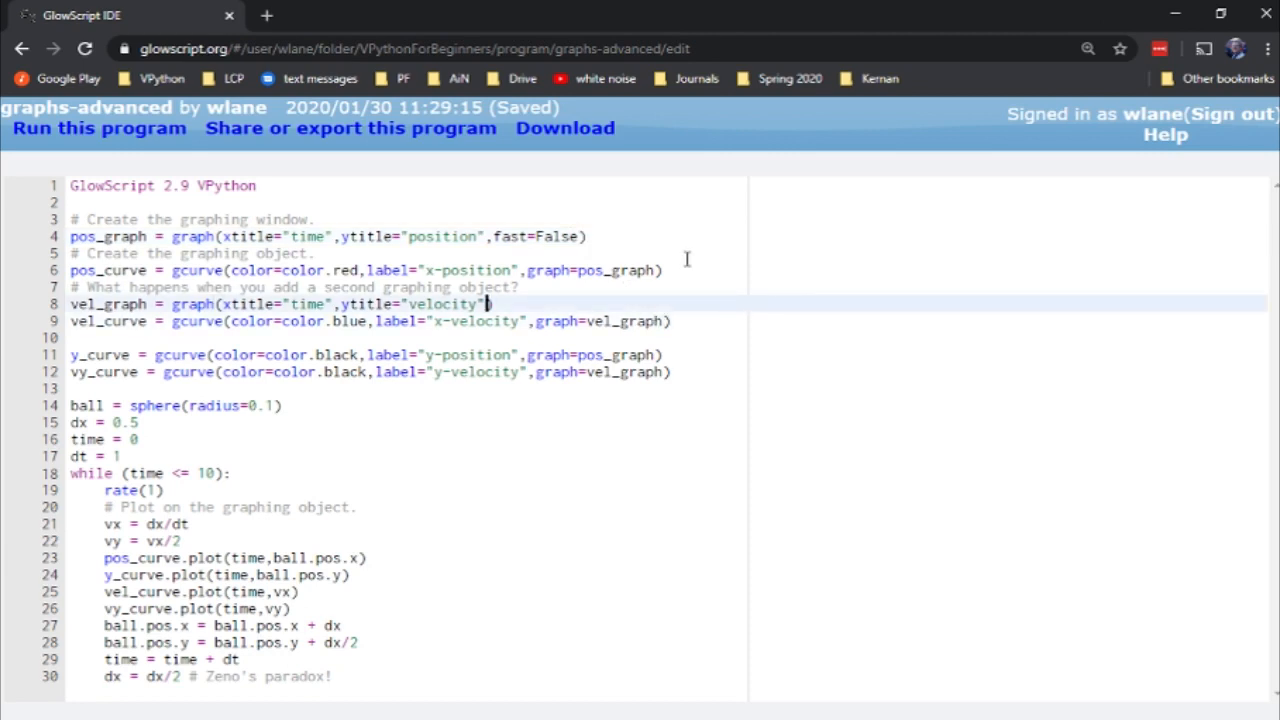
text(,fast)
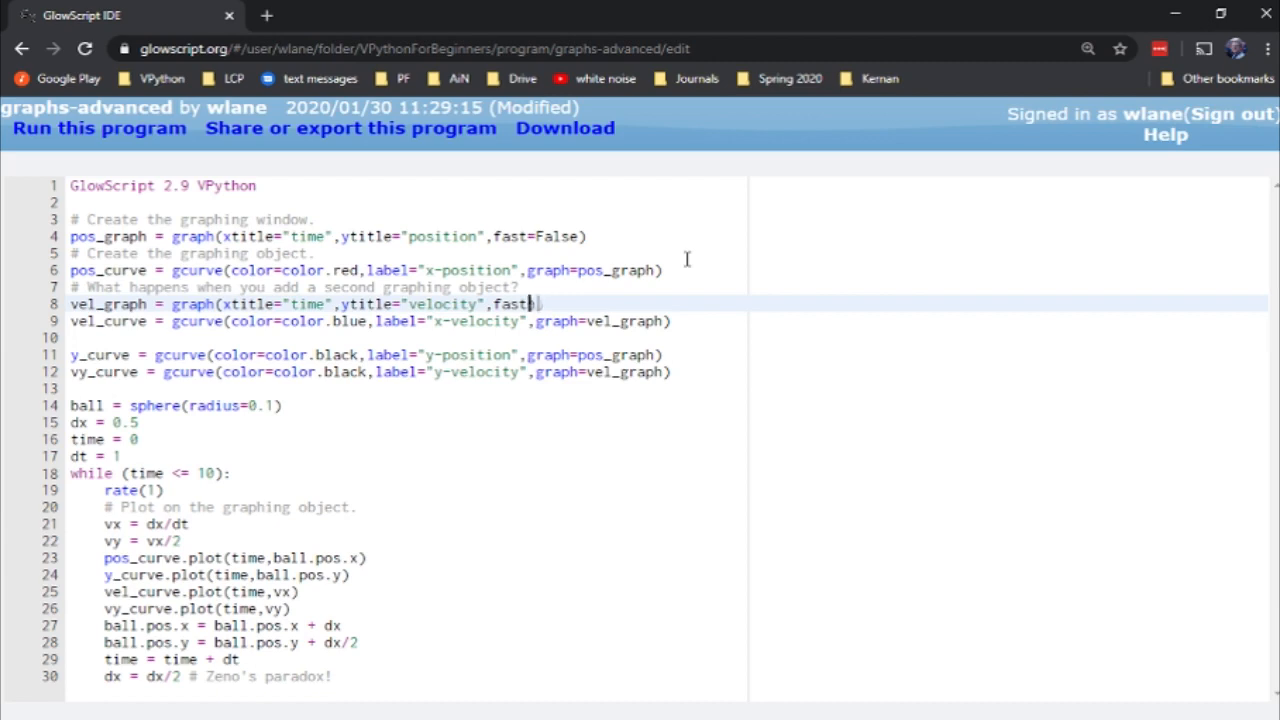
text(True)
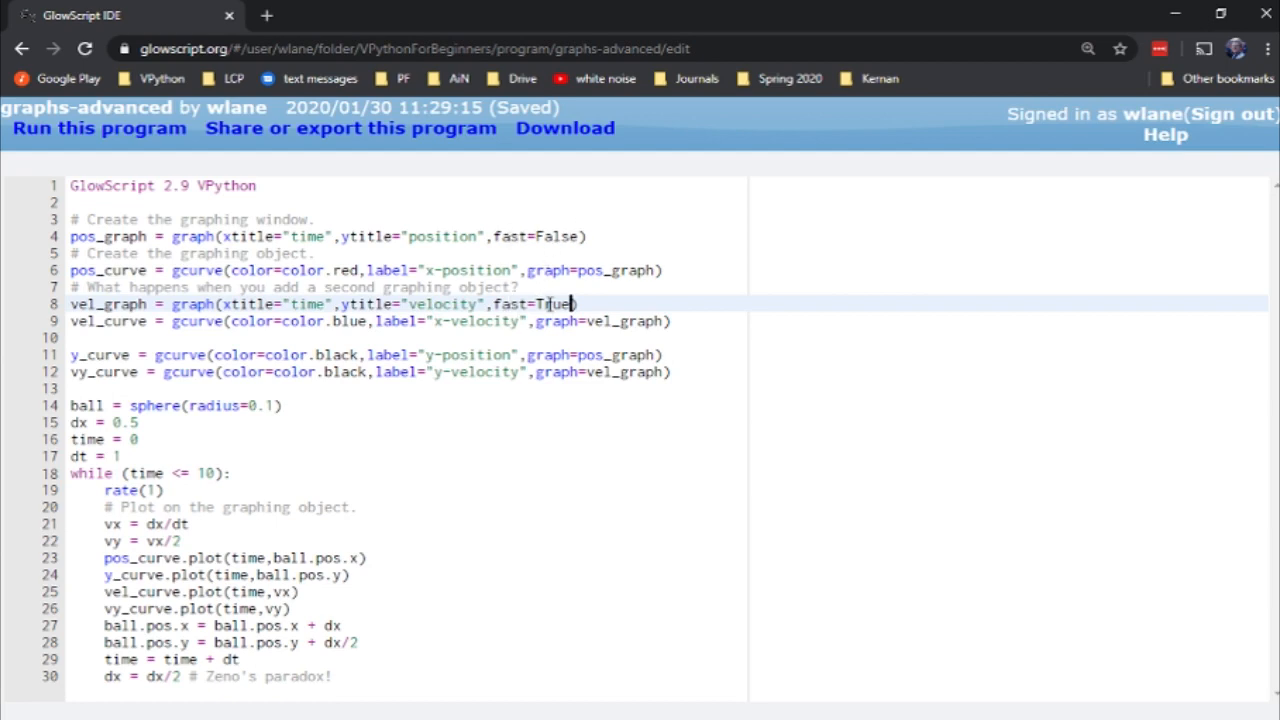
click(98, 128)
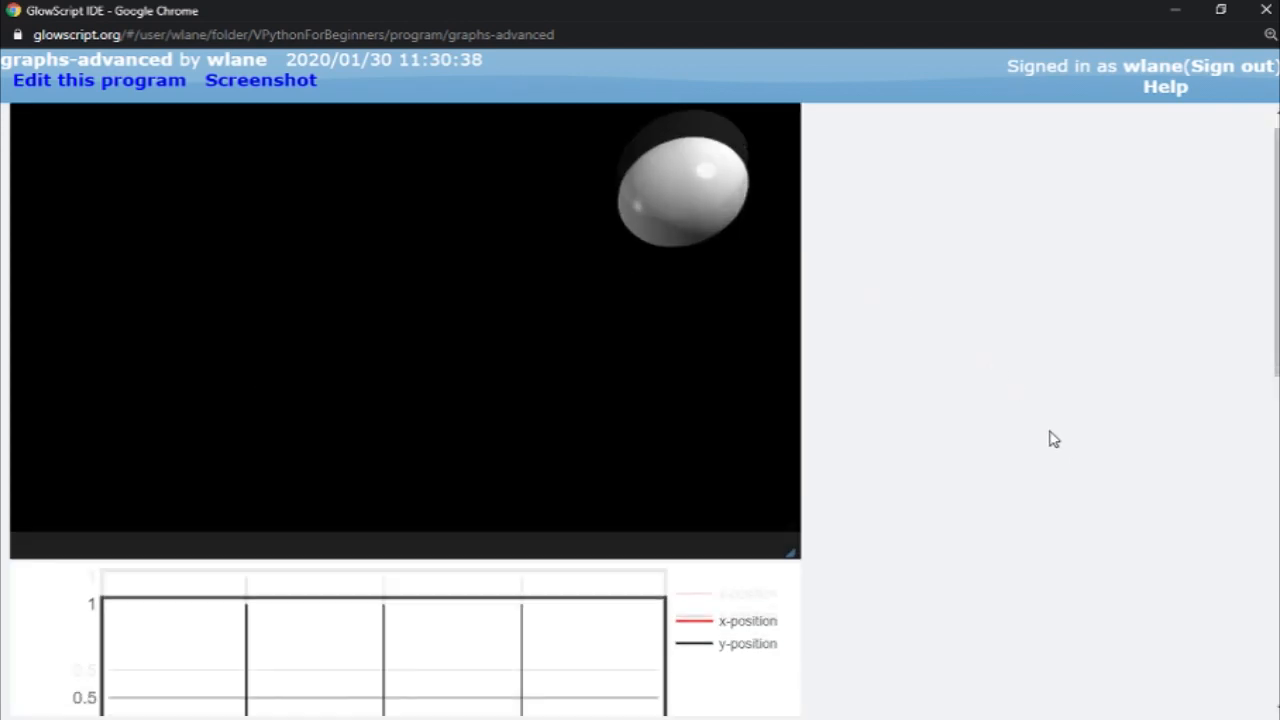
Scroll down through the output to view the velocity and position graphs.
scroll(down, 3)
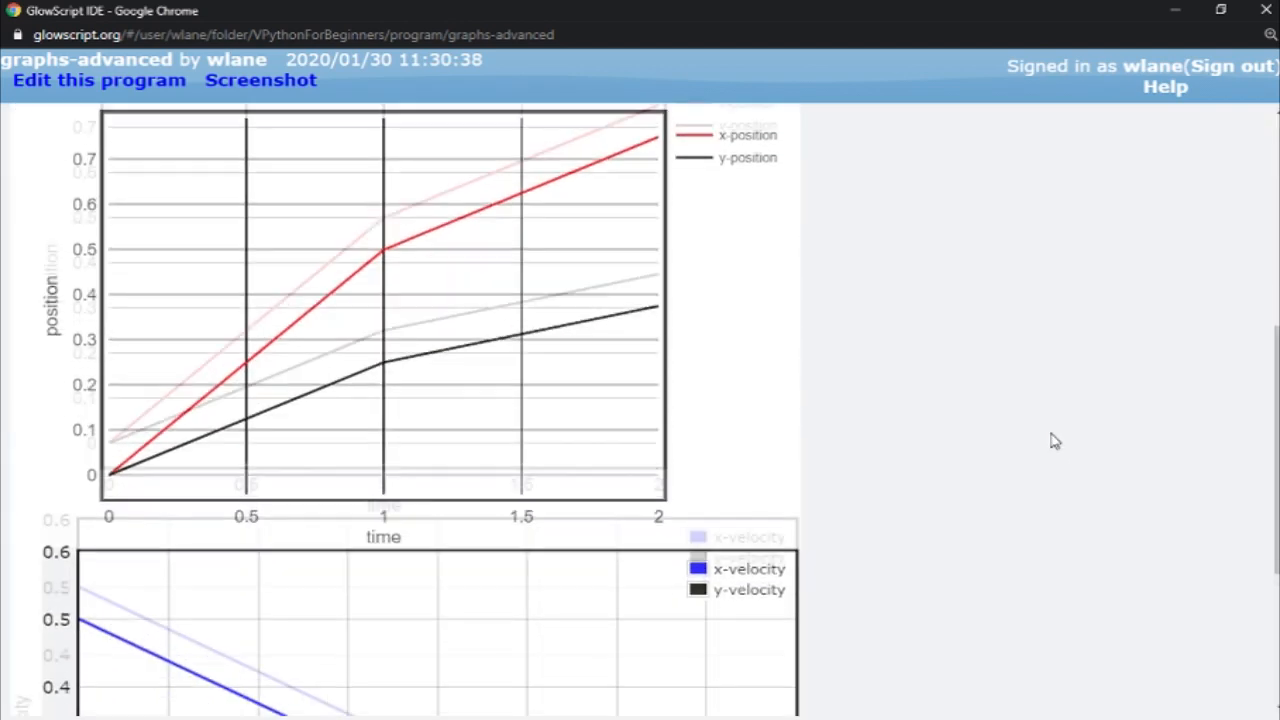
scroll(down, 3)
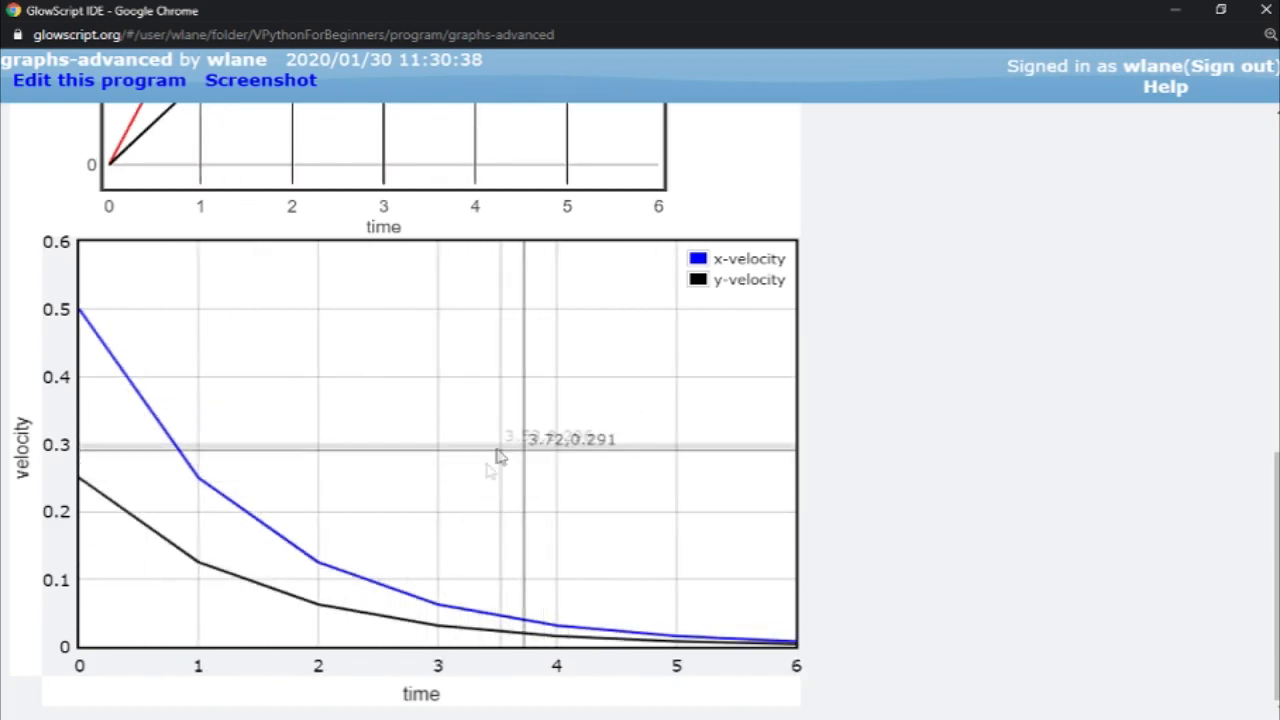
scroll(down, 3)
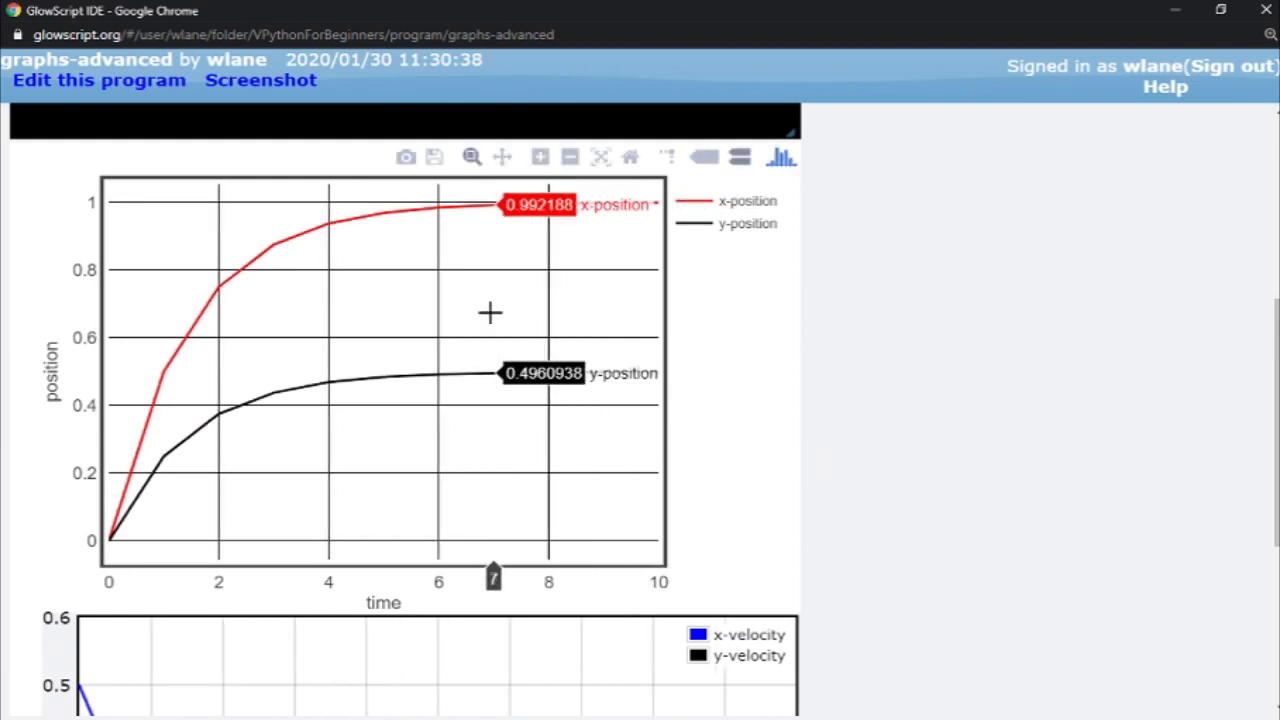
mouse_move(489, 311)
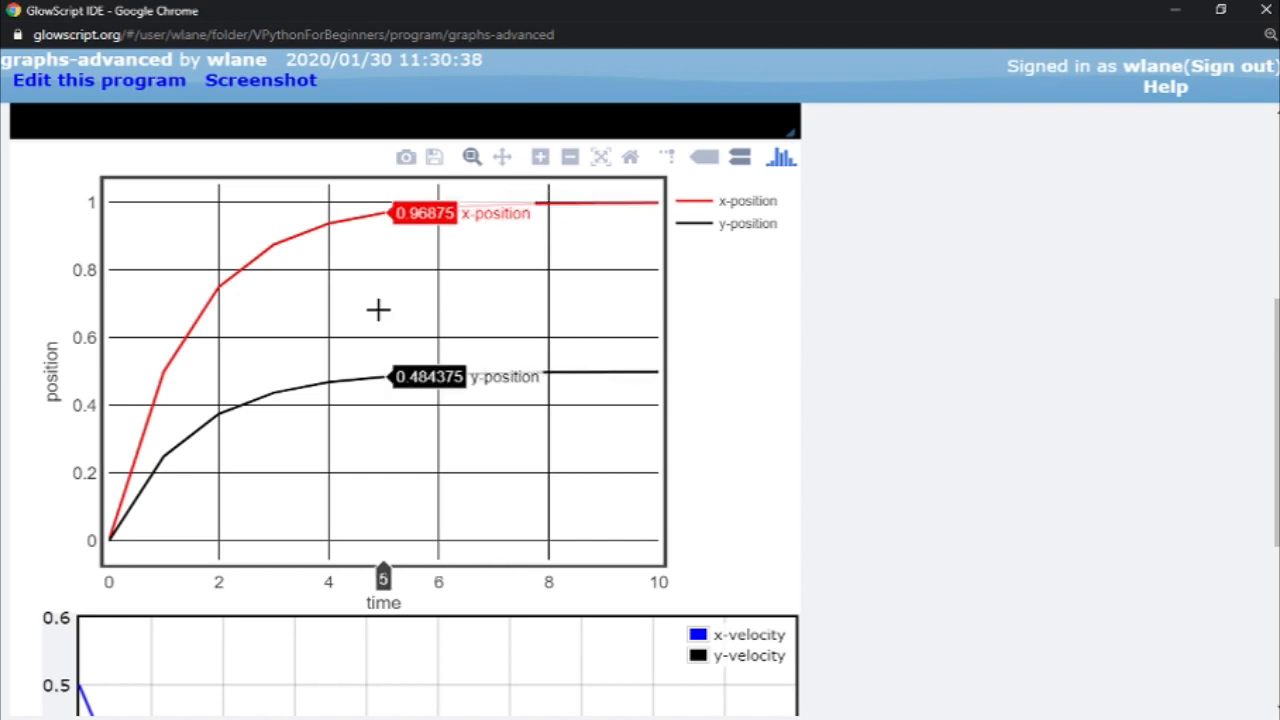
mouse_move(292, 338)
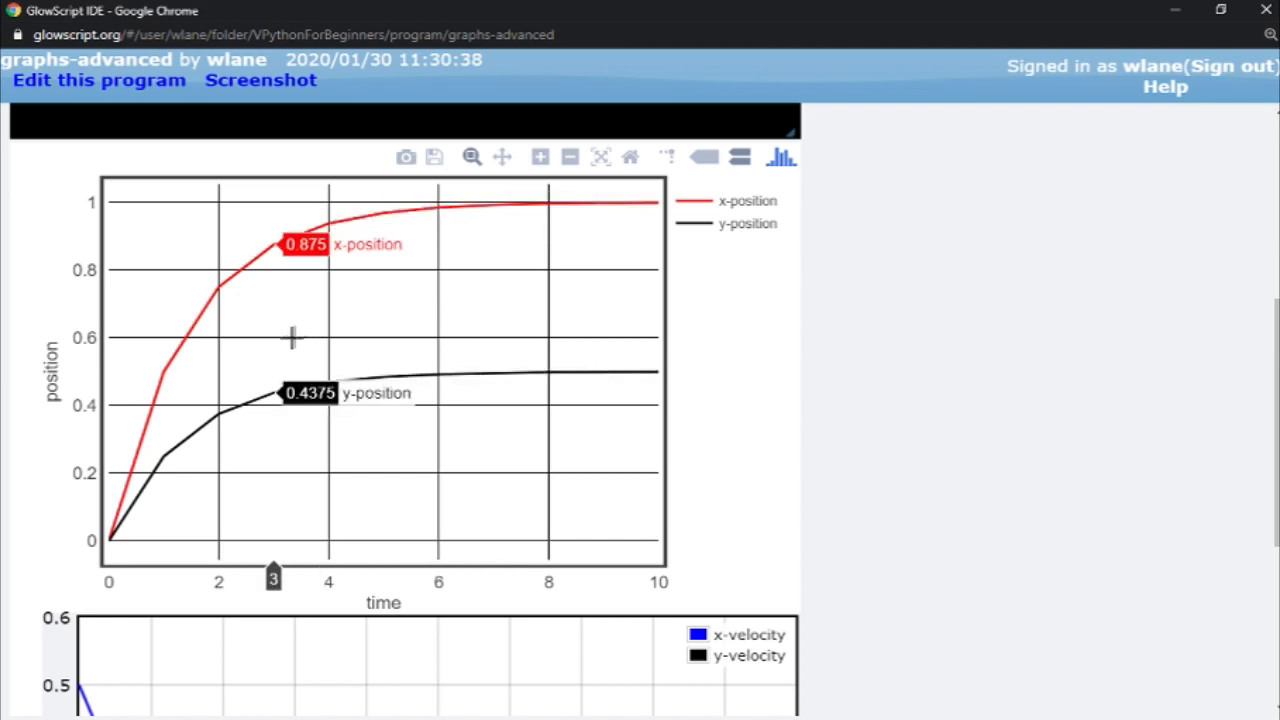
mouse_move(209, 373)
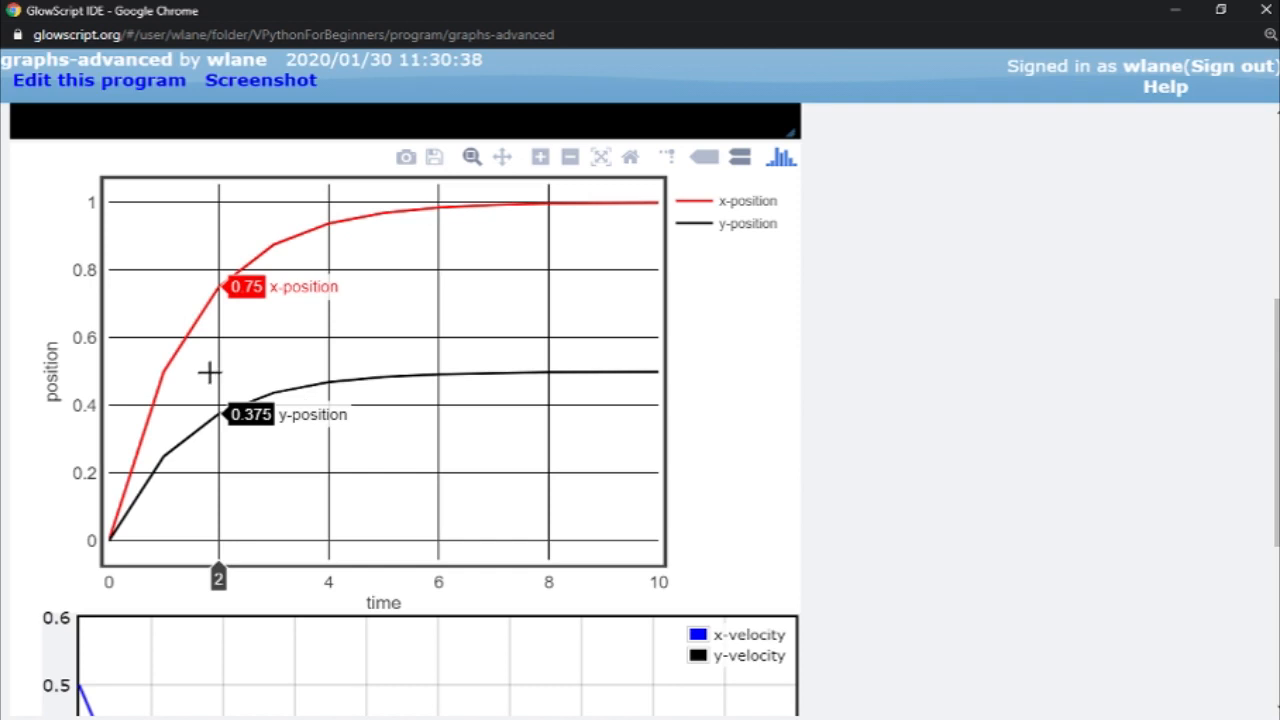
mouse_move(125, 478)
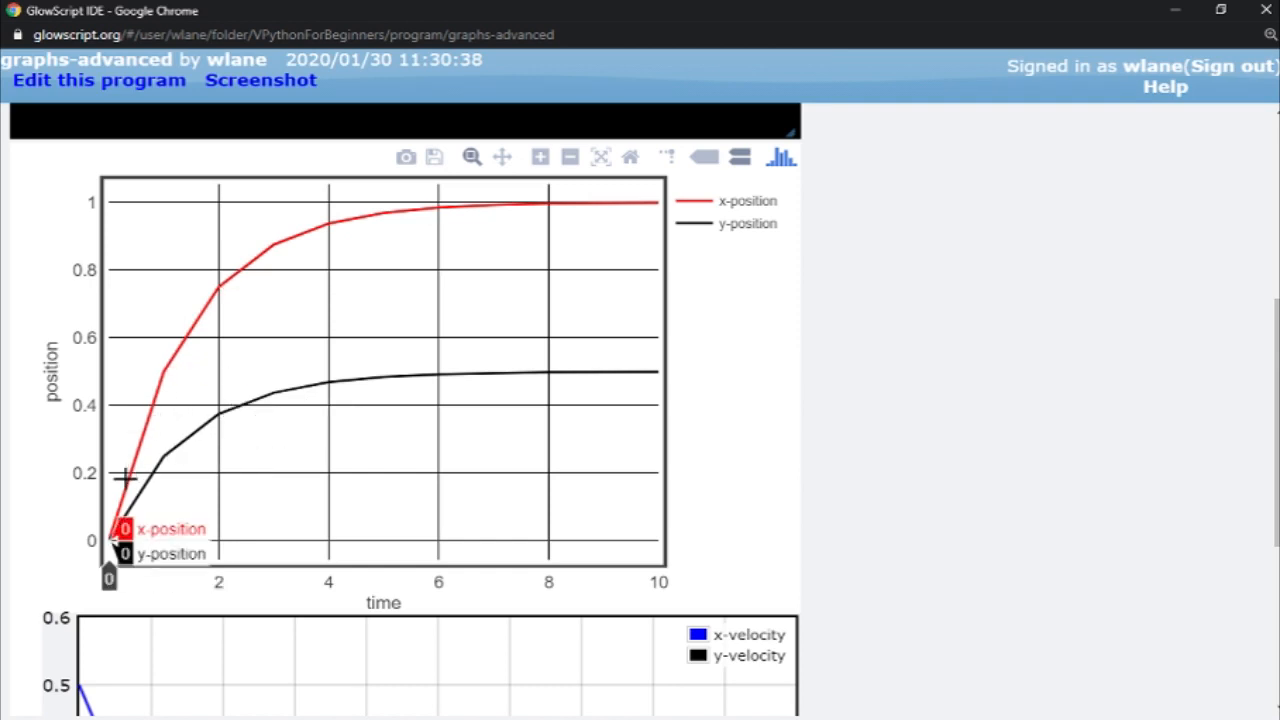
mouse_move(218, 378)
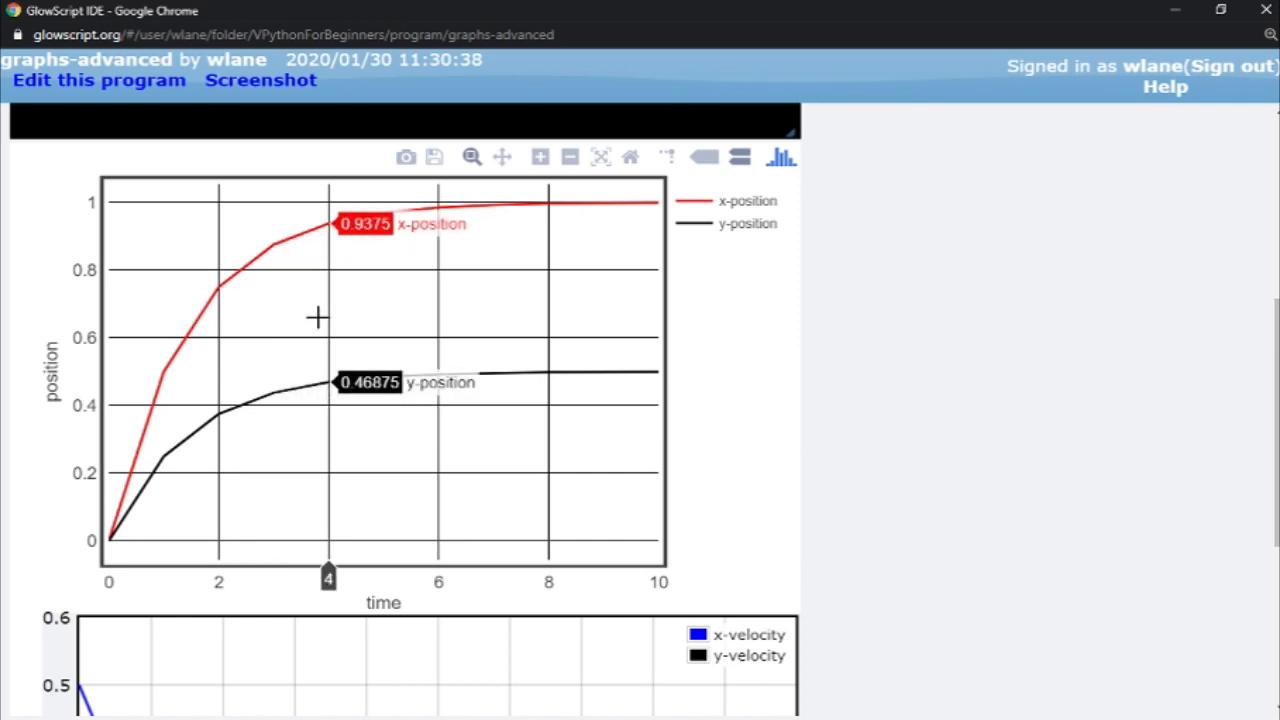
mouse_move(377, 302)
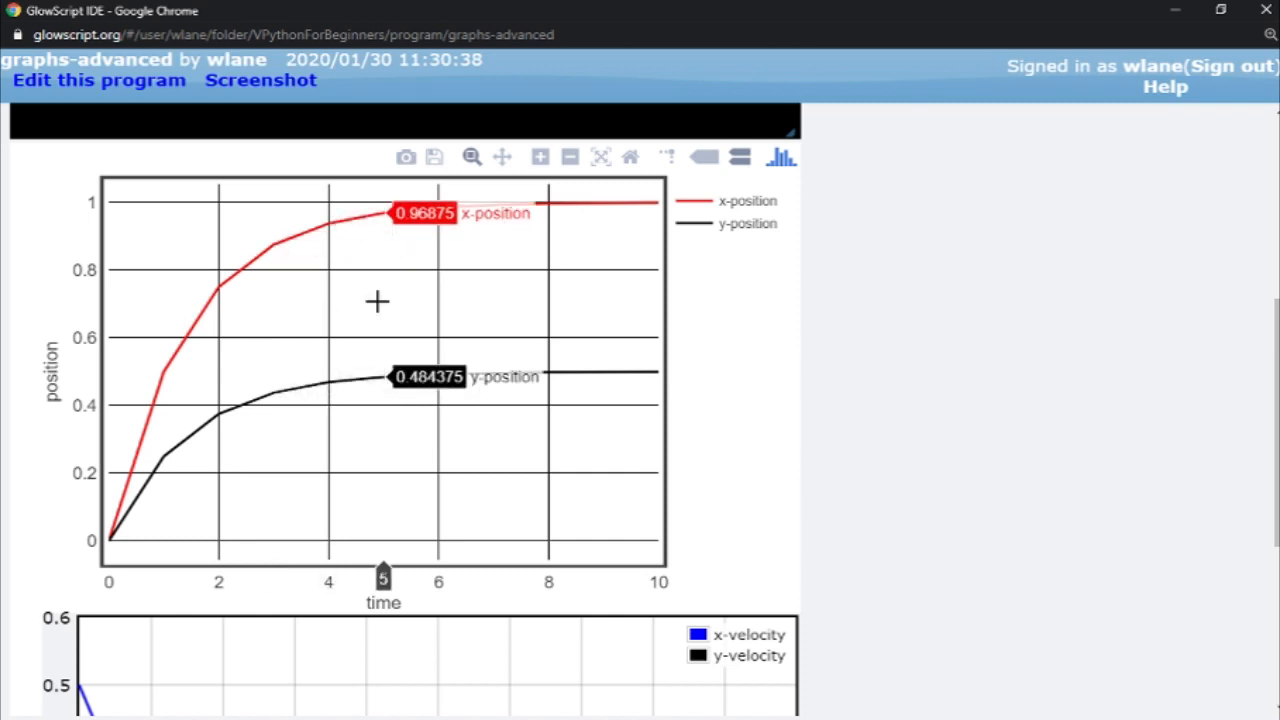
mouse_move(393, 234)
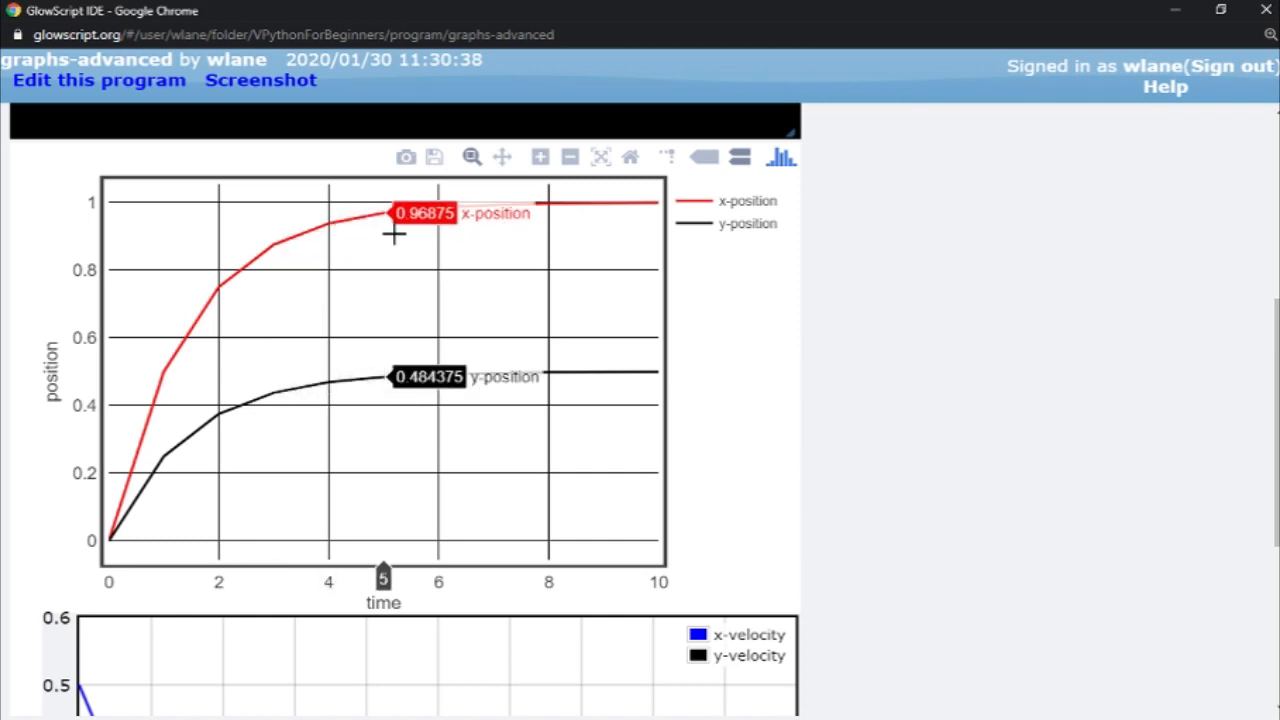
mouse_move(387, 307)
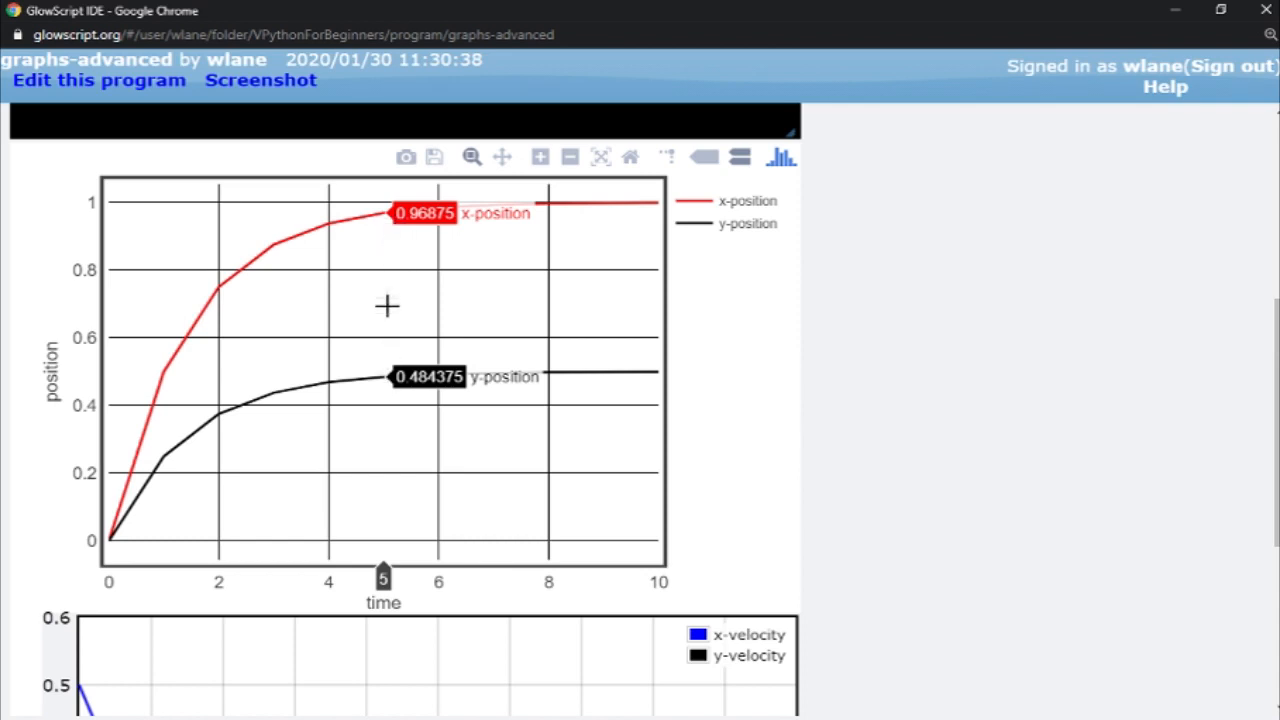
mouse_move(405, 330)
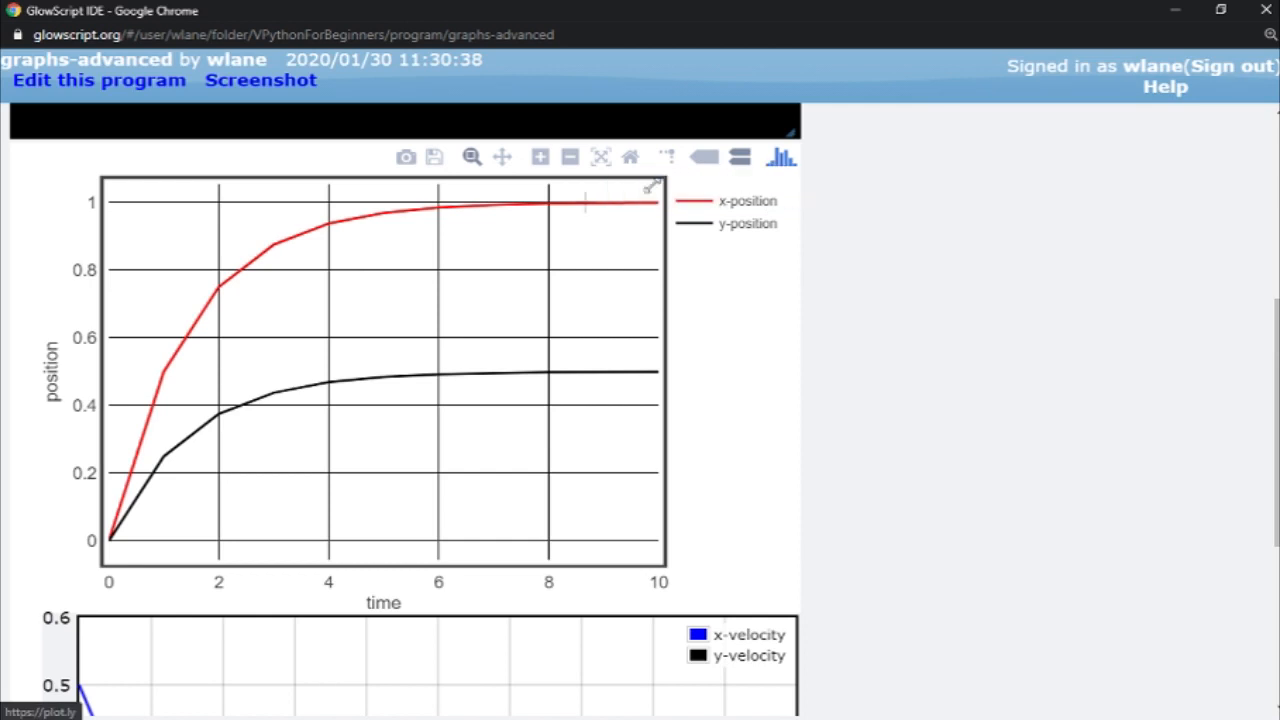
mouse_move(406, 157)
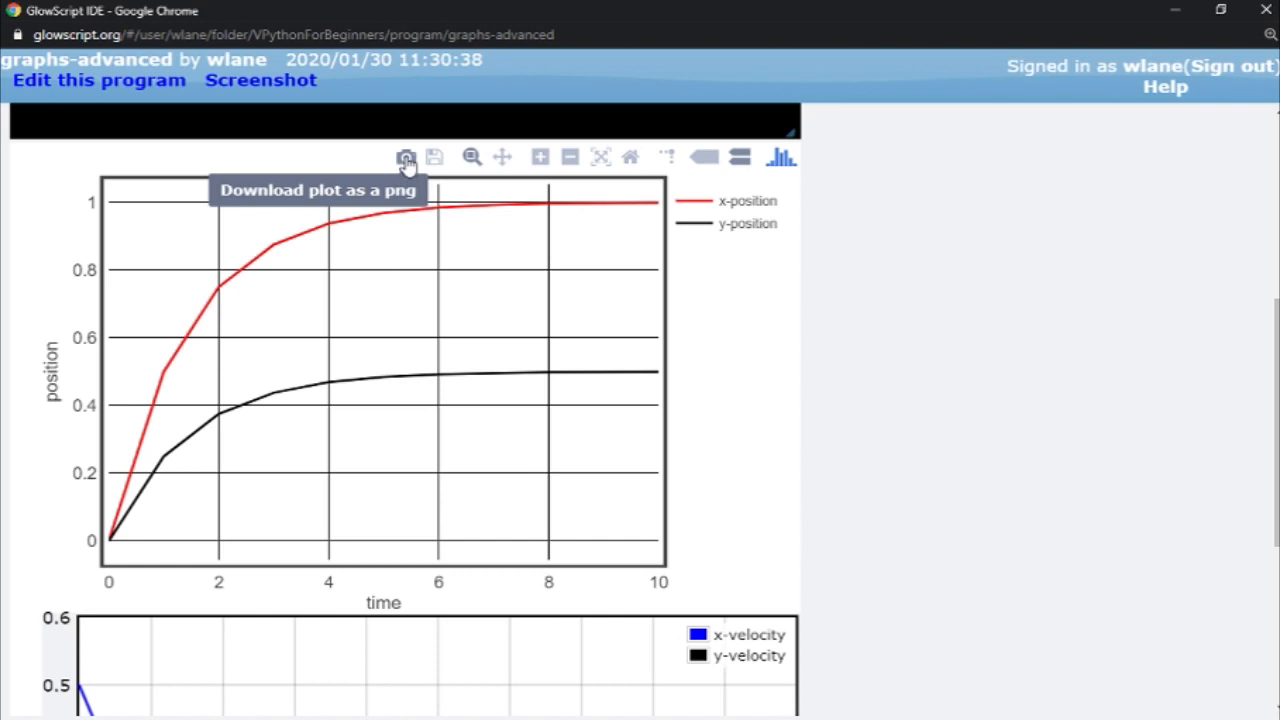
click(406, 157)
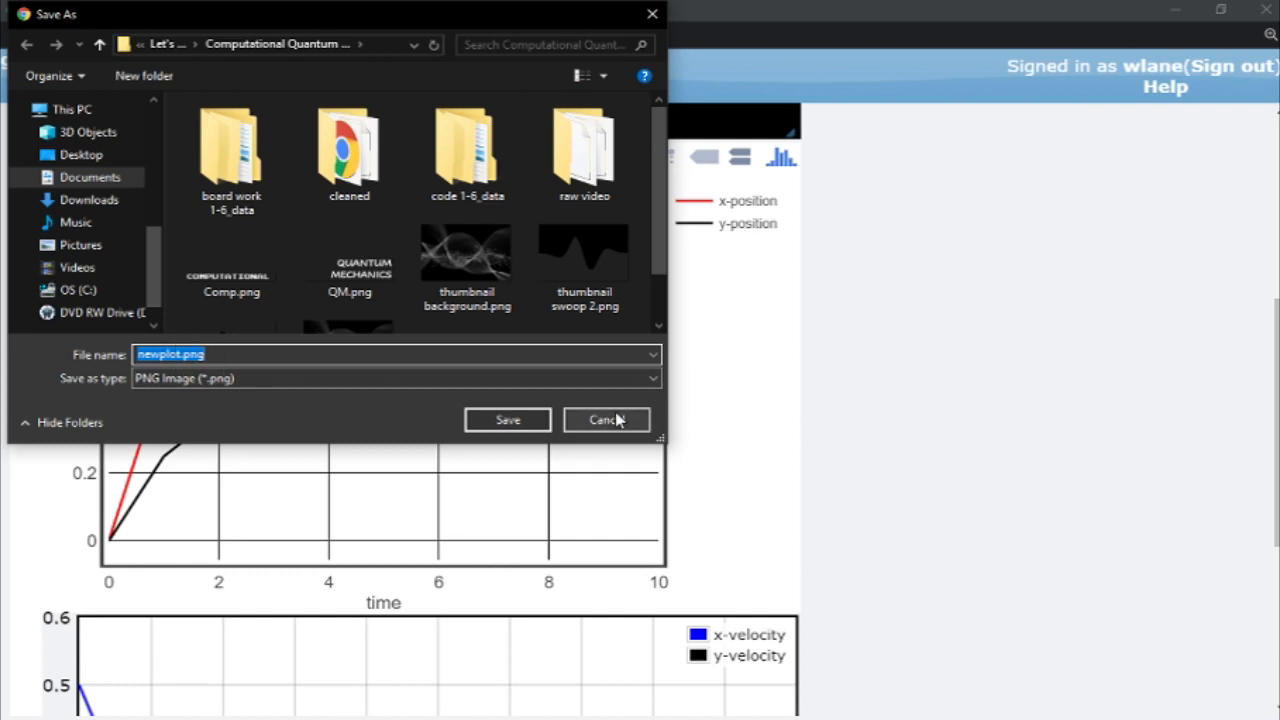
click(606, 419)
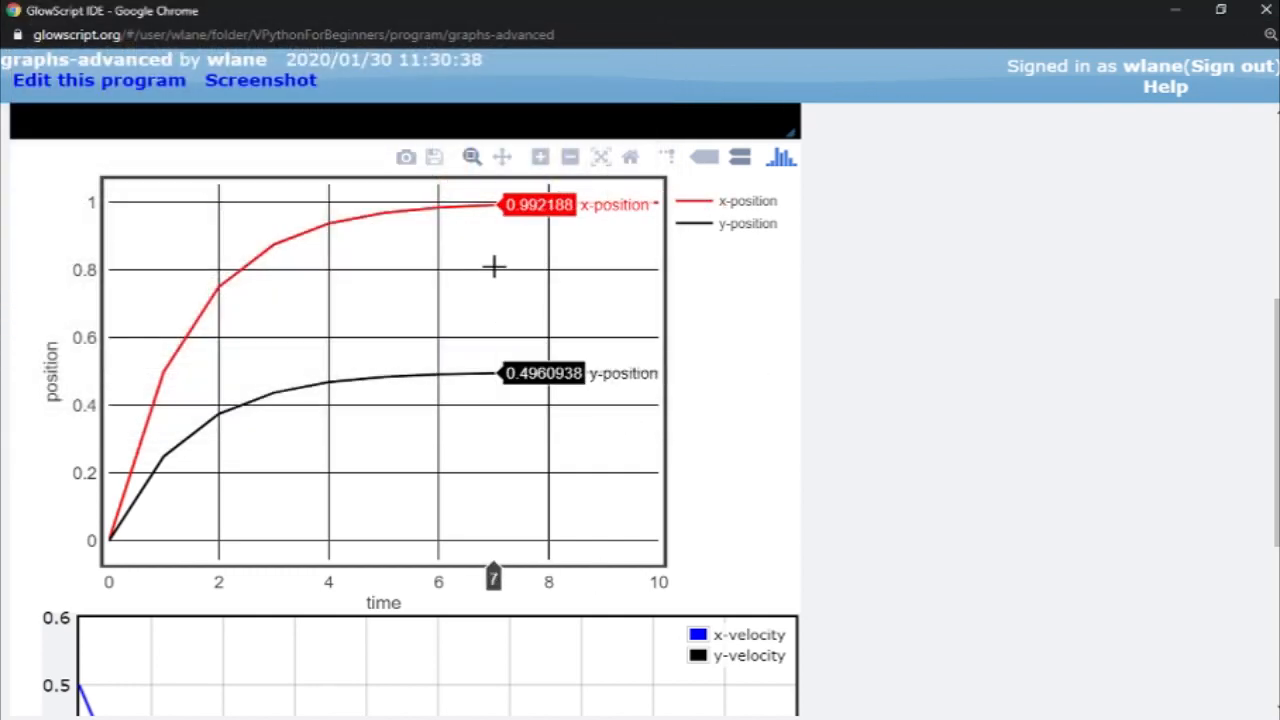
mouse_move(406, 157)
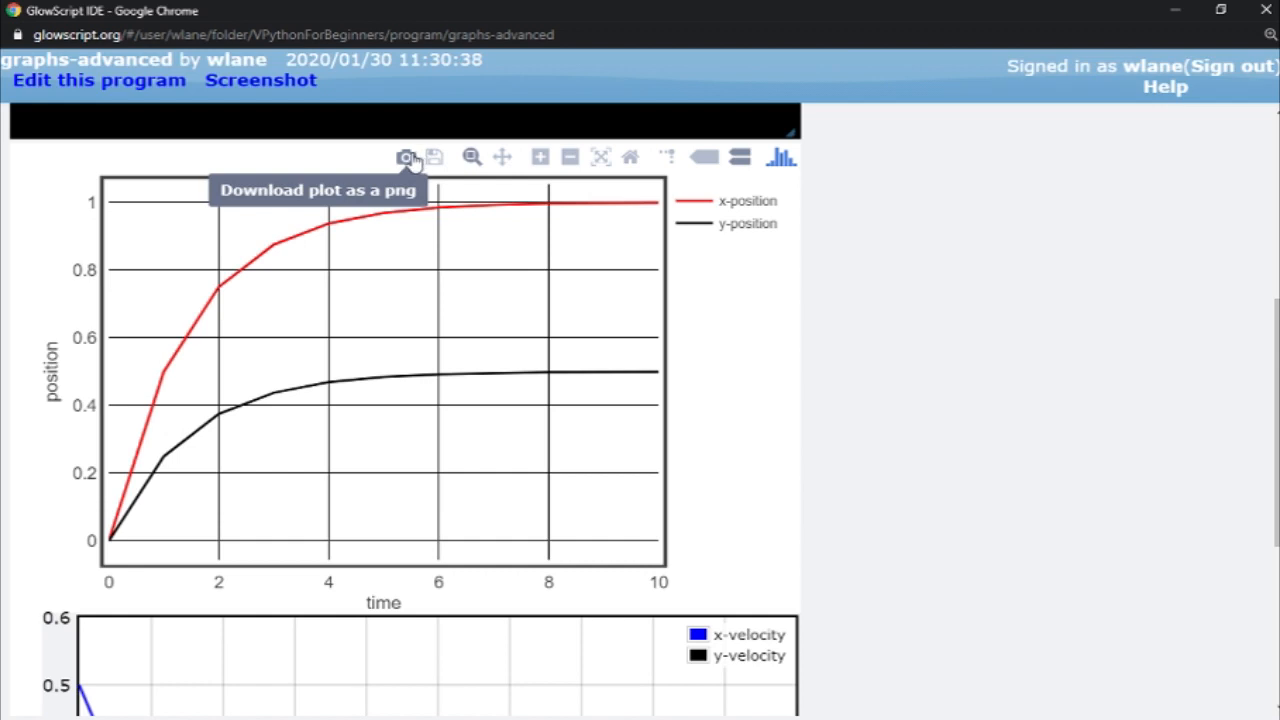
mouse_move(470, 157)
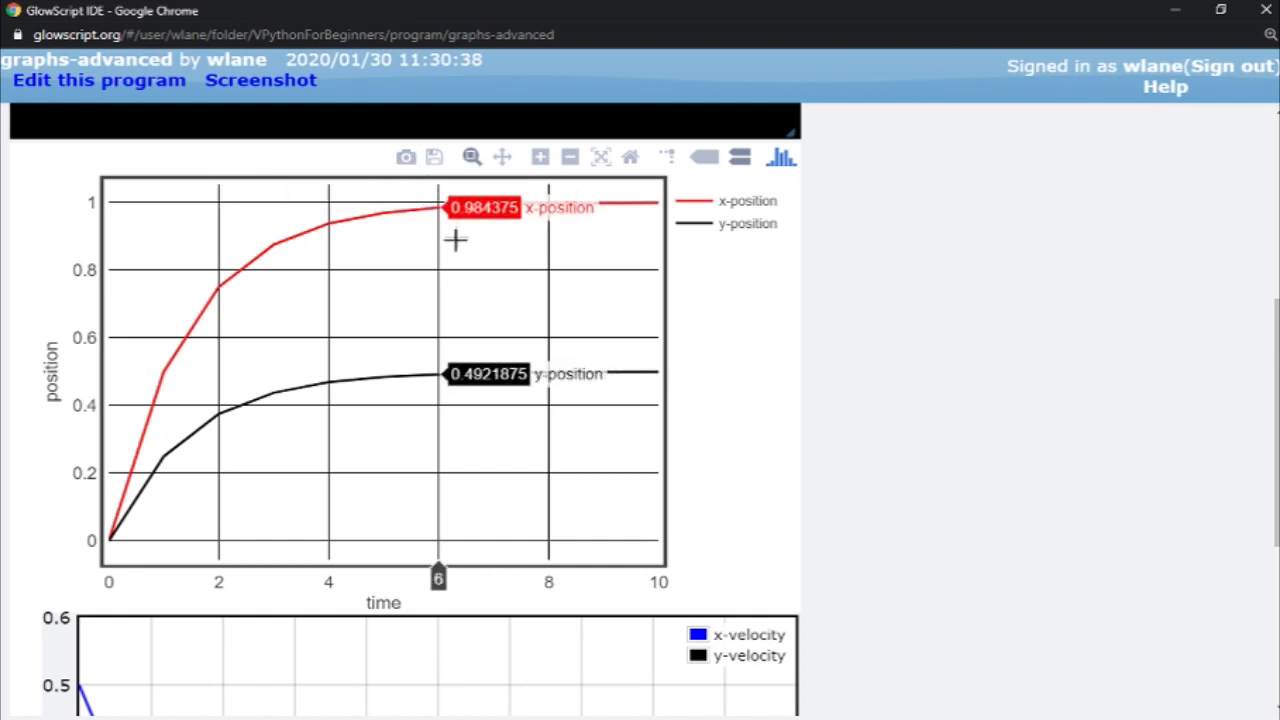
drag(200, 222, 498, 450)
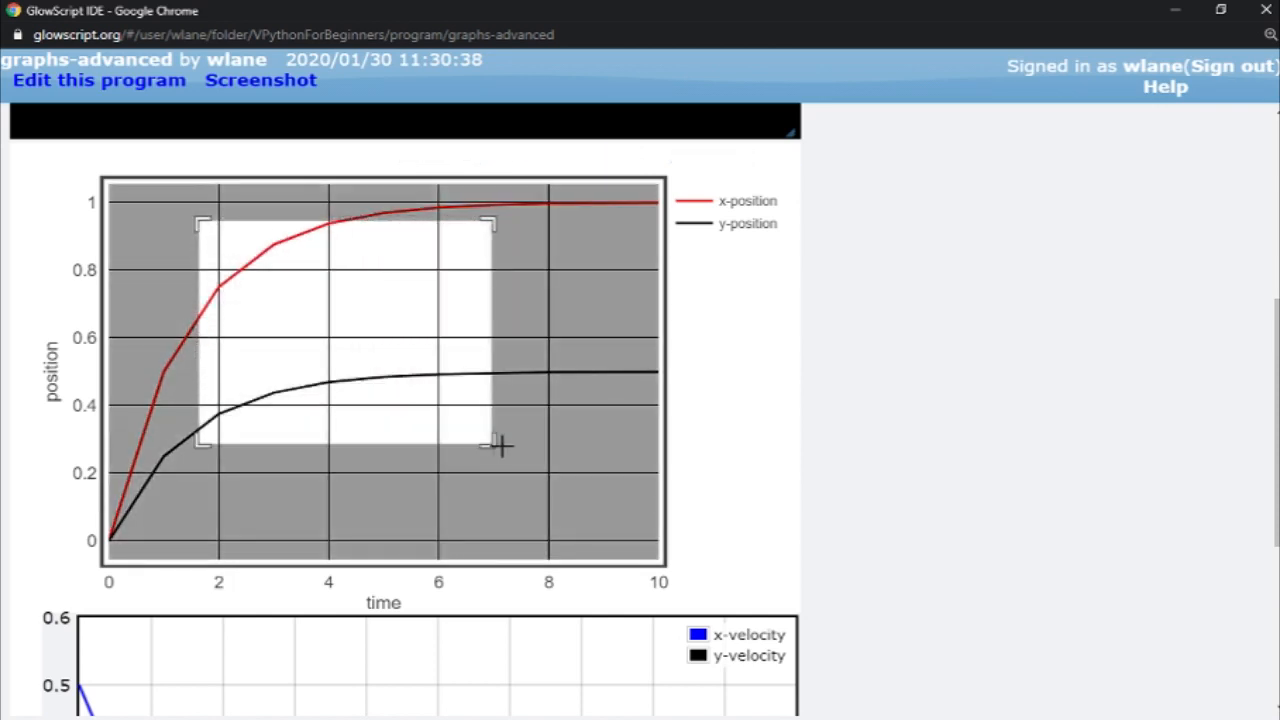
drag(200, 220, 495, 455)
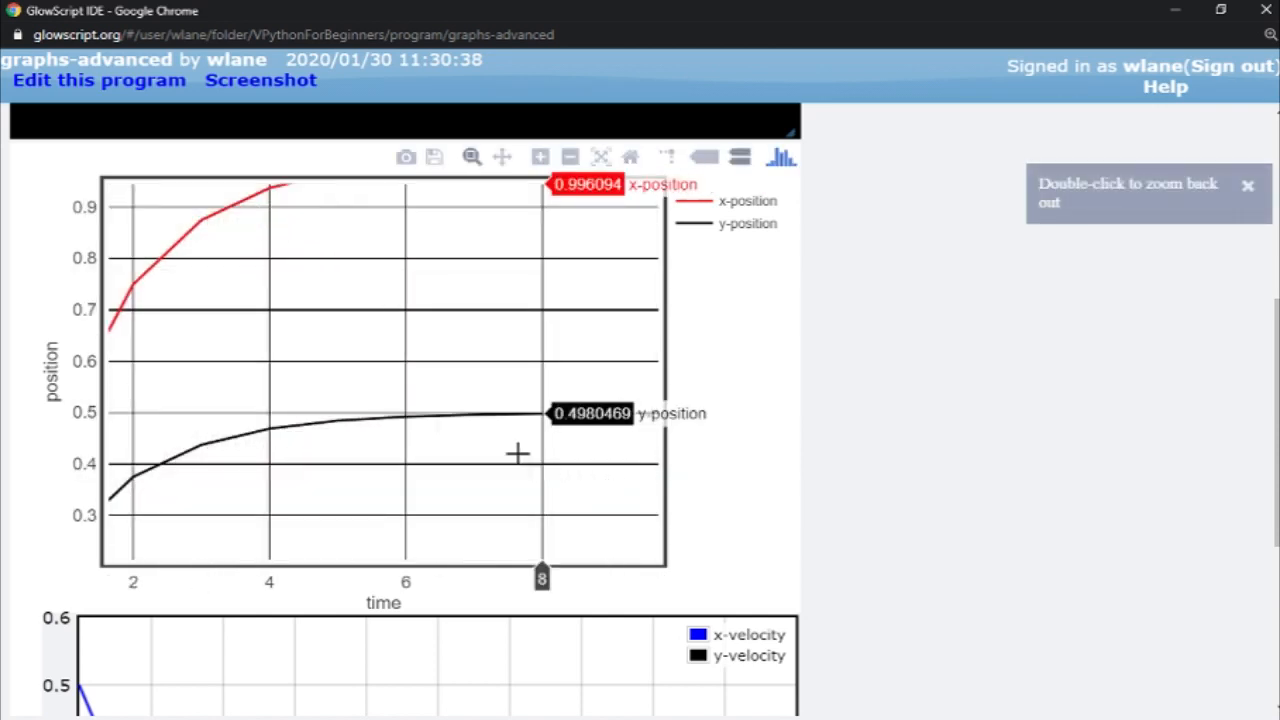
mouse_move(205, 203)
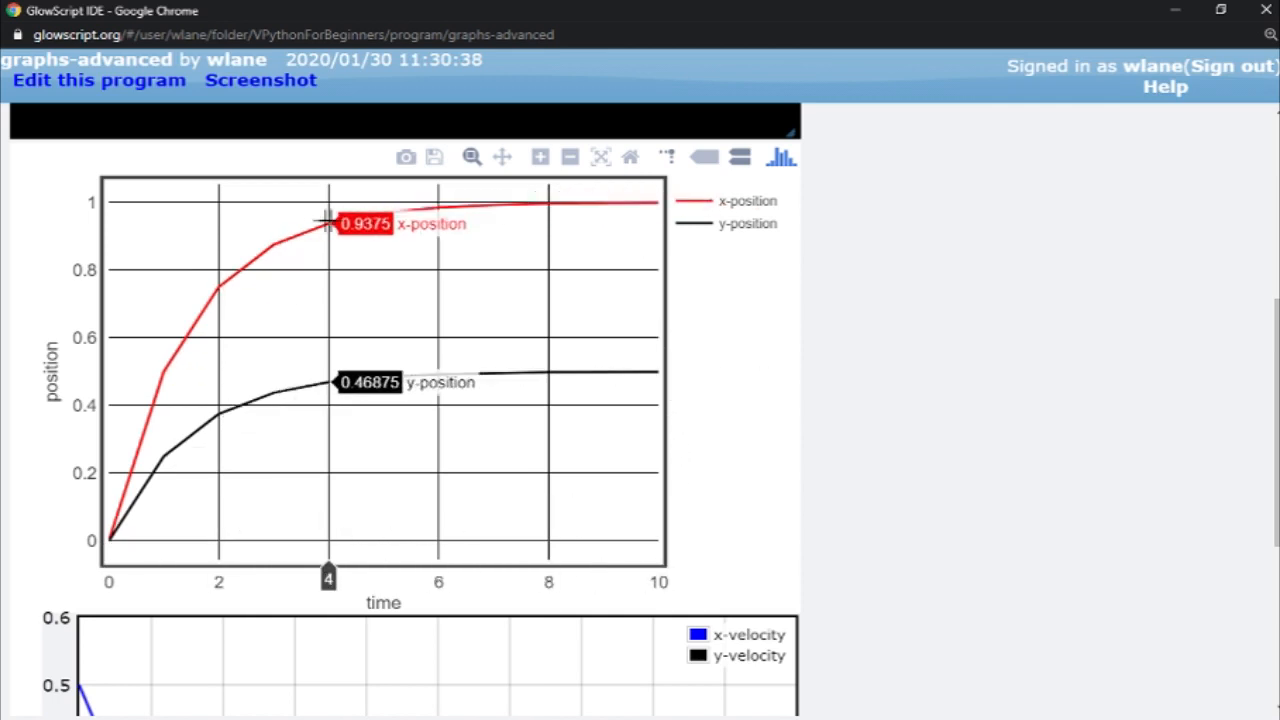
mouse_move(540, 157)
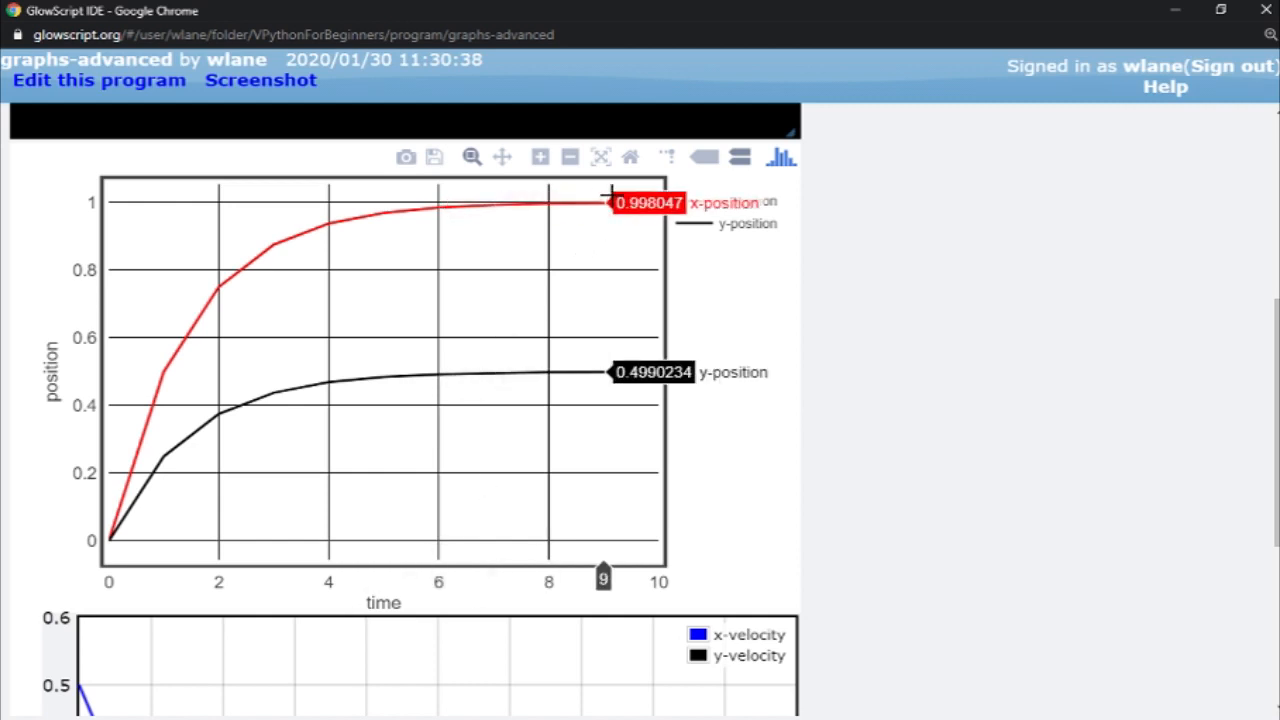
mouse_move(723, 190)
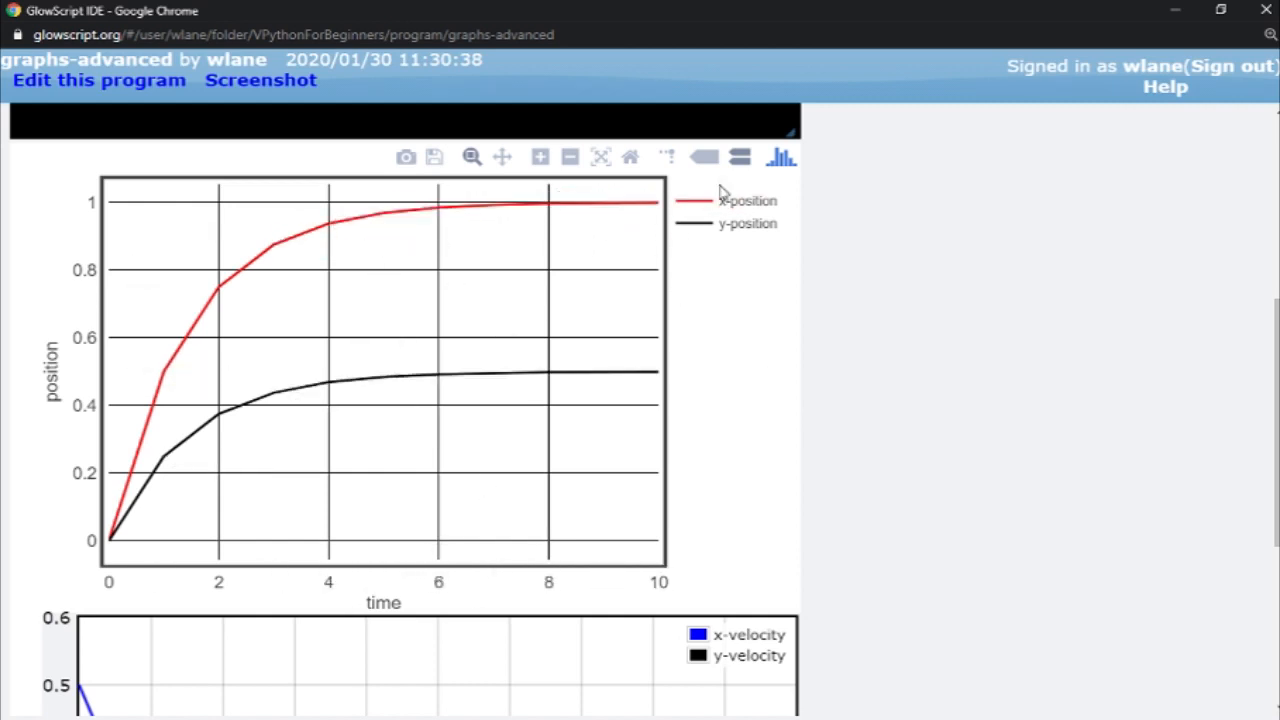
mouse_move(667, 157)
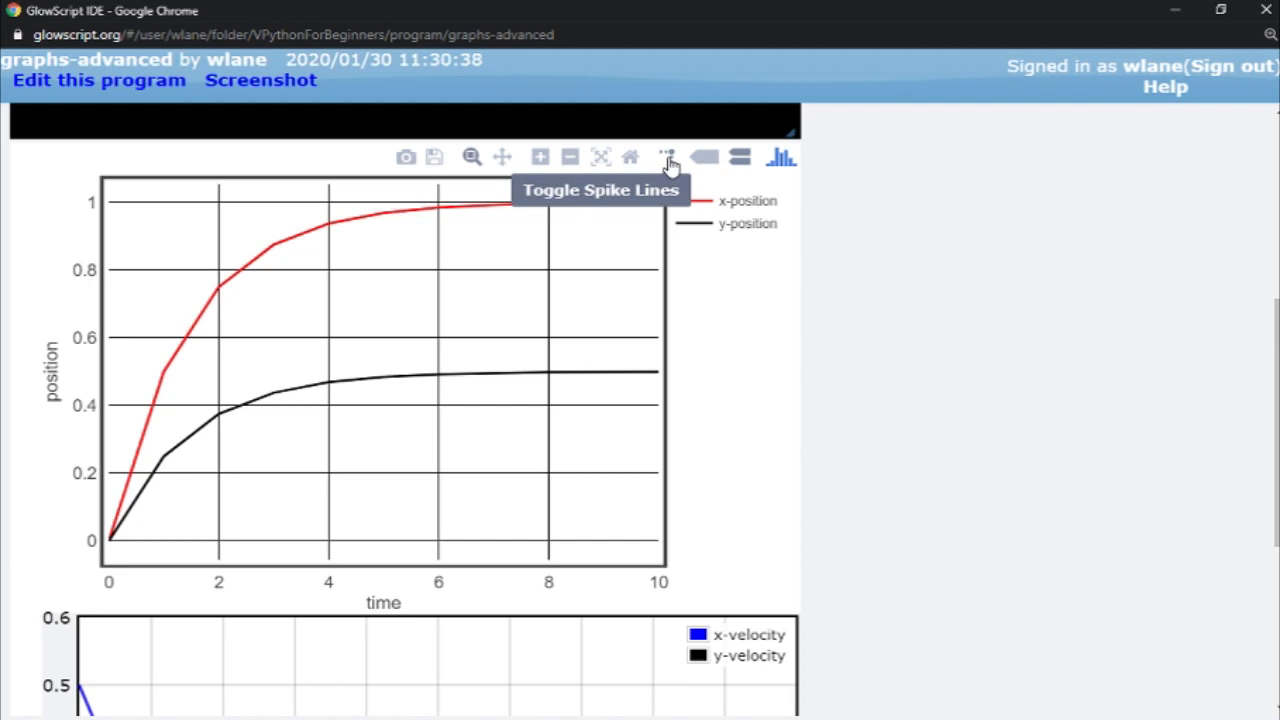
click(667, 157)
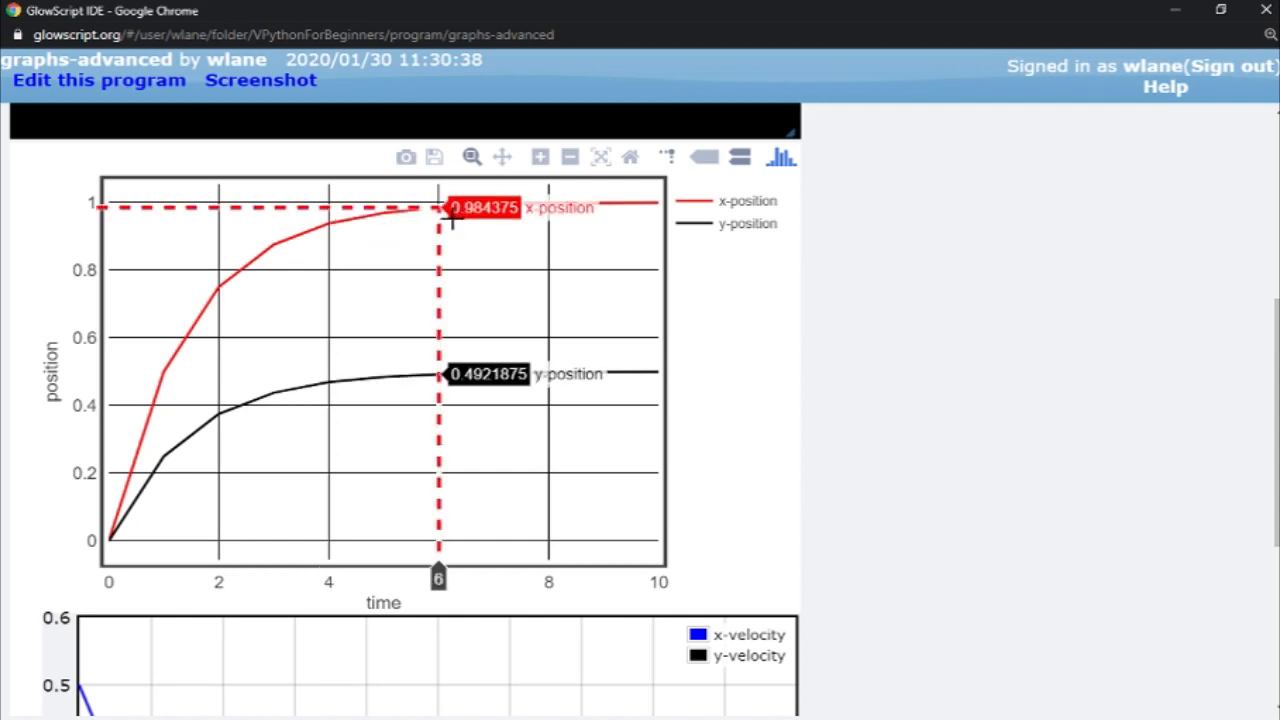
click(667, 156)
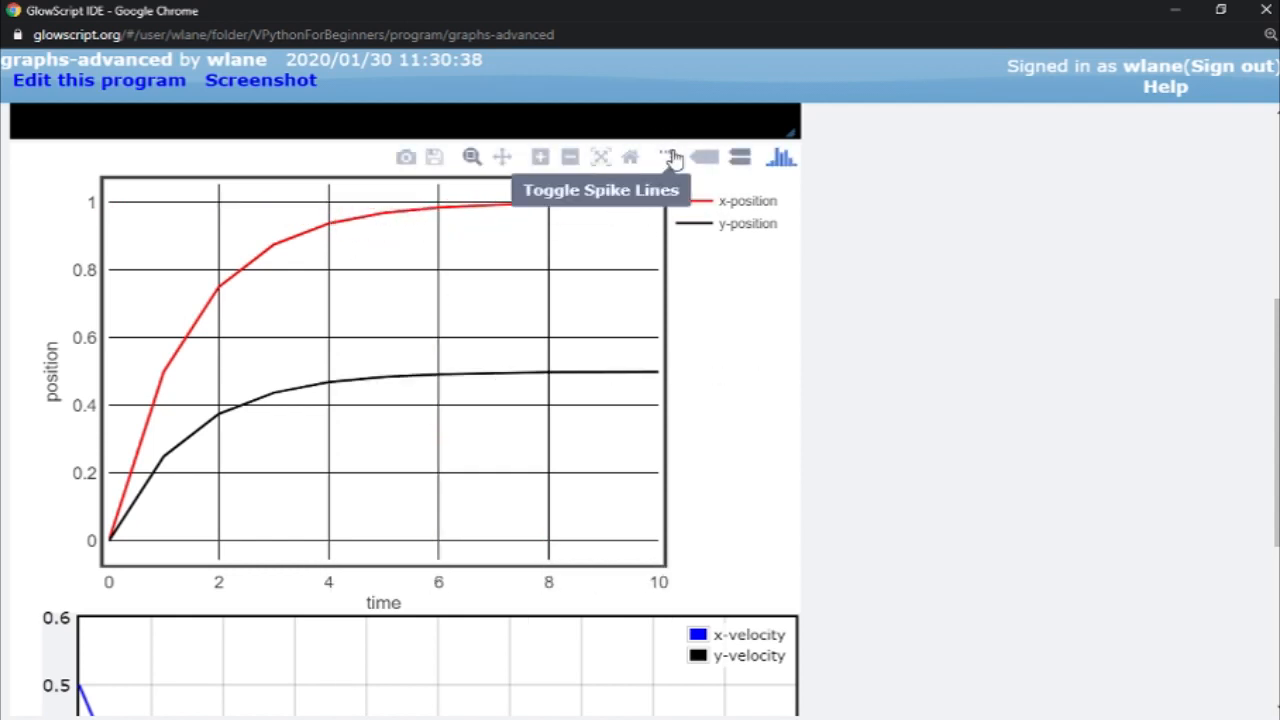
click(667, 156)
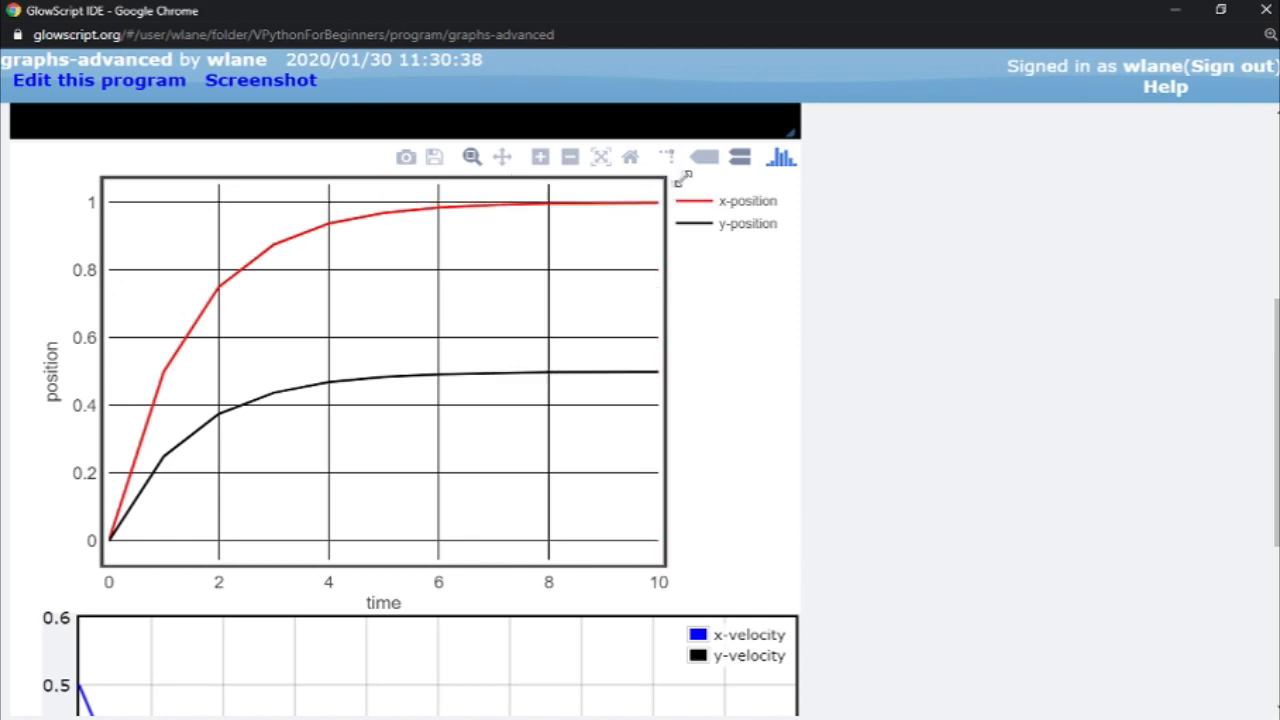
mouse_move(705, 157)
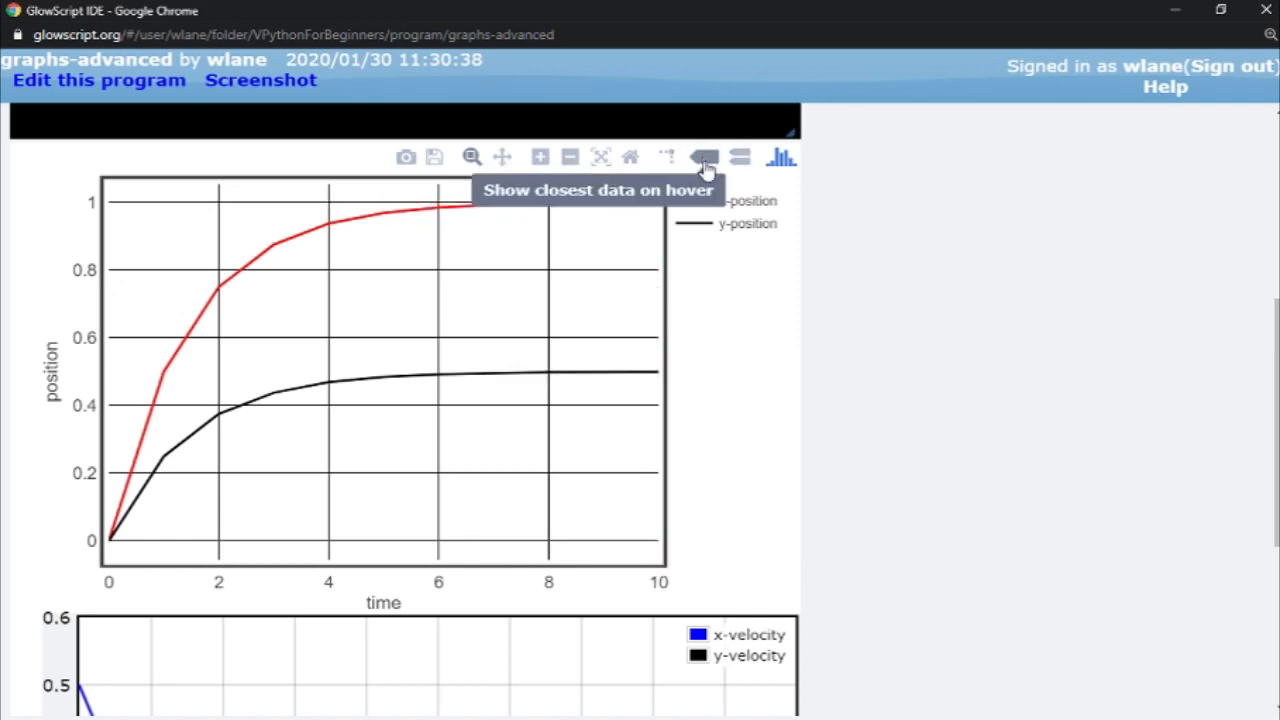
click(703, 157)
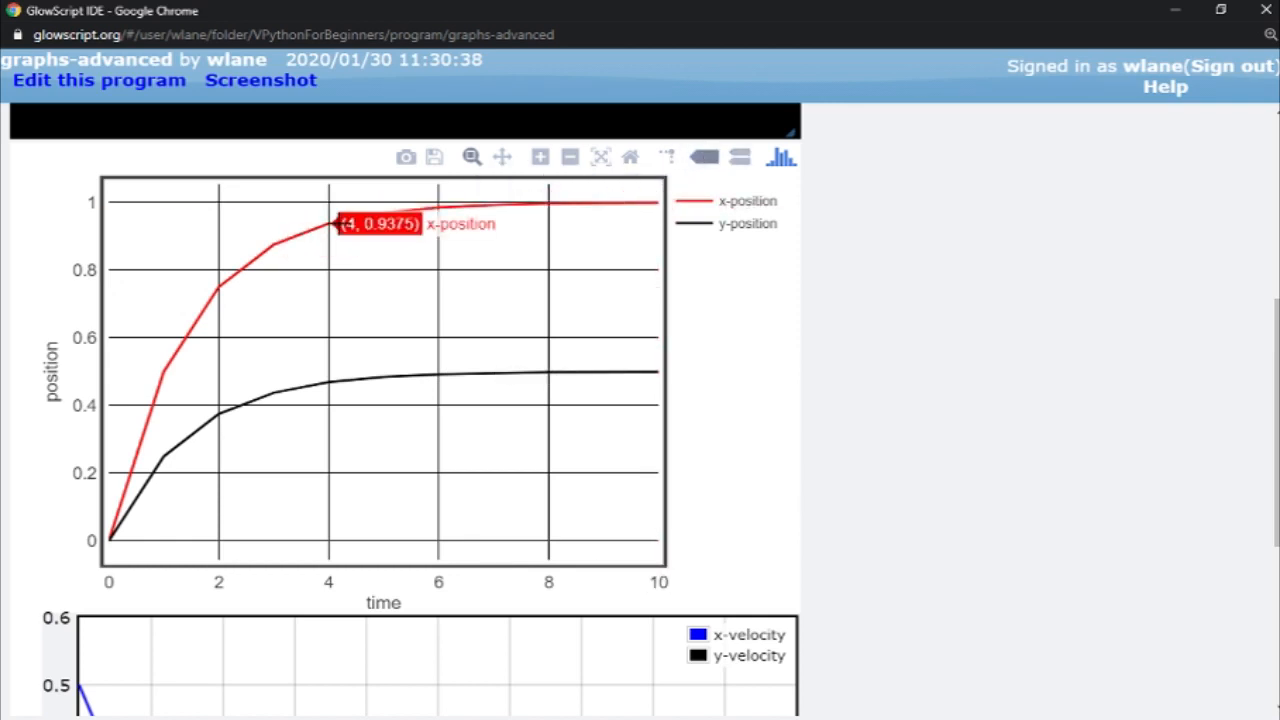
mouse_move(483, 381)
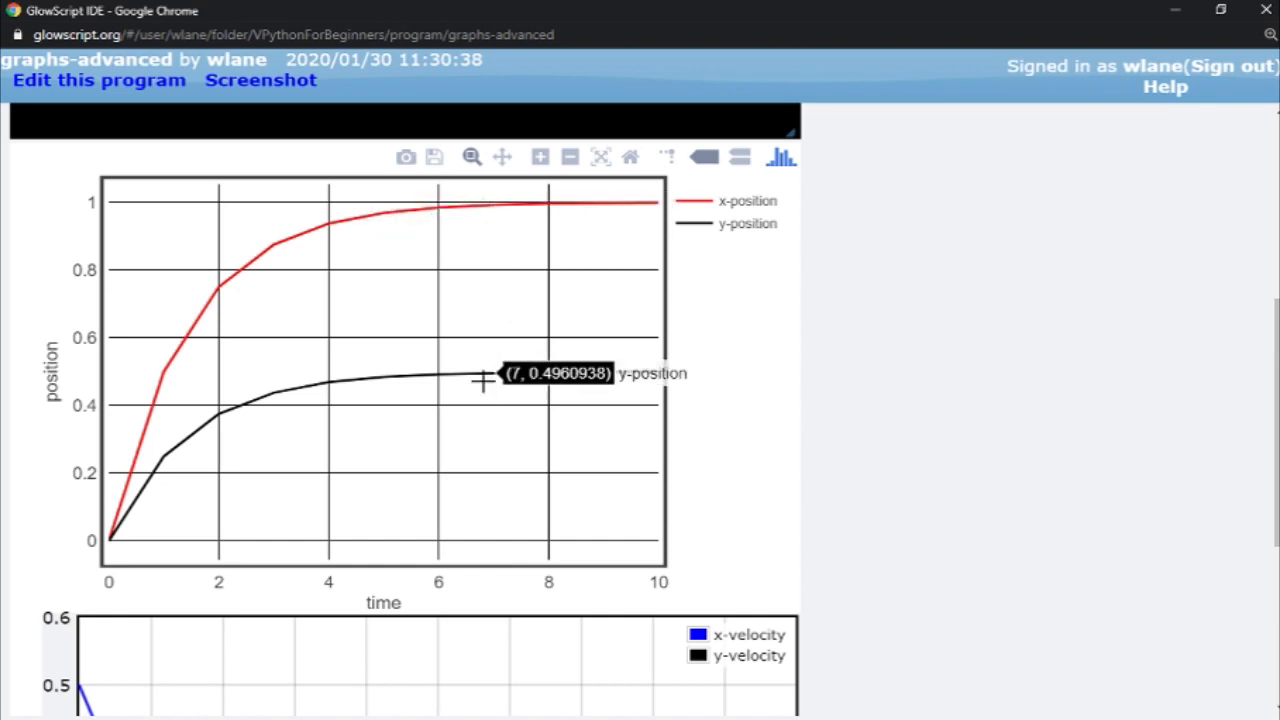
mouse_move(625, 200)
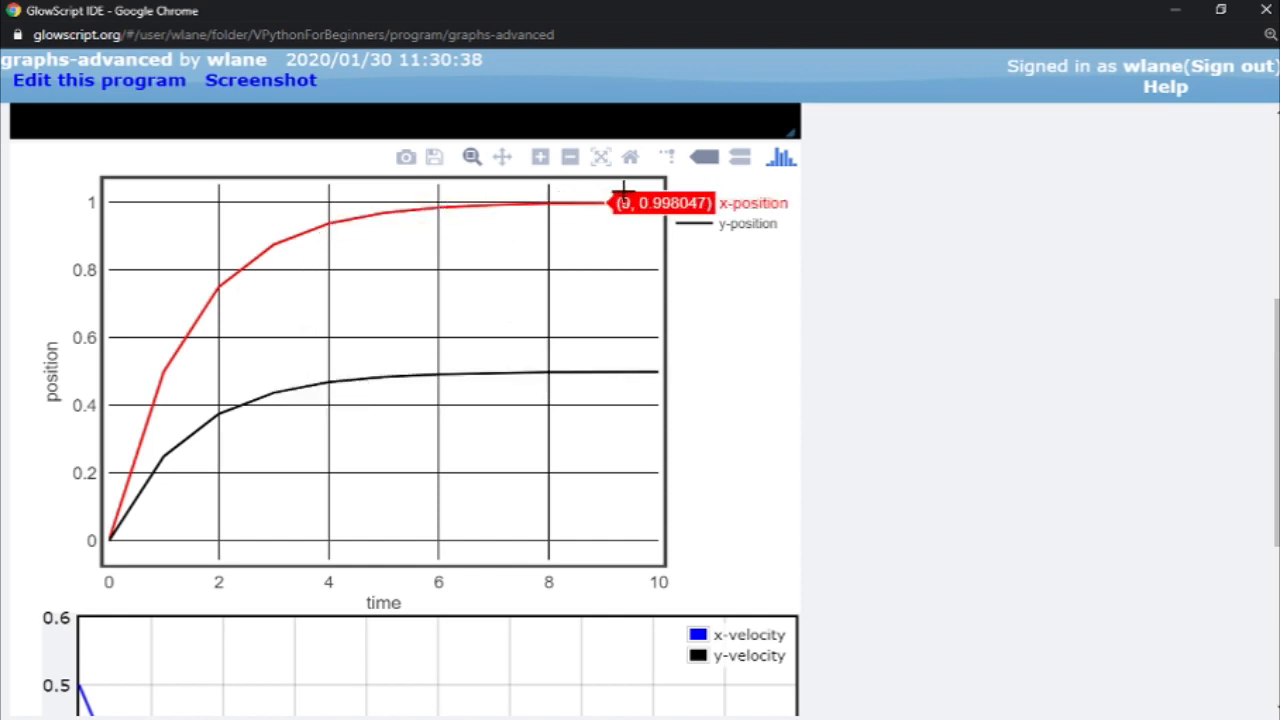
mouse_move(739, 157)
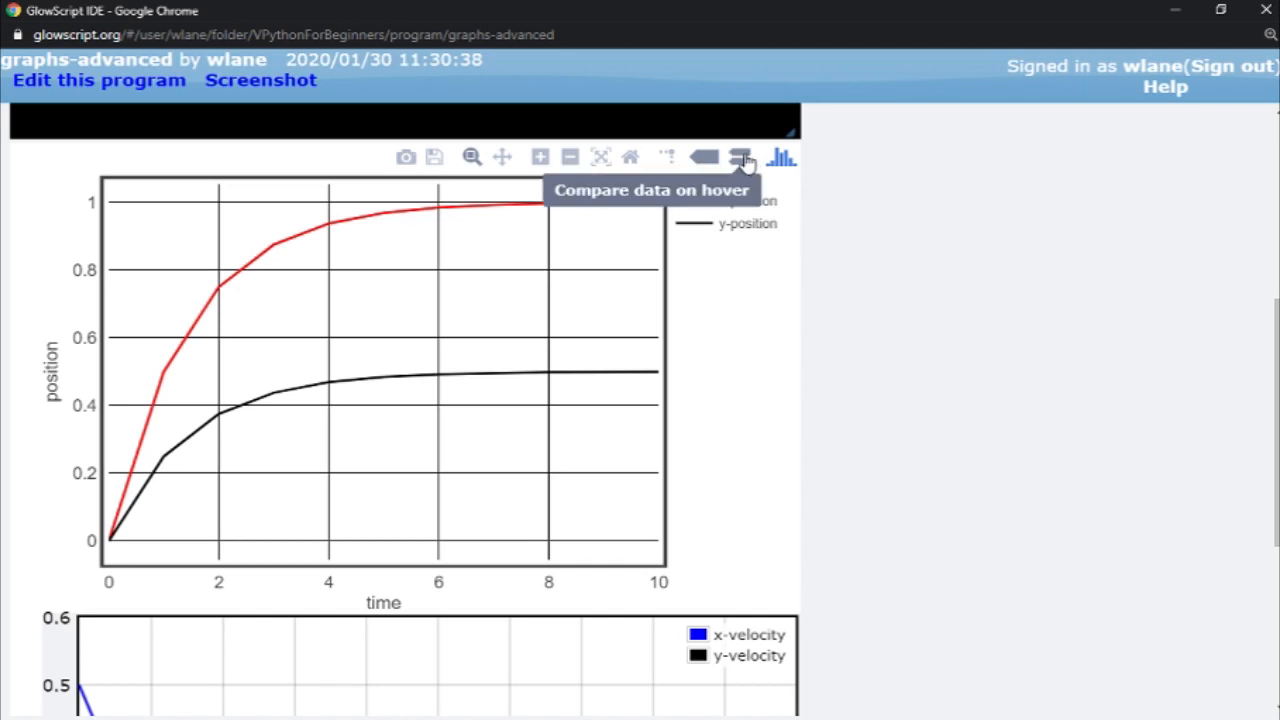
click(740, 157)
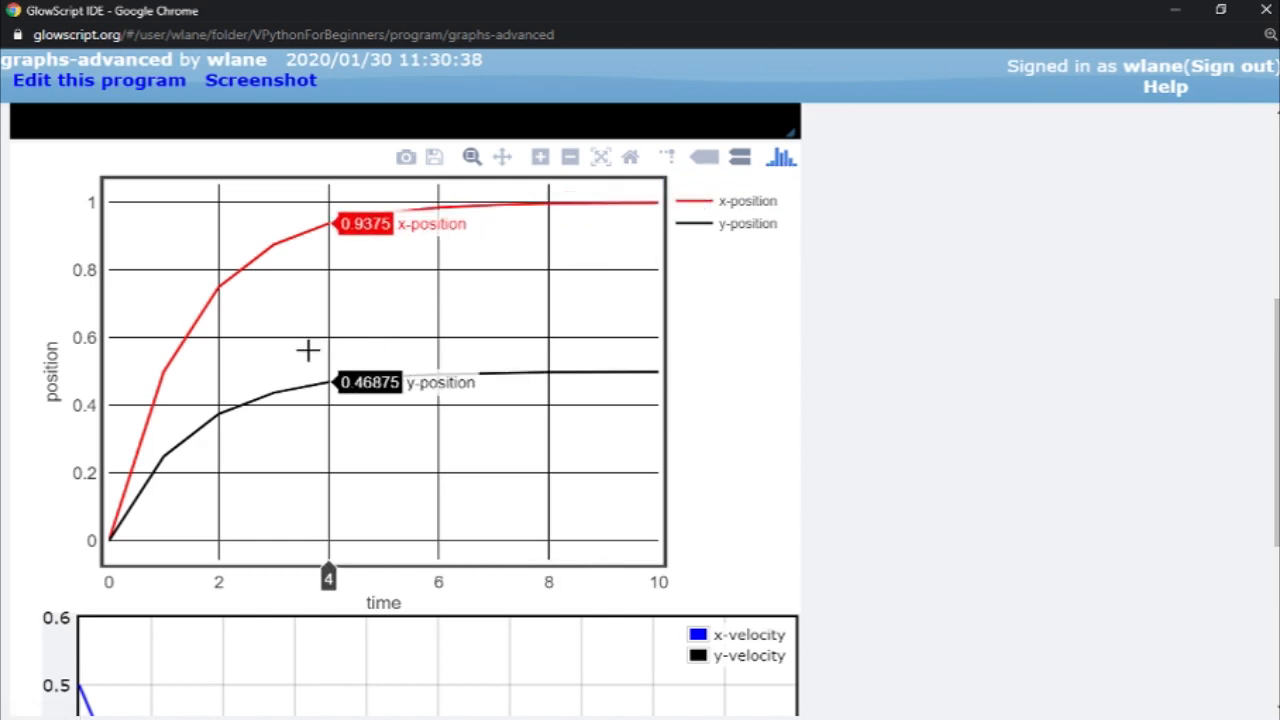
mouse_move(435, 157)
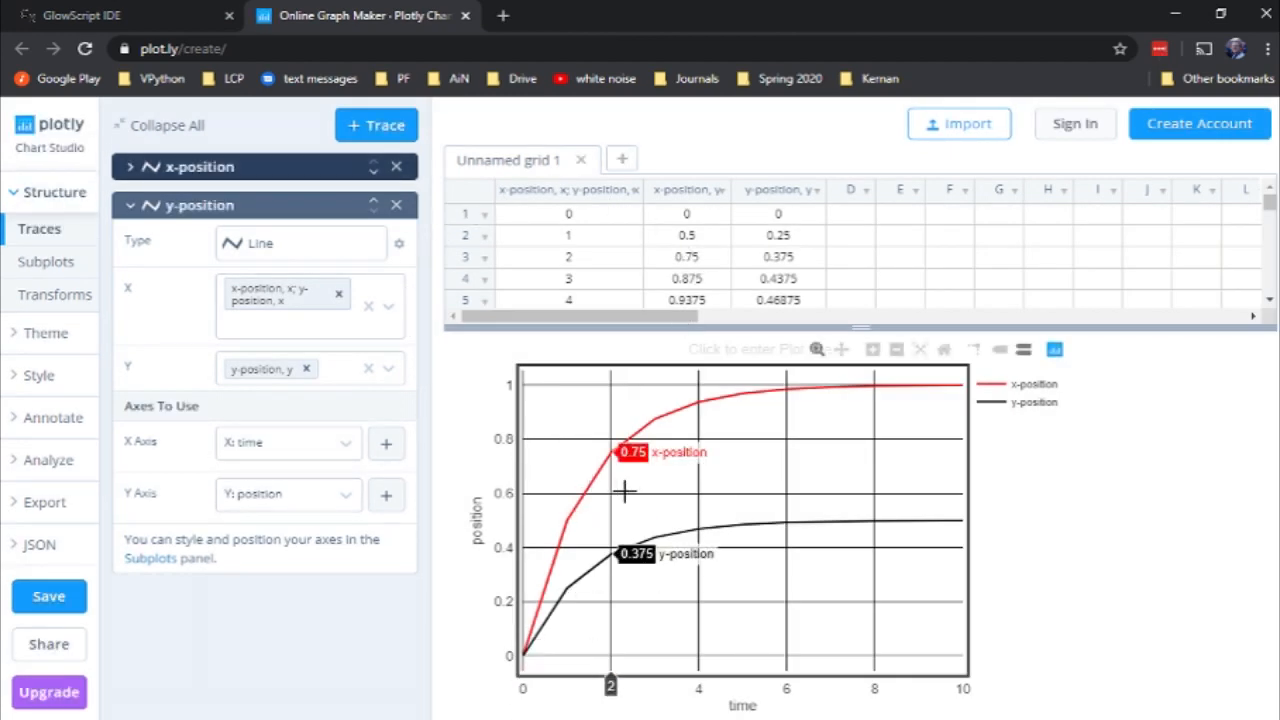
mouse_move(871, 481)
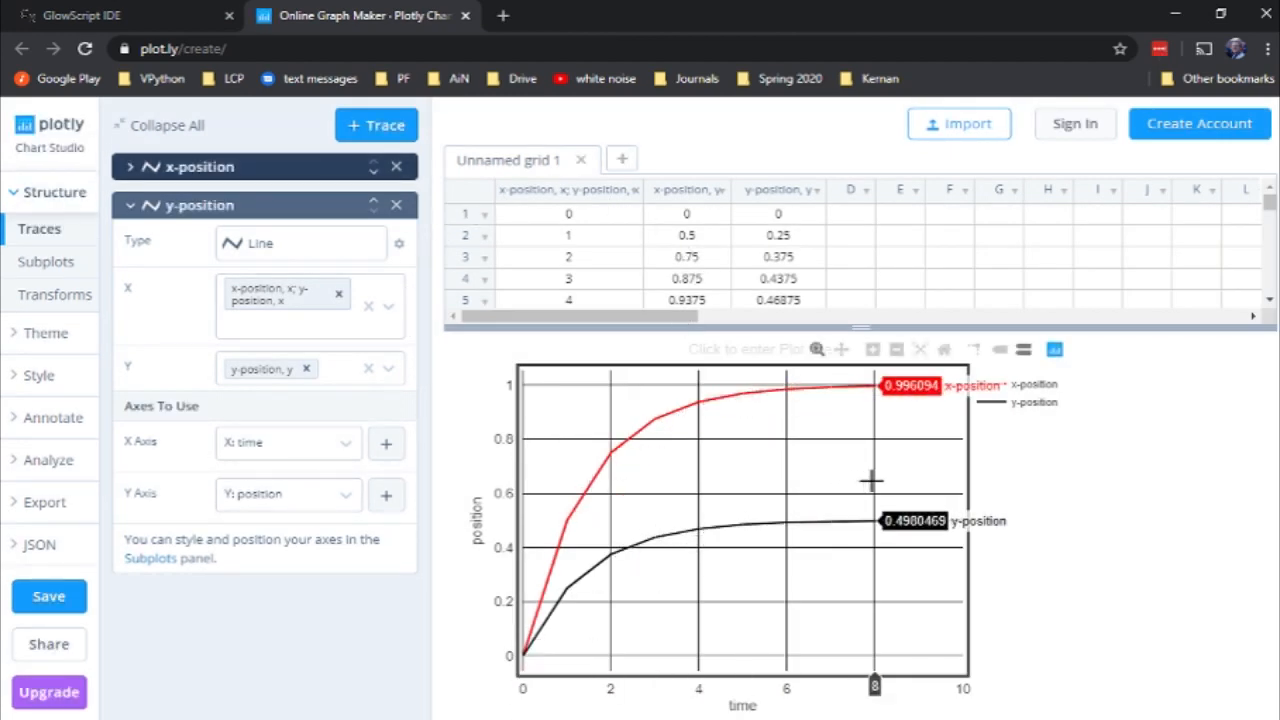
mouse_move(603, 578)
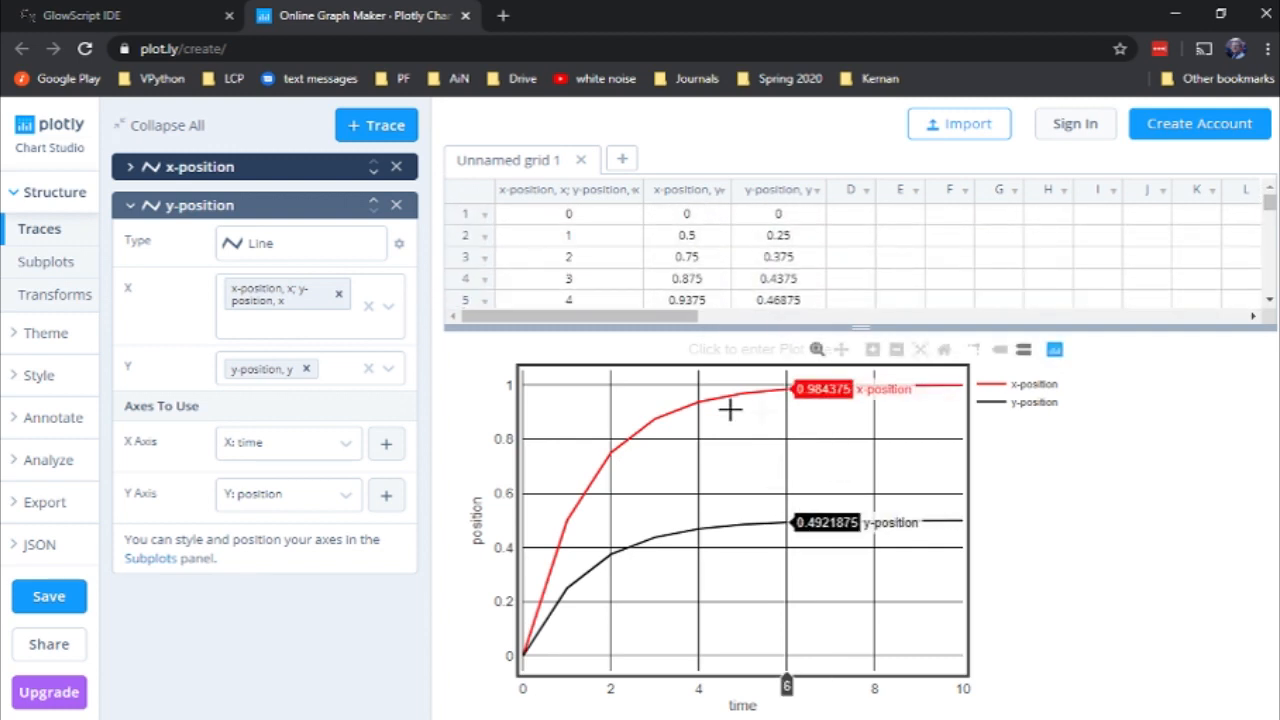
mouse_move(798, 591)
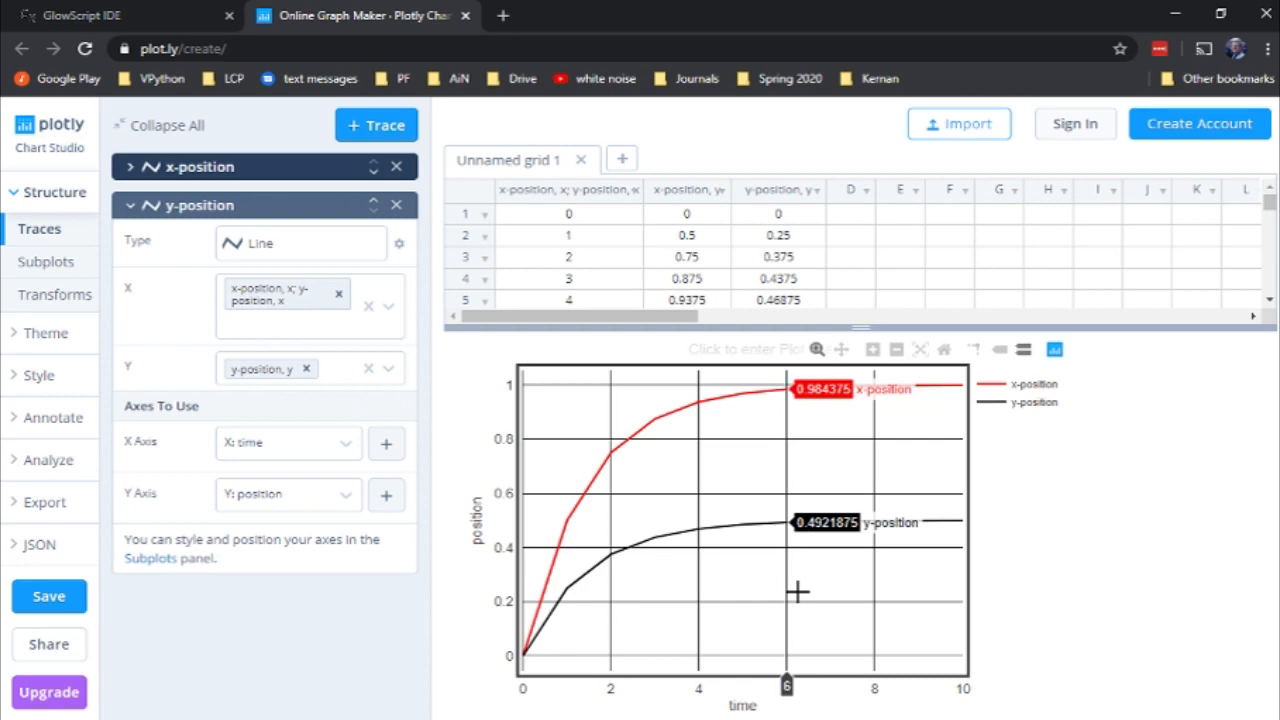
mouse_move(758, 582)
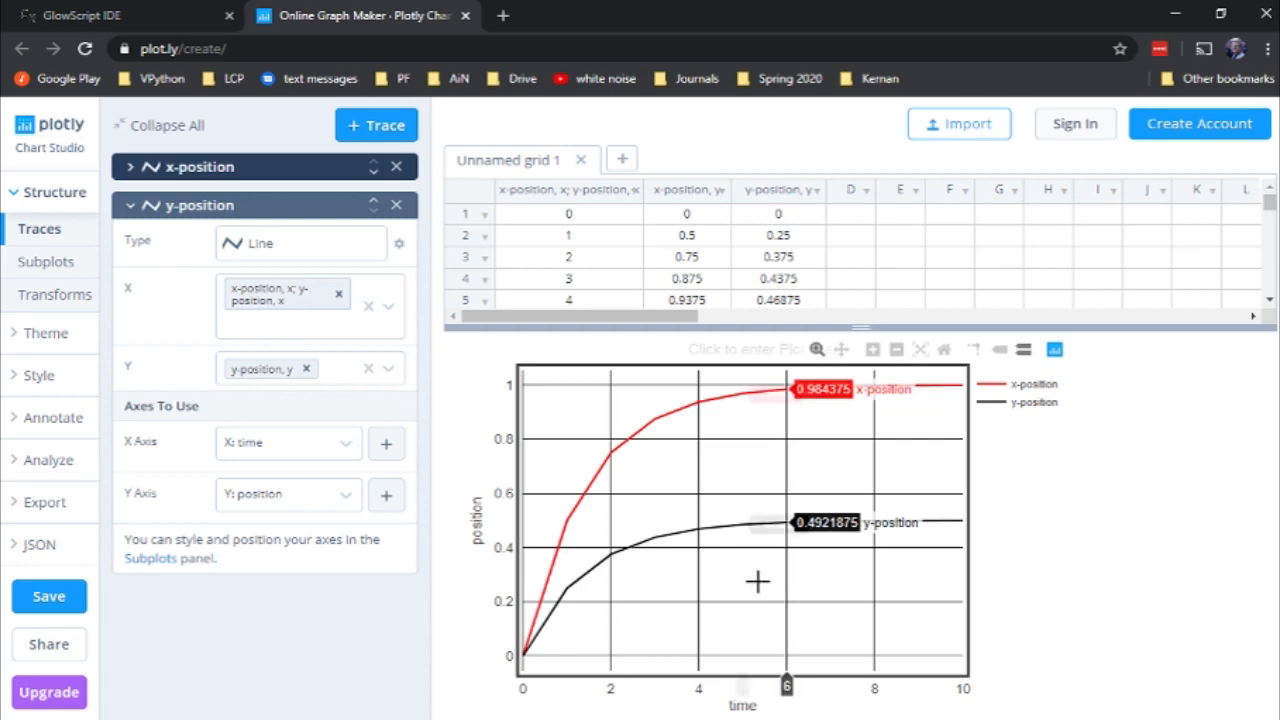
Switch back to the GlowScript tab, view the velocity graph, then return to the code editor.
click(127, 15)
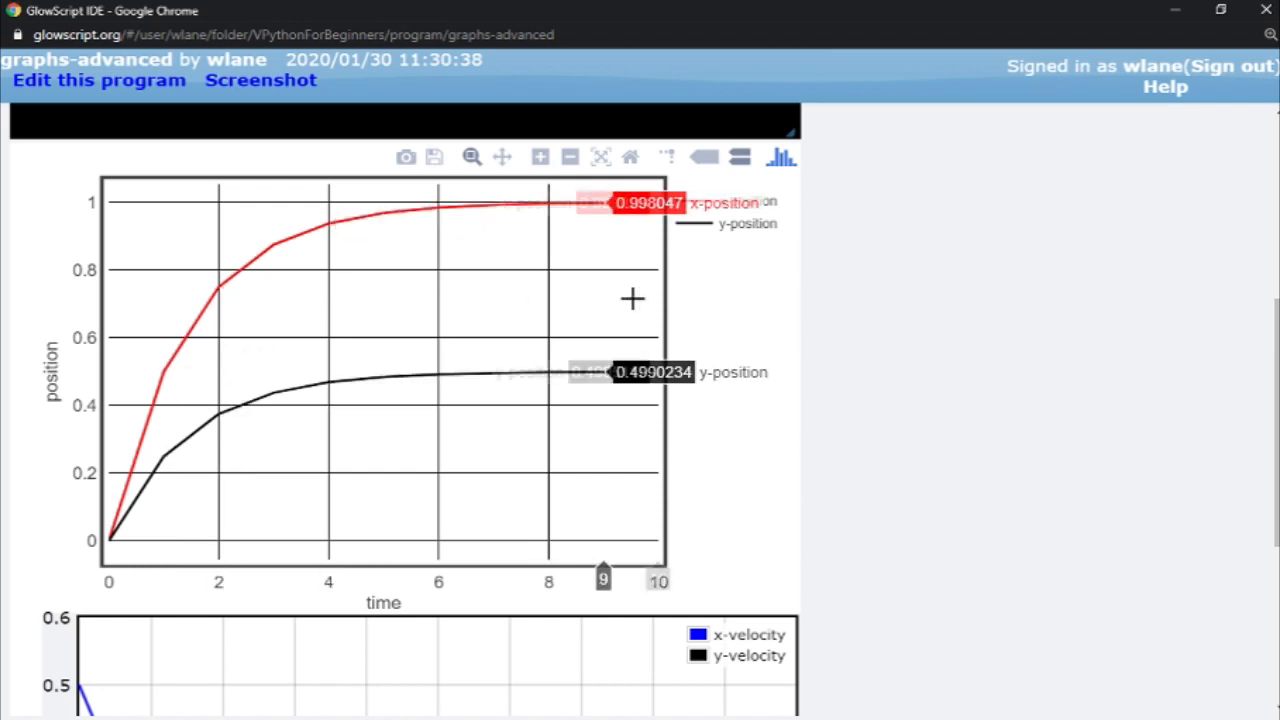
scroll(down, 3)
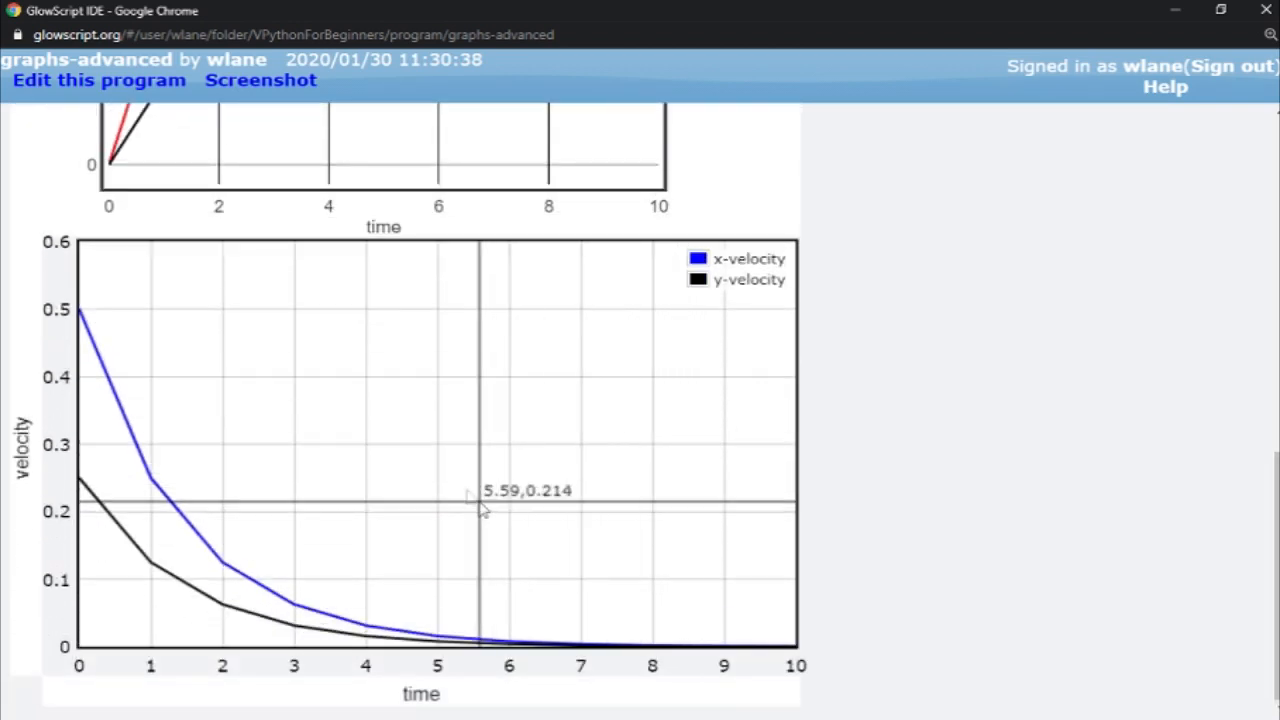
mouse_move(730, 715)
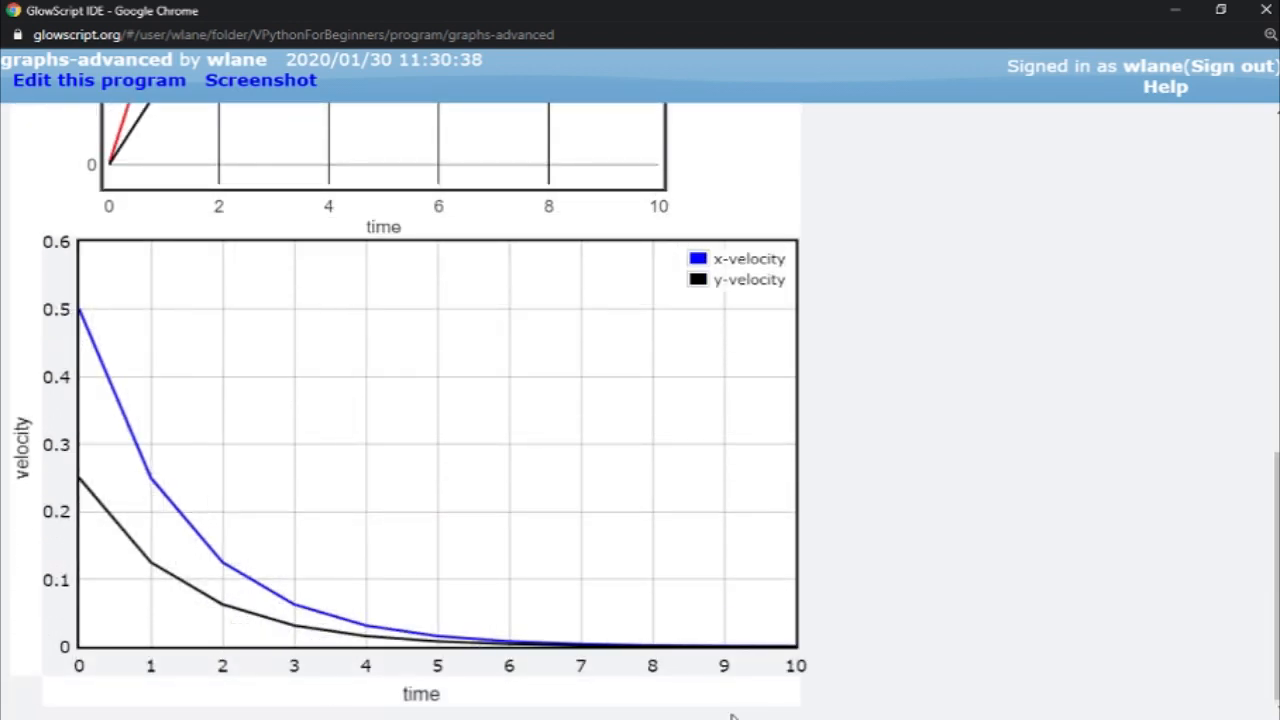
mouse_move(130, 425)
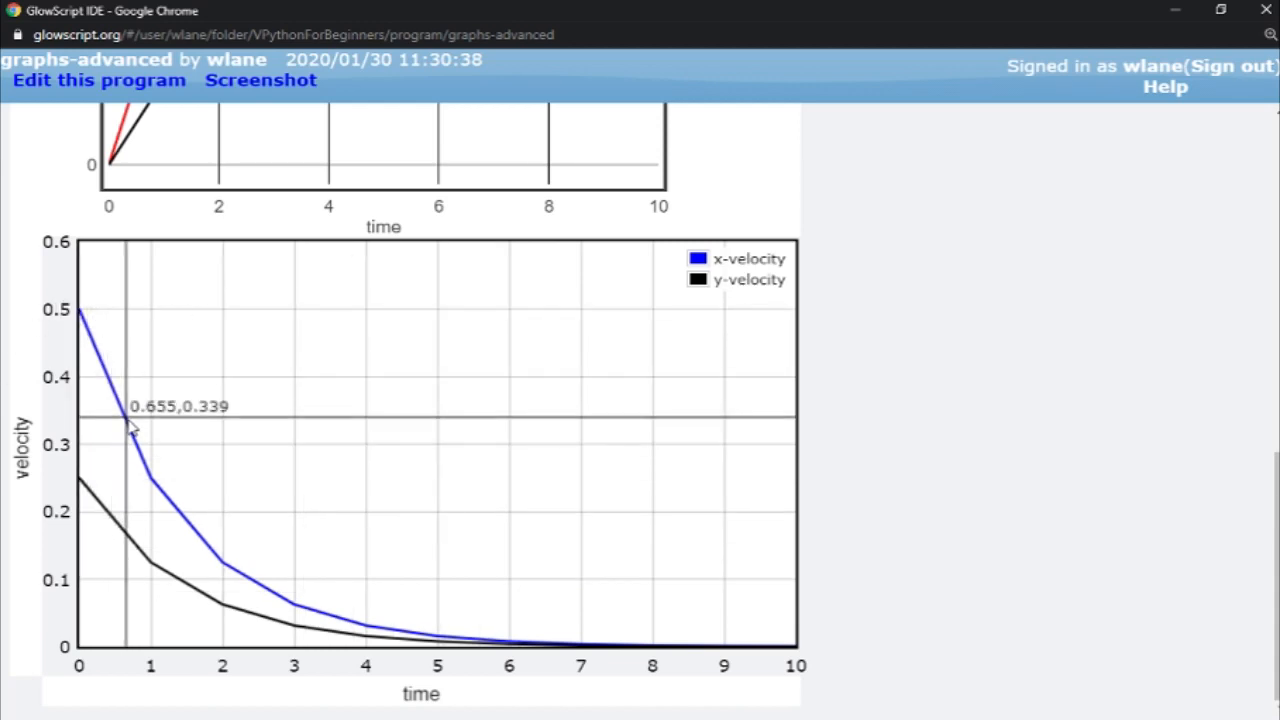
mouse_move(190, 513)
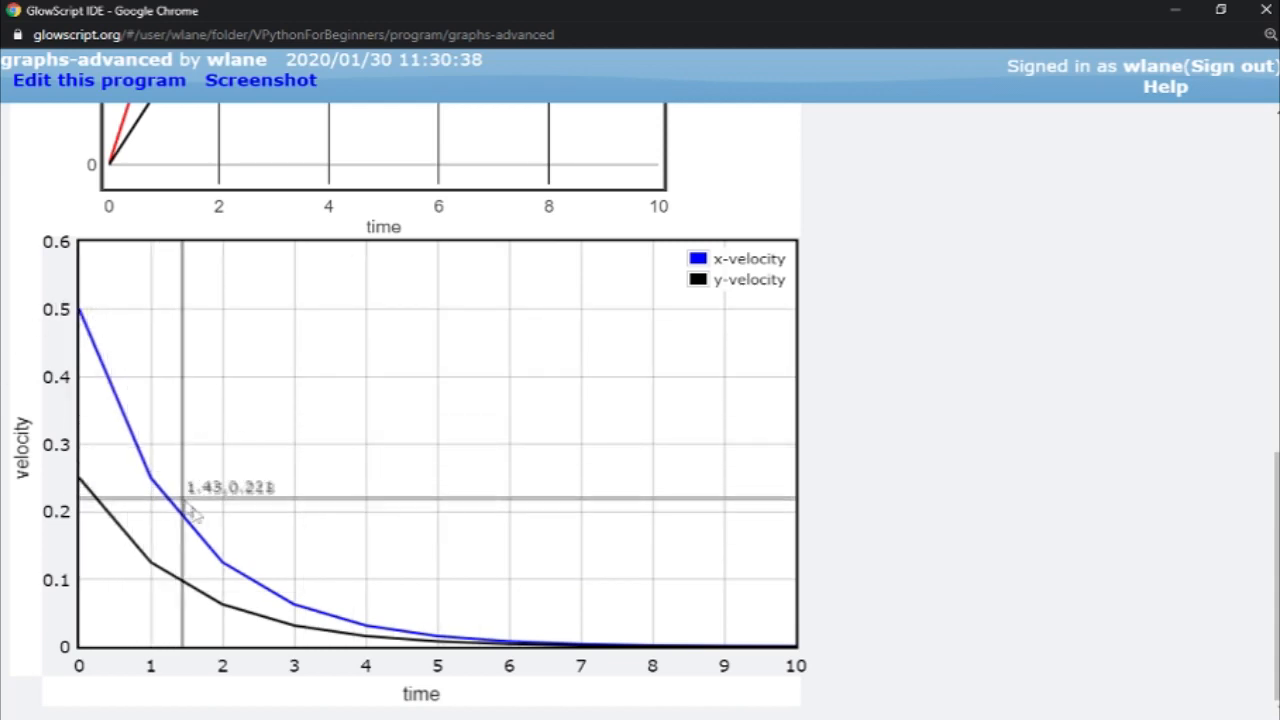
mouse_move(398, 541)
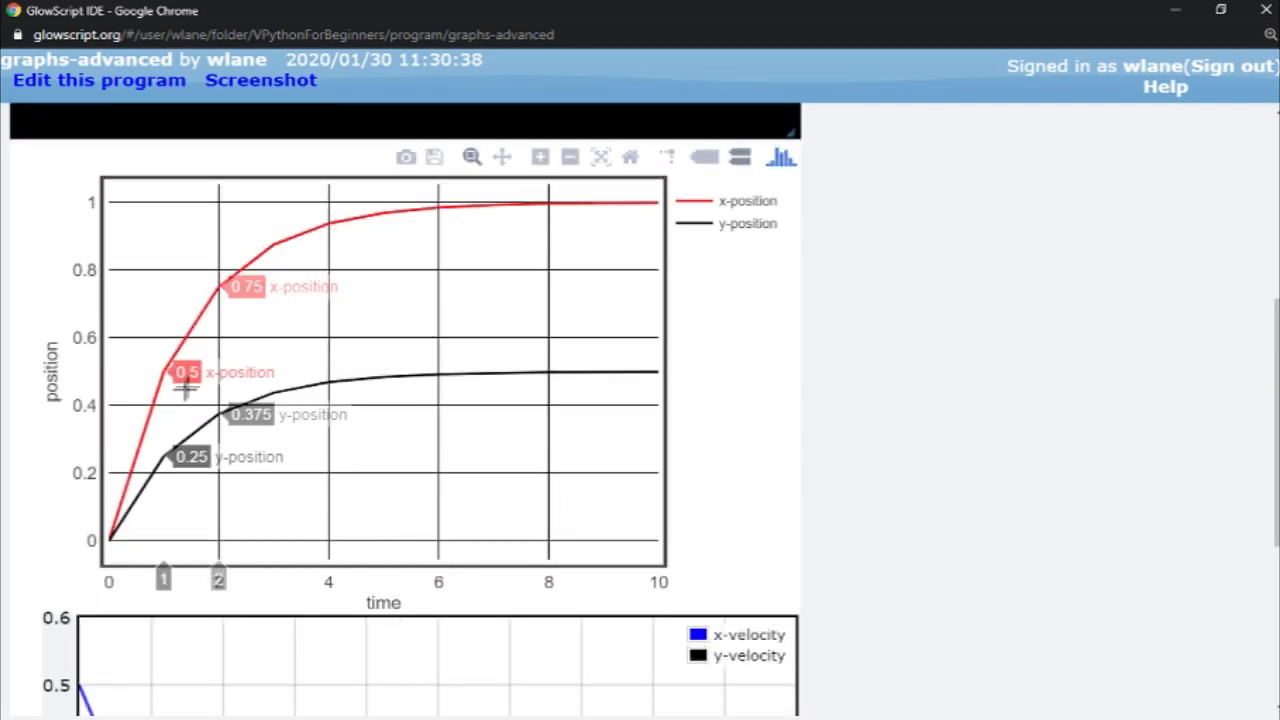
click(98, 80)
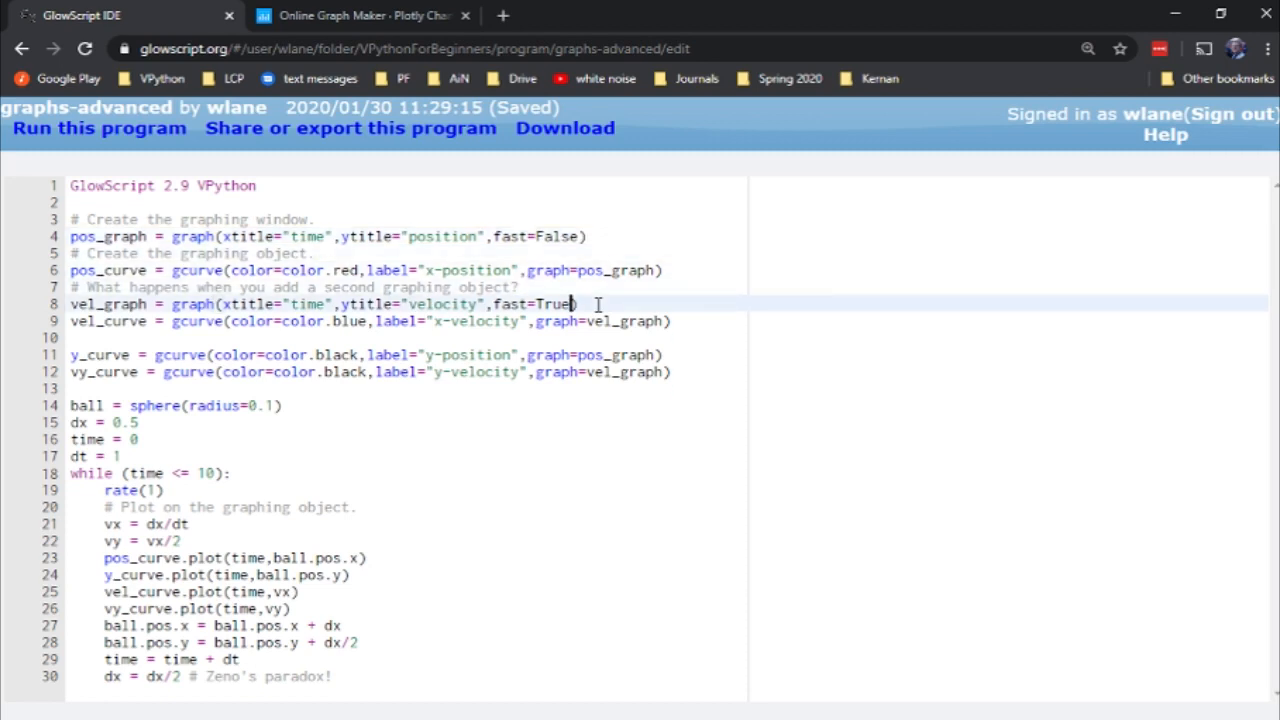
Add logy=True to the vel_graph graph() call and run the program.
text(,logy=True)
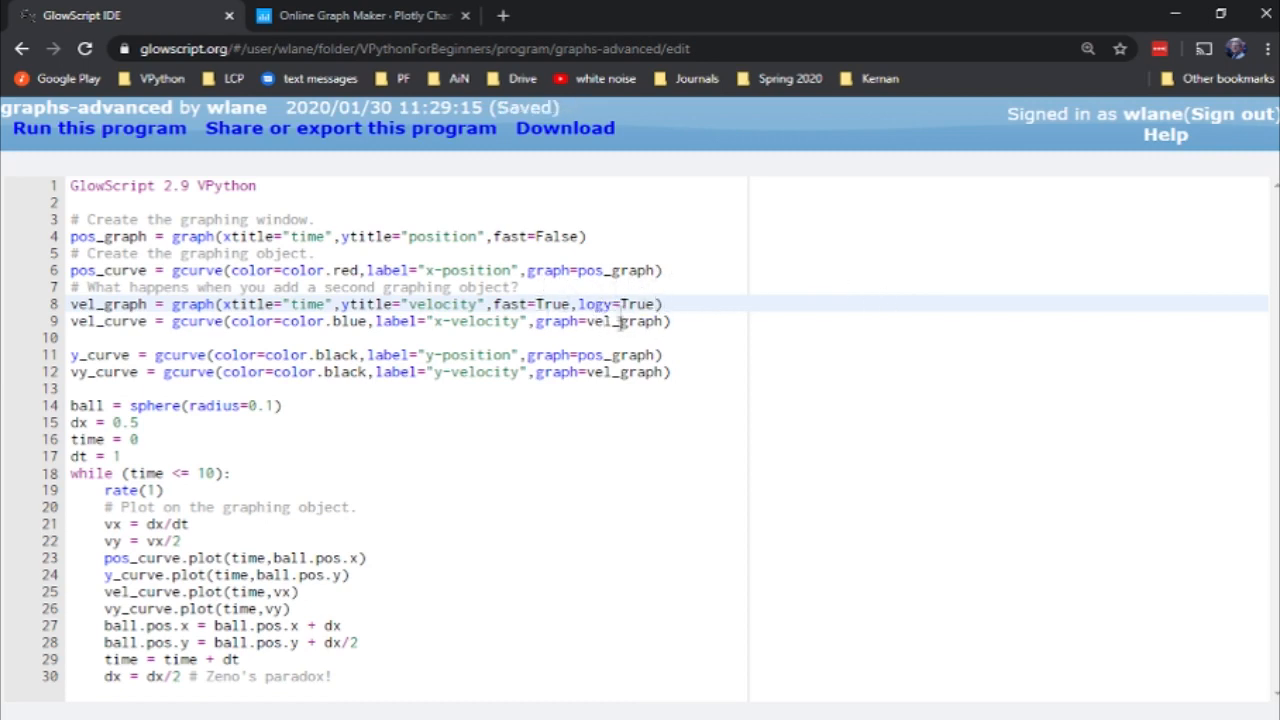
click(98, 128)
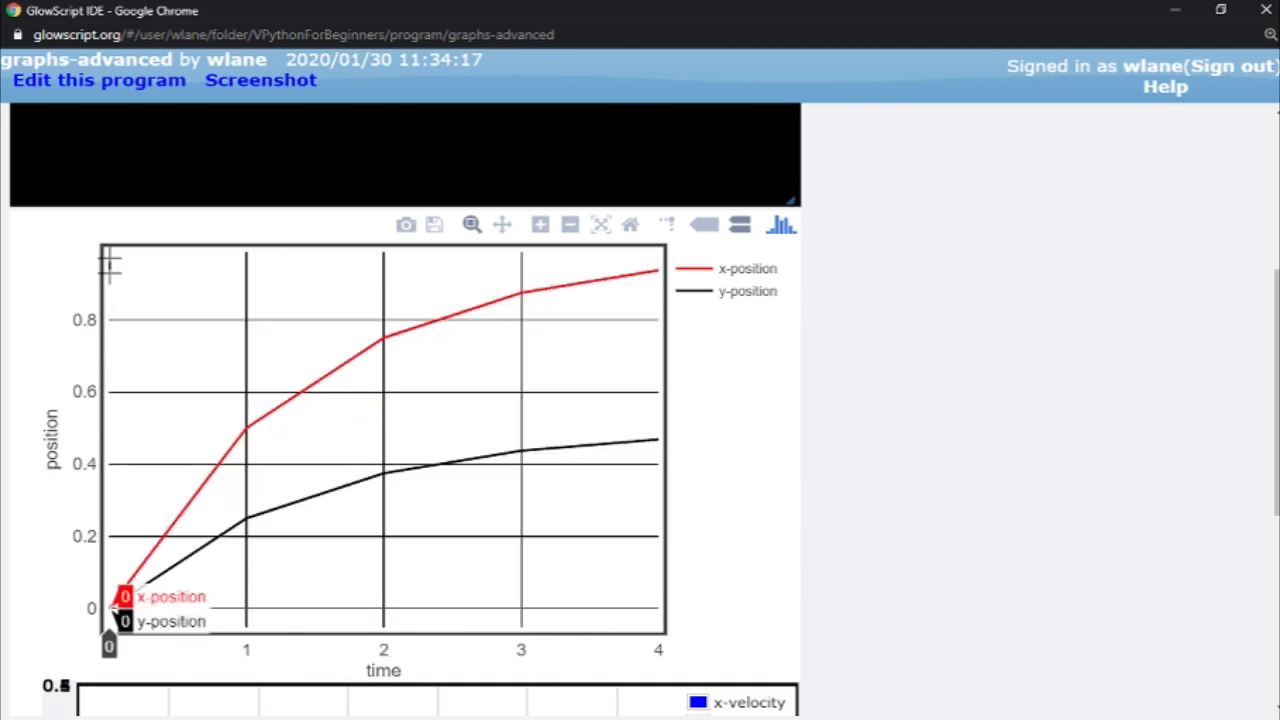
Scroll down the run page to the log-scale velocity graph.
scroll(down, 3)
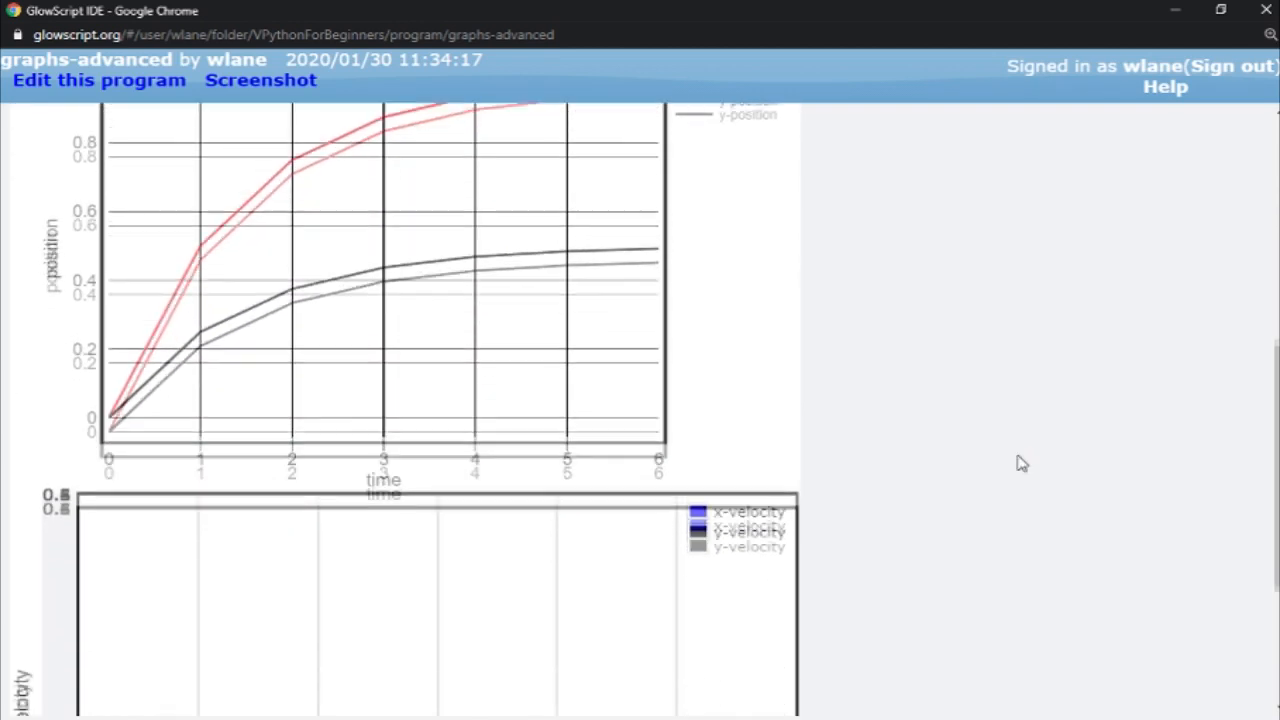
scroll(down, 3)
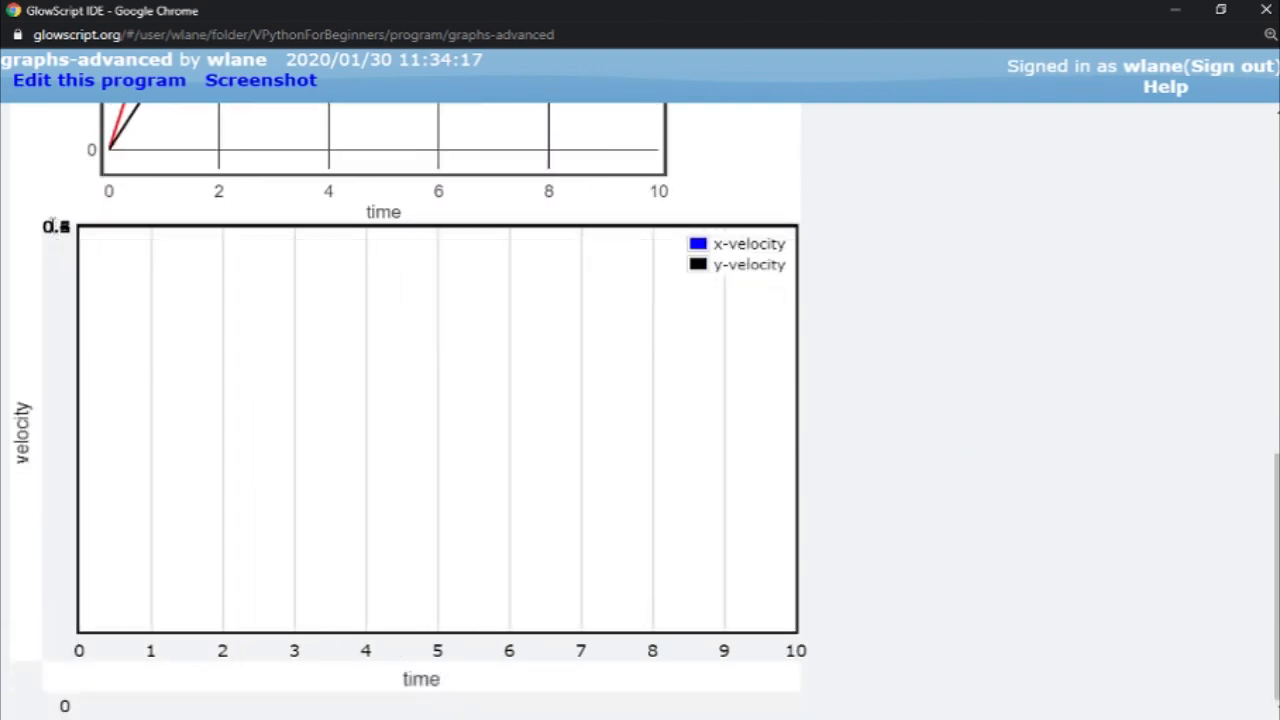
mouse_move(238, 433)
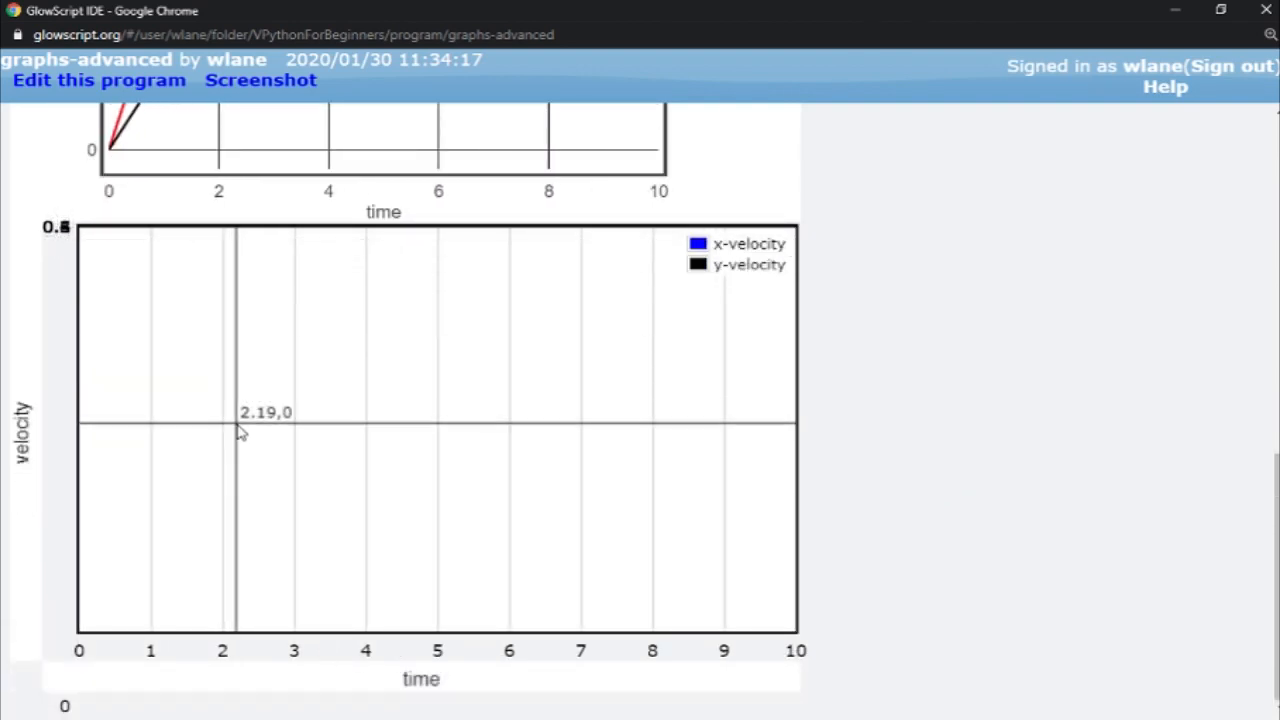
Add ymin=1e-4,ymax=10 to the vel_graph arguments and run the program.
click(99, 80)
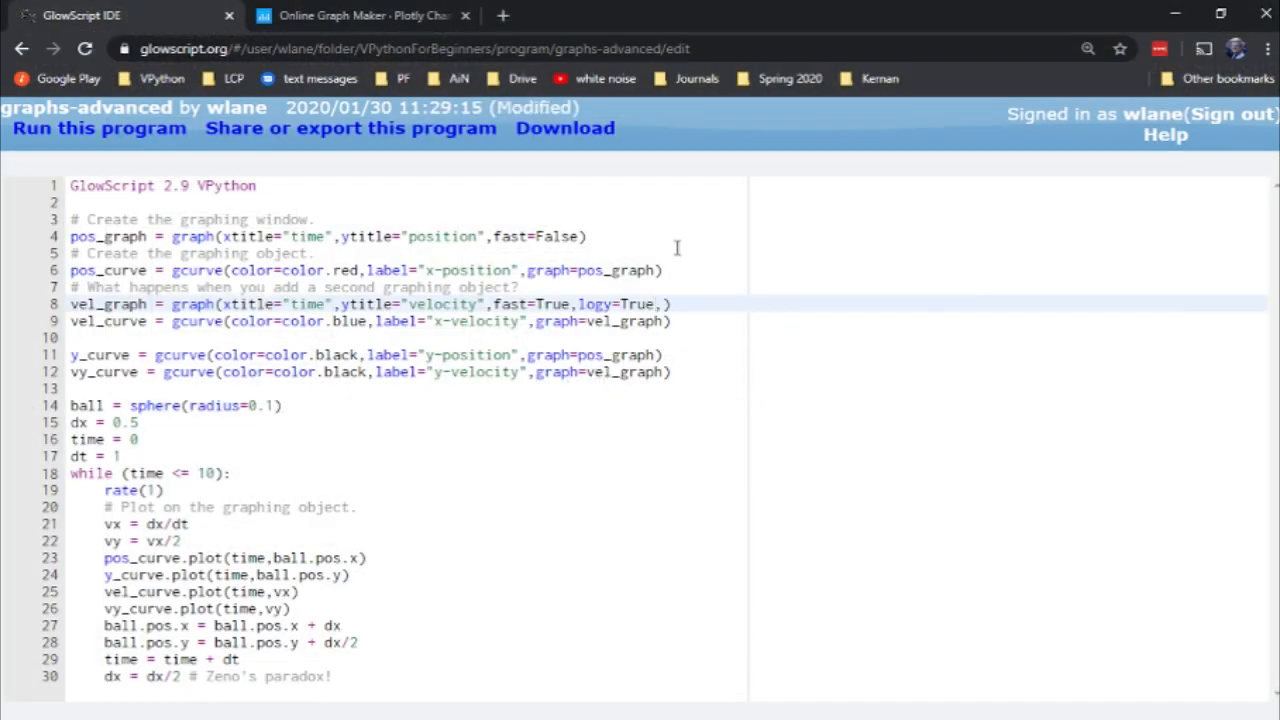
text(ymin=)
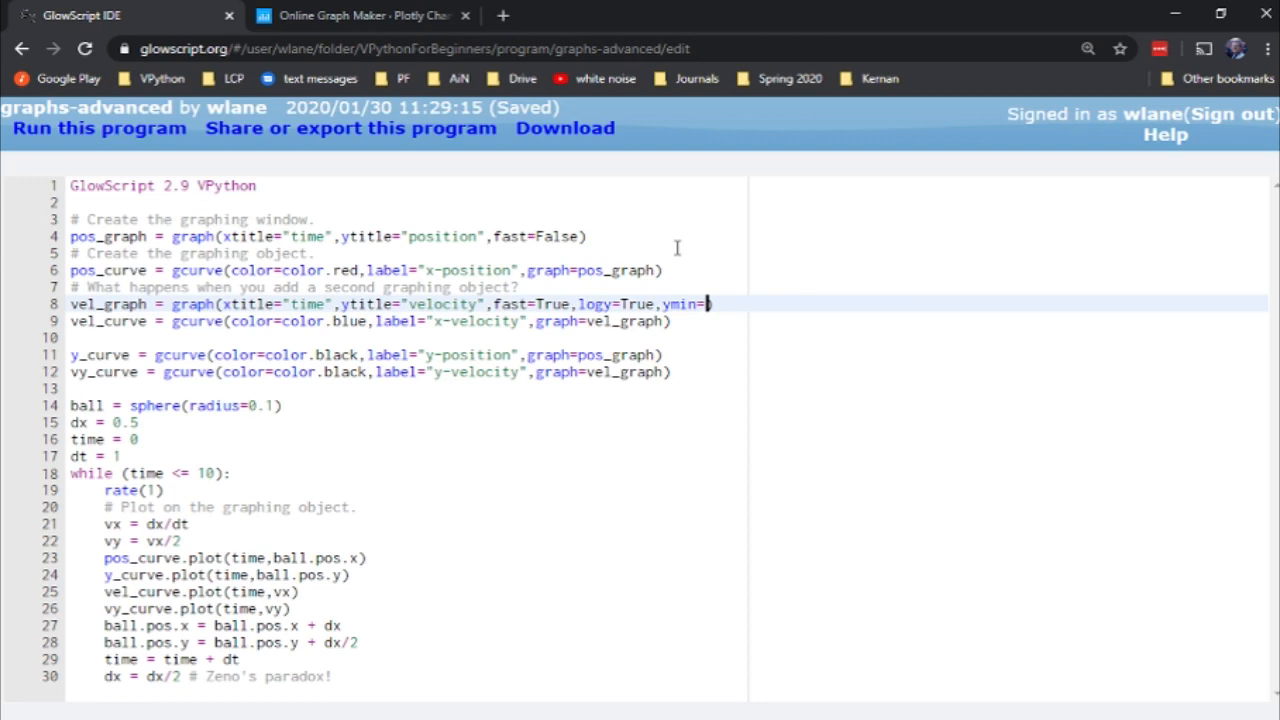
text(1)
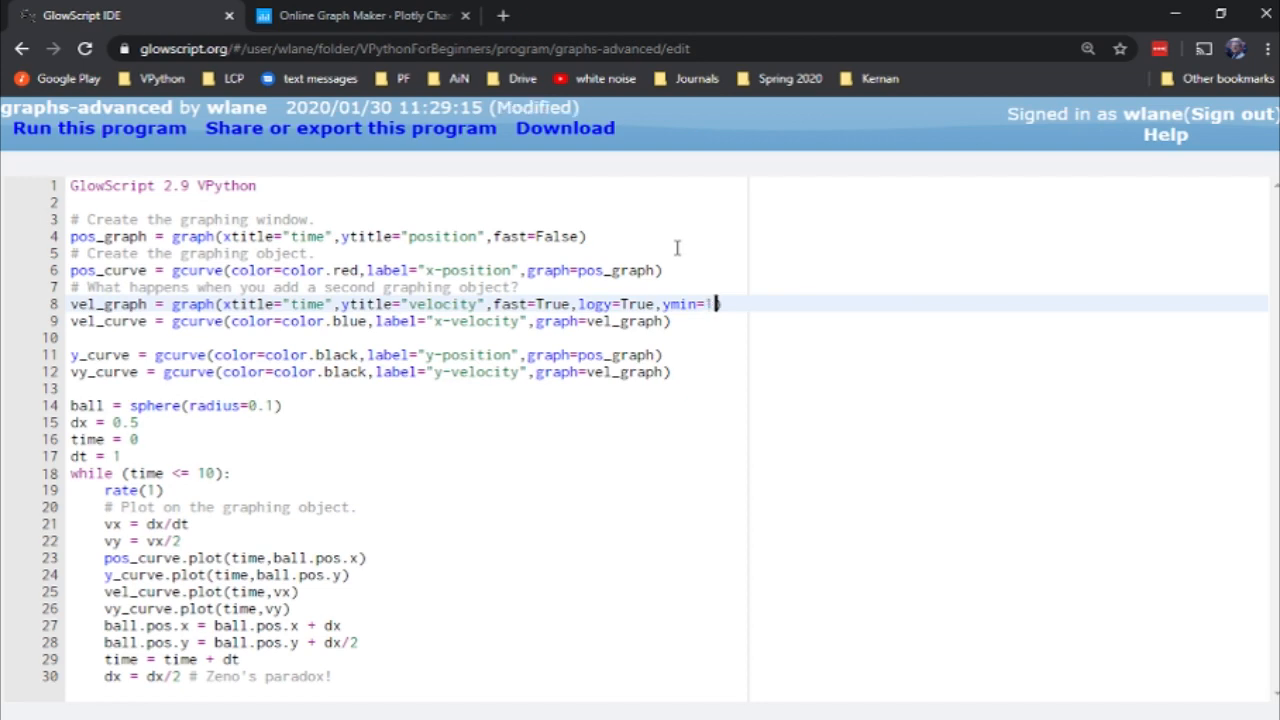
text(e-4,y)
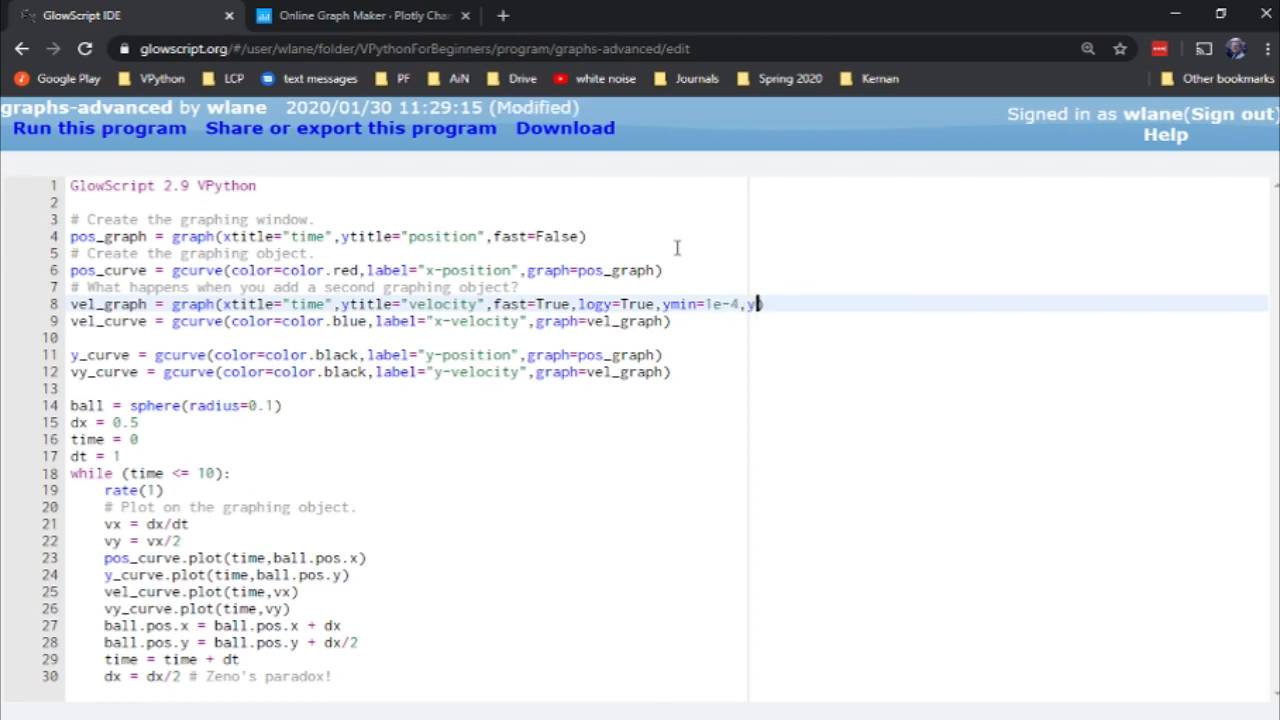
text(max=)
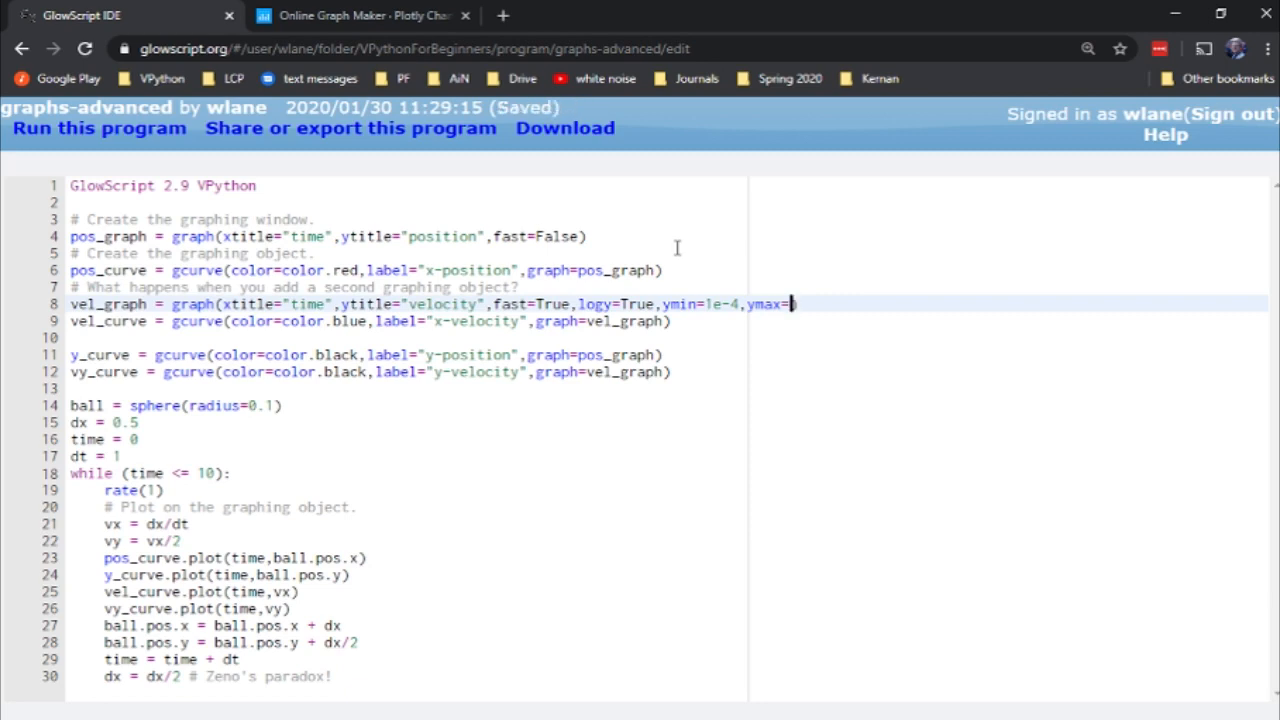
text(10)
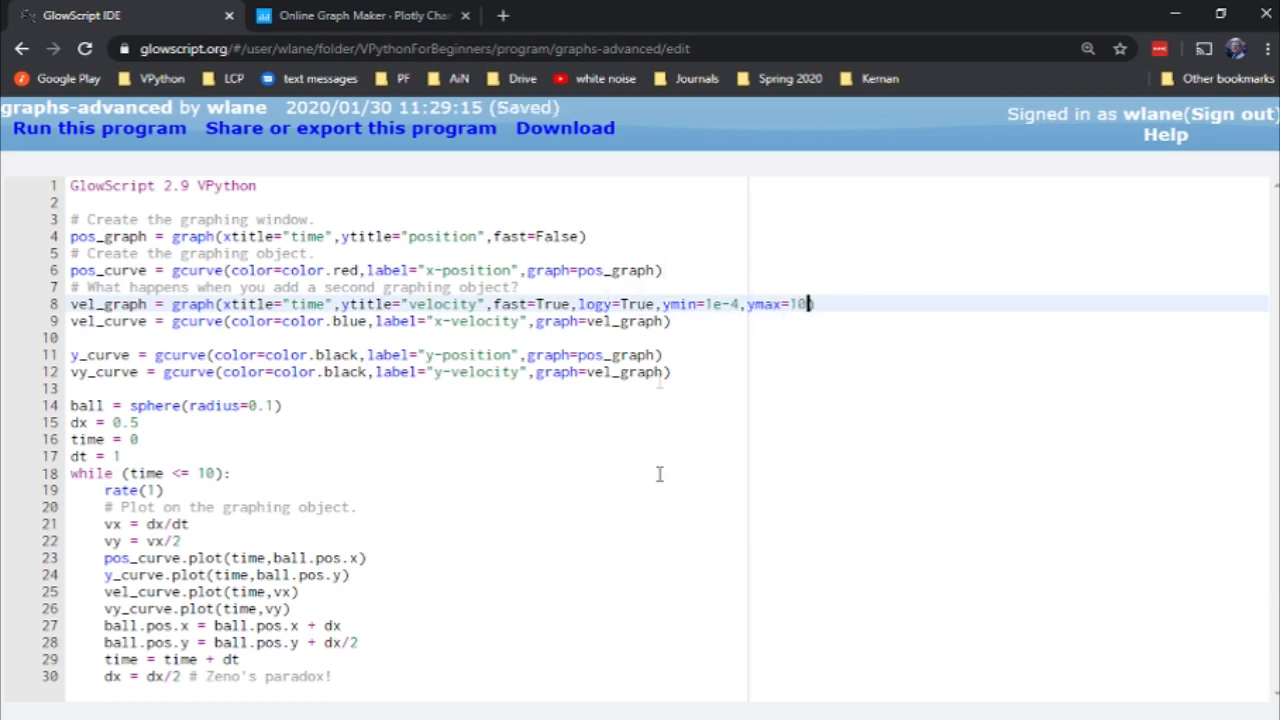
click(98, 127)
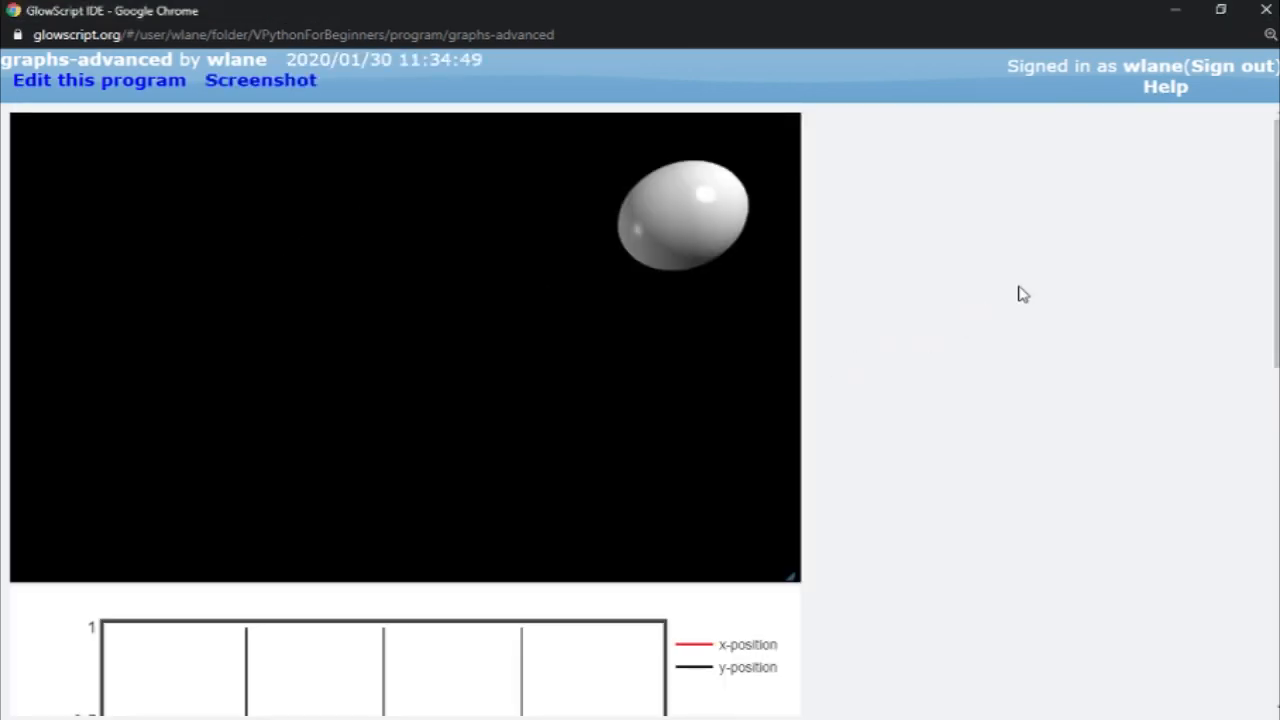
scroll(down, 3)
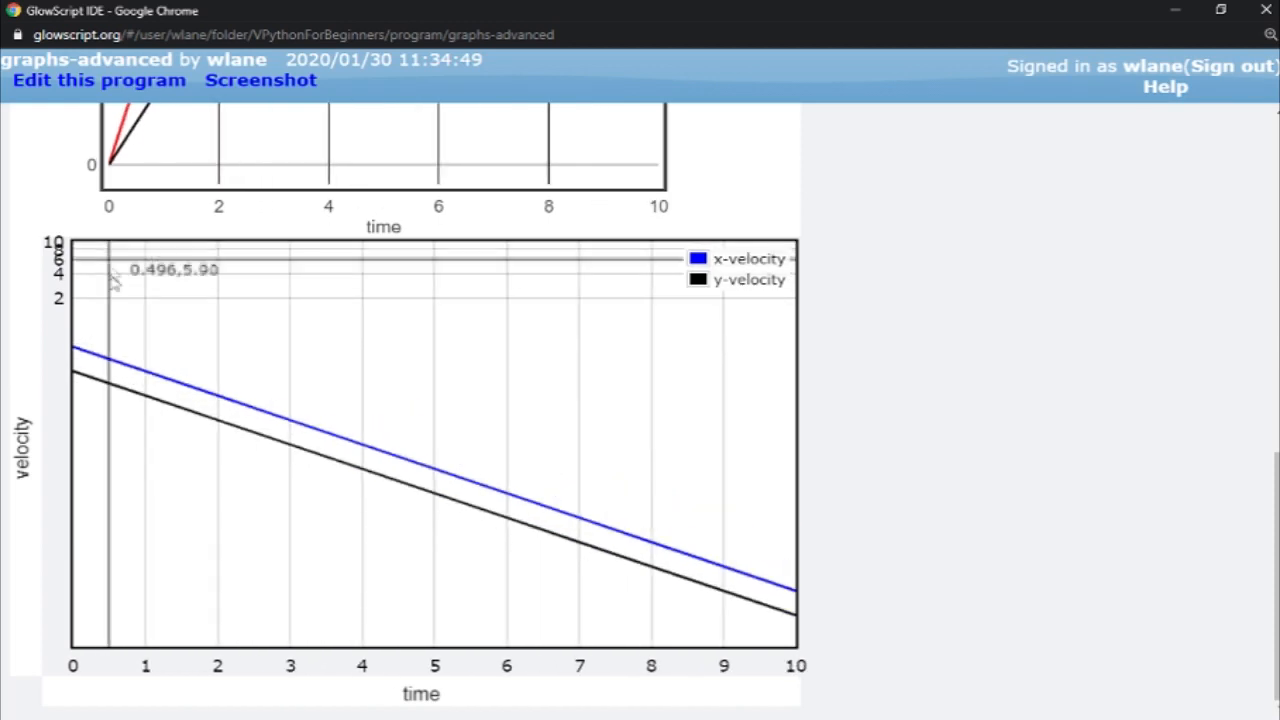
mouse_move(78, 257)
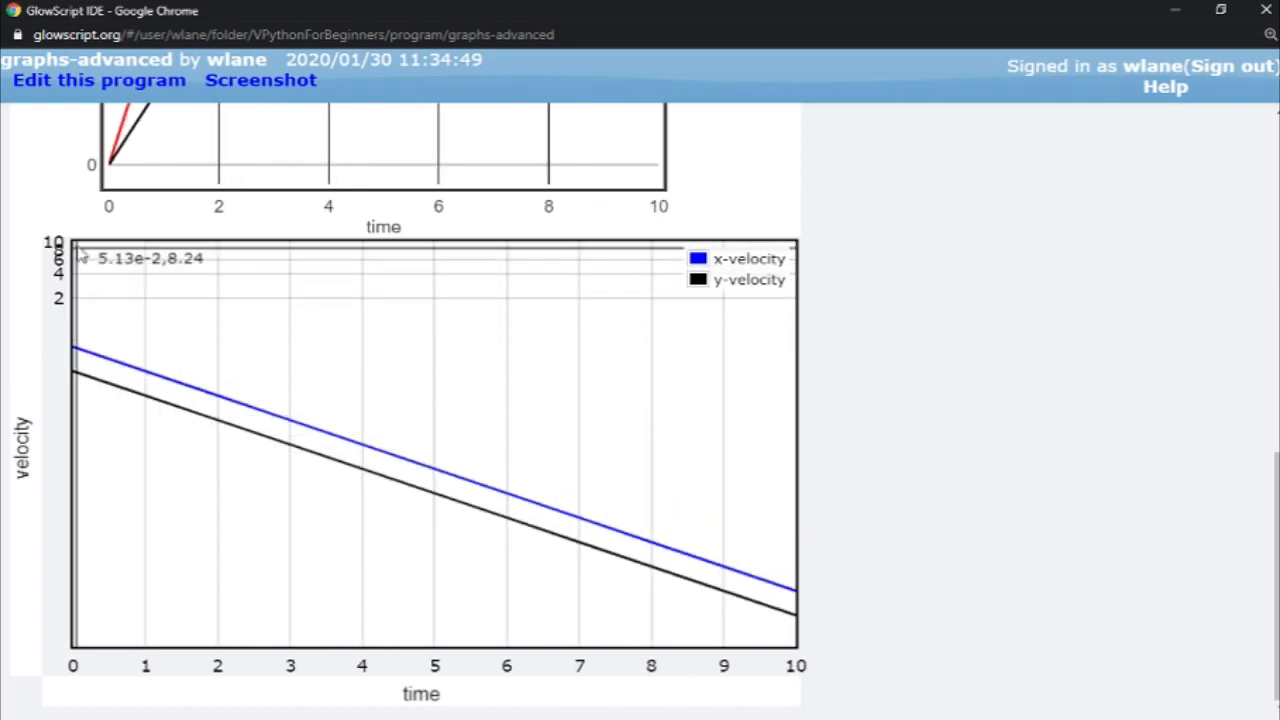
mouse_move(85, 252)
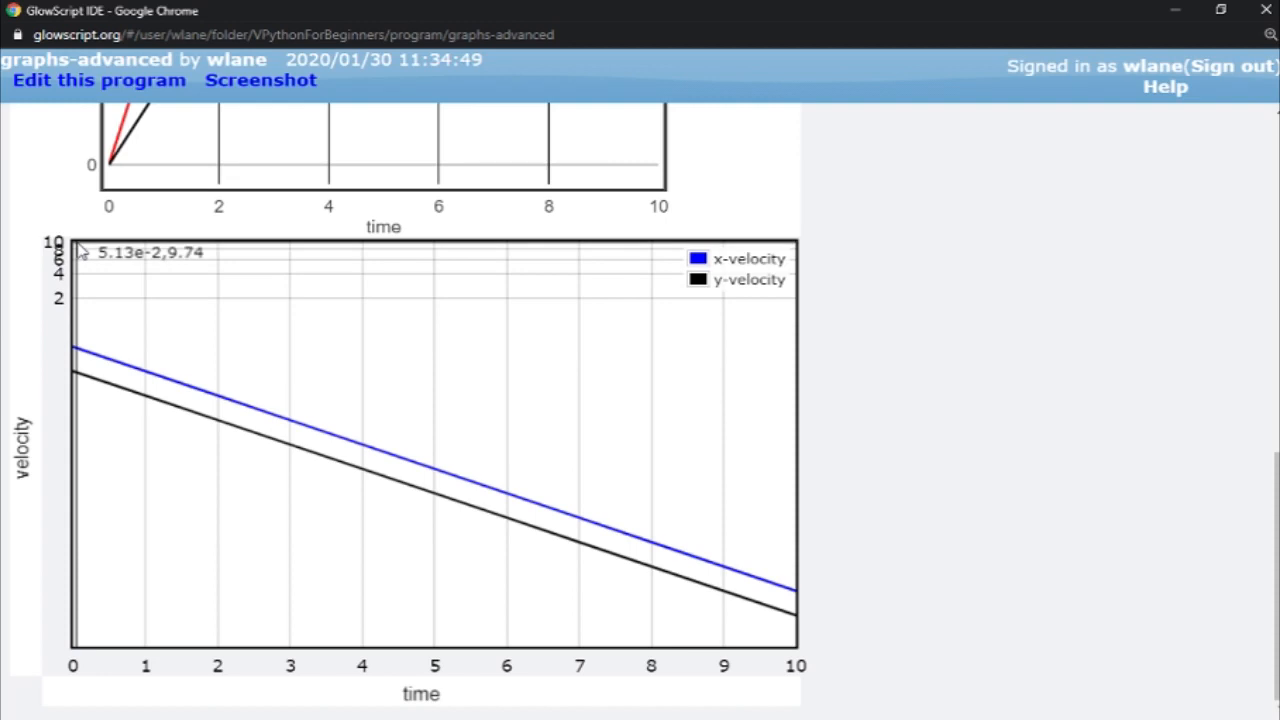
mouse_move(85, 355)
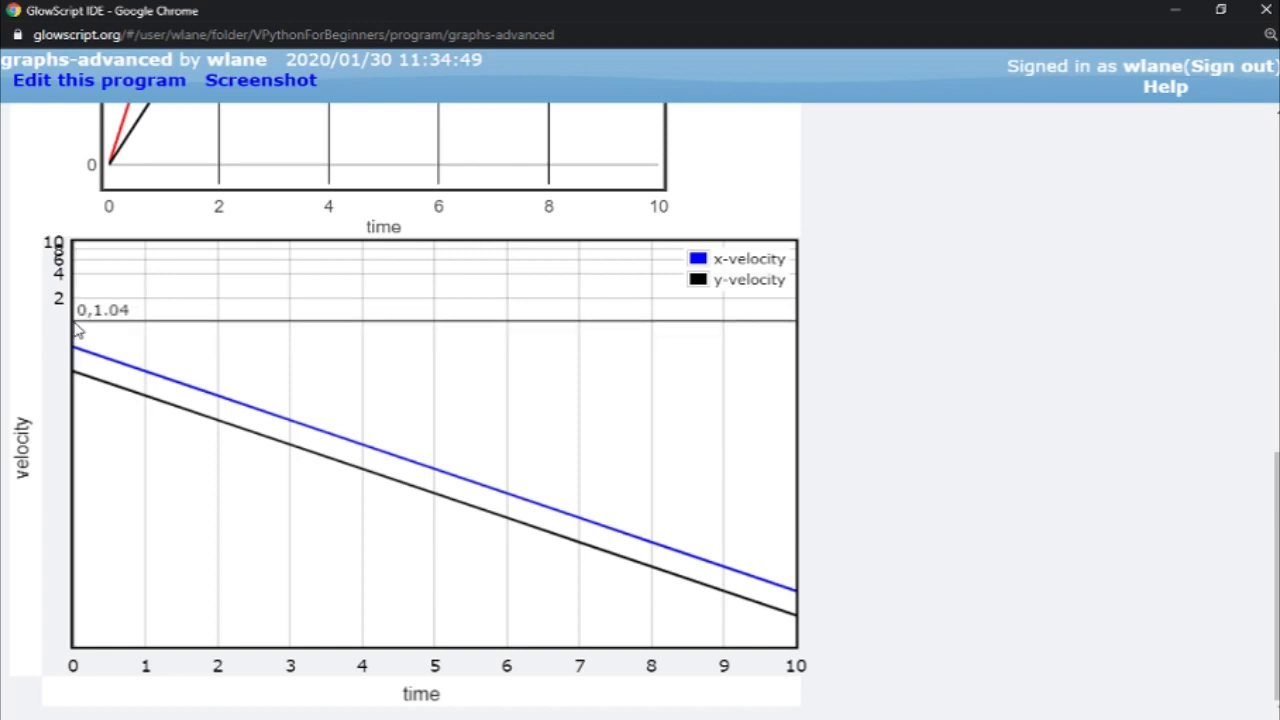
mouse_move(85, 360)
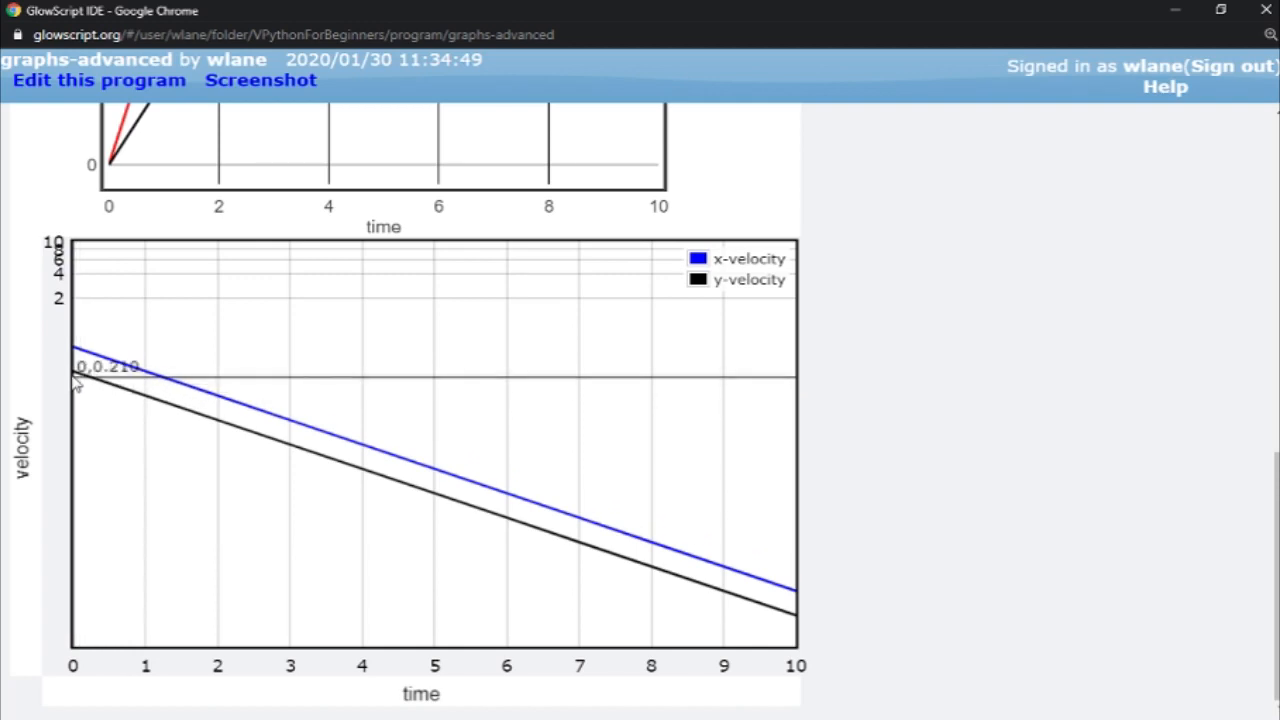
mouse_move(90, 445)
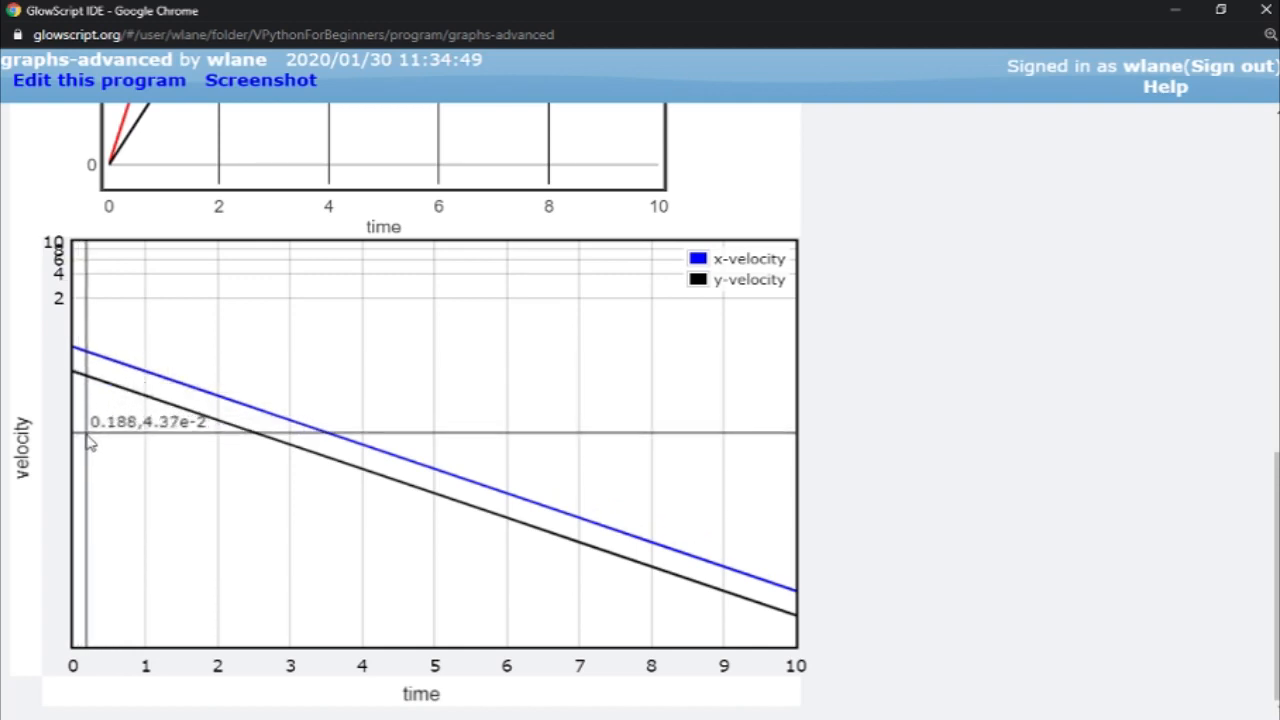
mouse_move(98, 560)
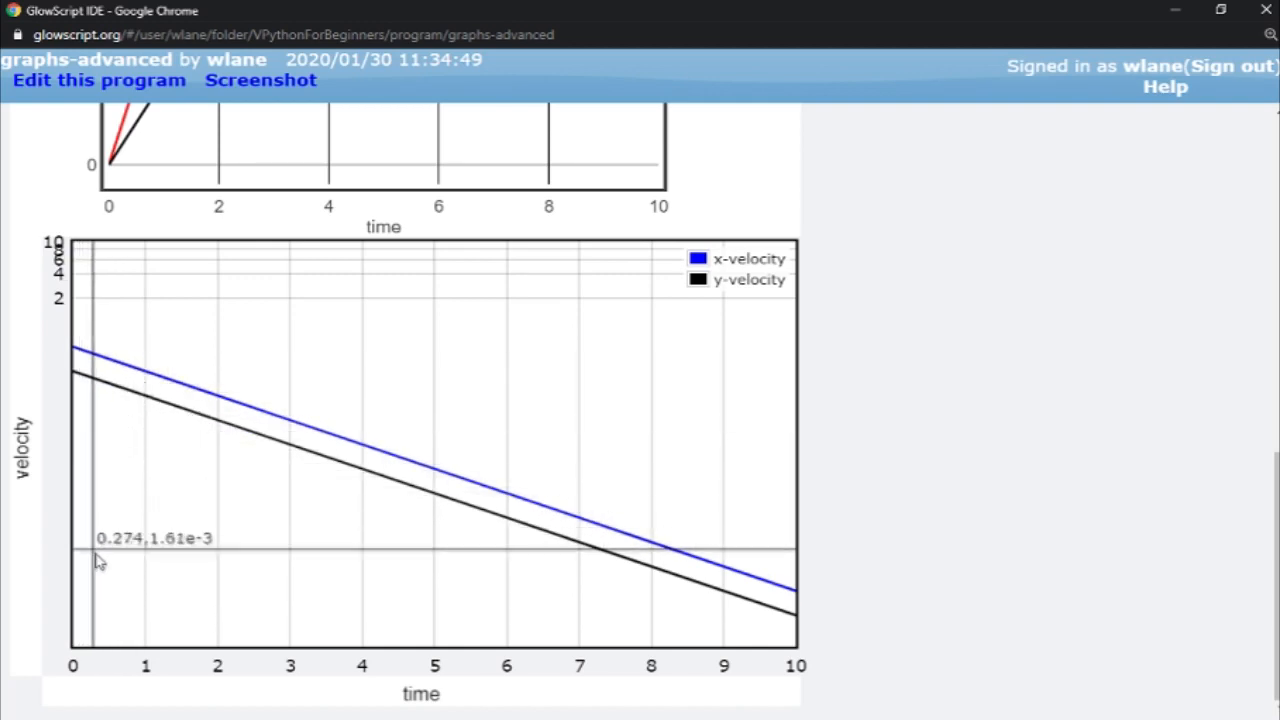
mouse_move(45, 405)
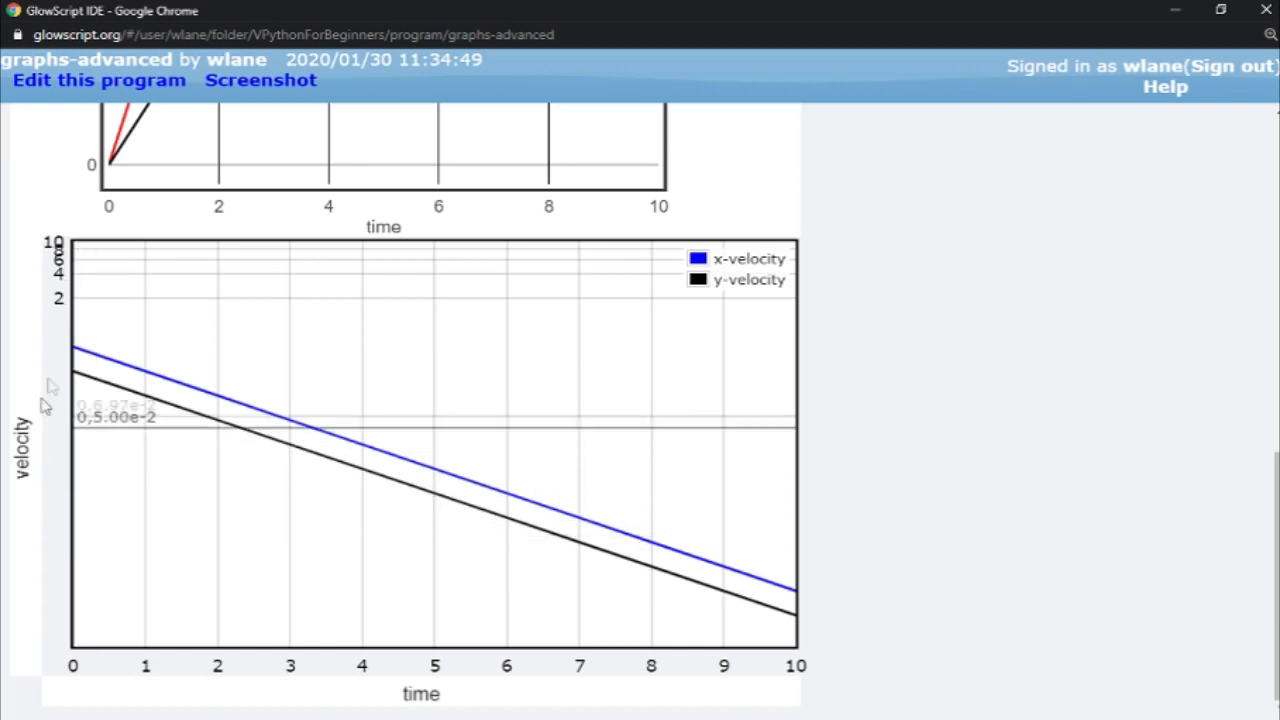
mouse_move(83, 315)
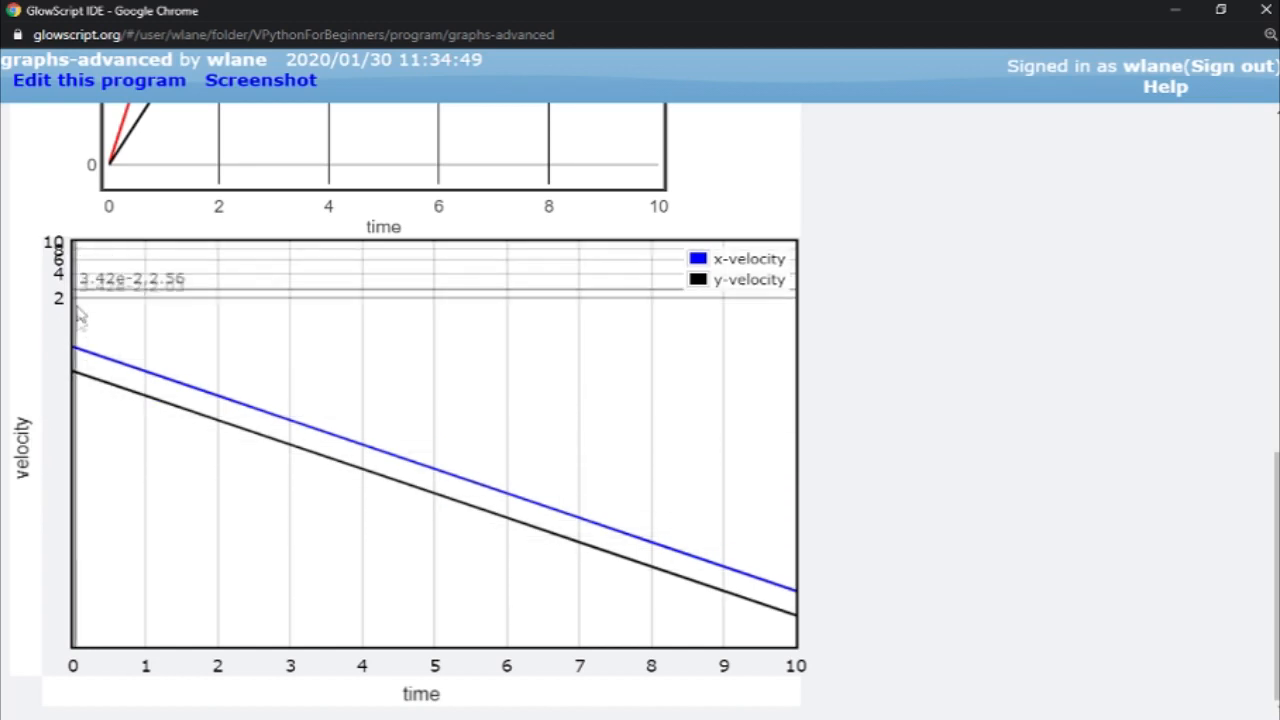
mouse_move(105, 257)
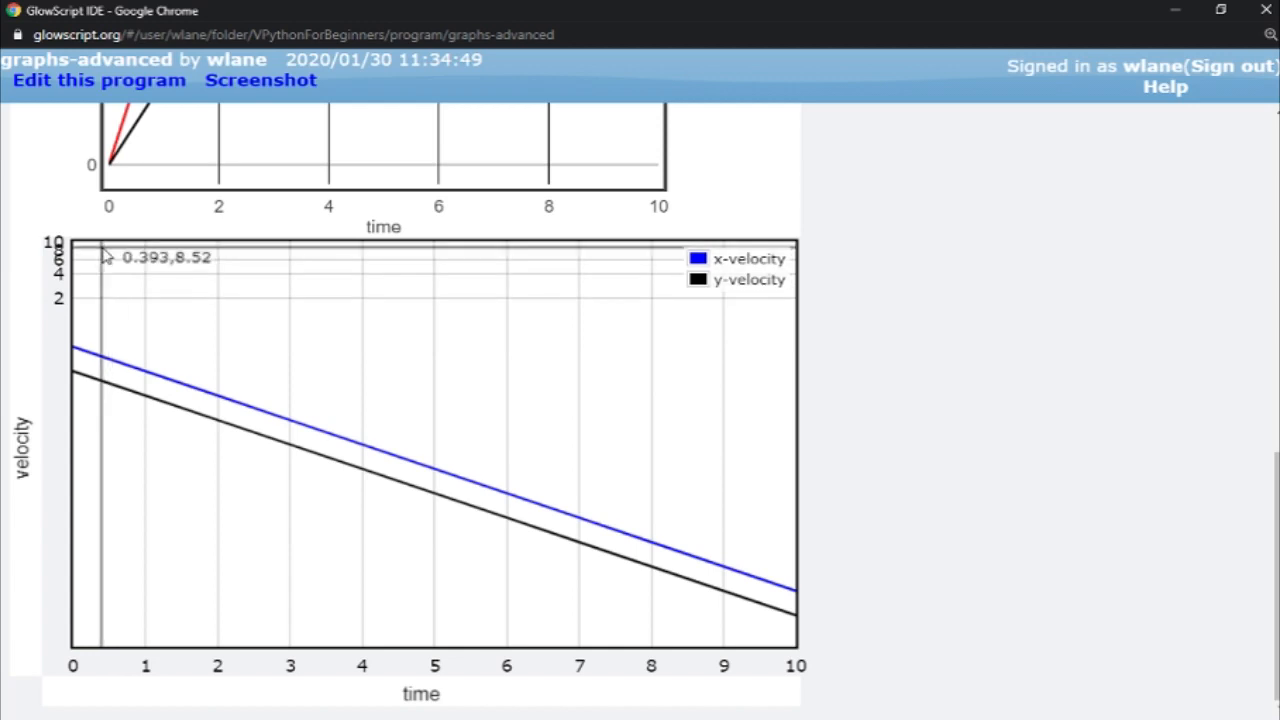
mouse_move(88, 478)
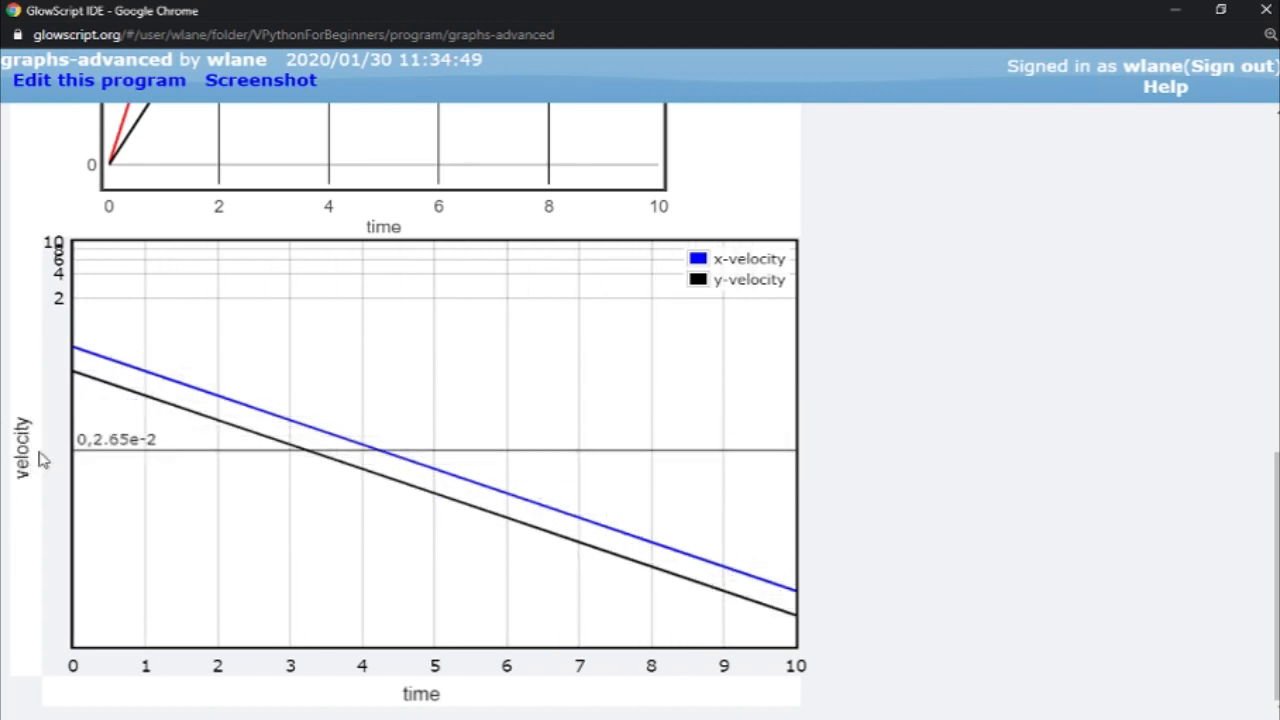
mouse_move(358, 651)
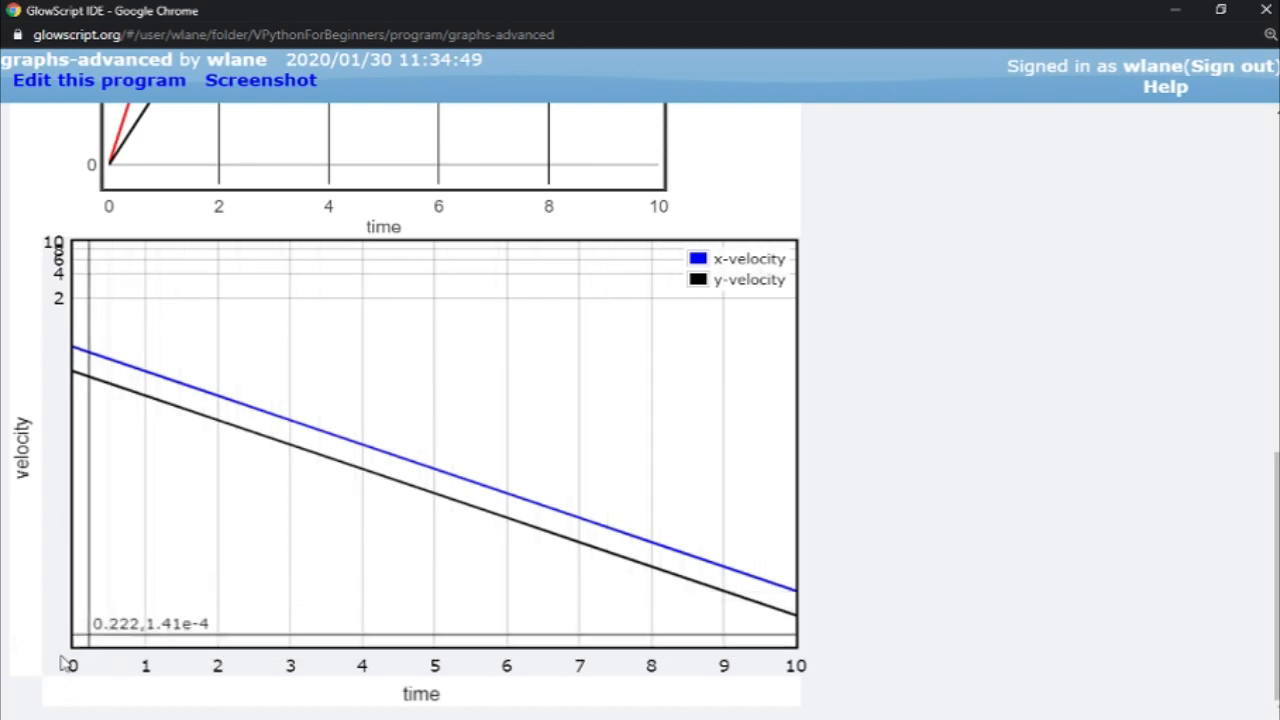
Return to the code, add logx=True to the vel_graph arguments and run it.
click(98, 80)
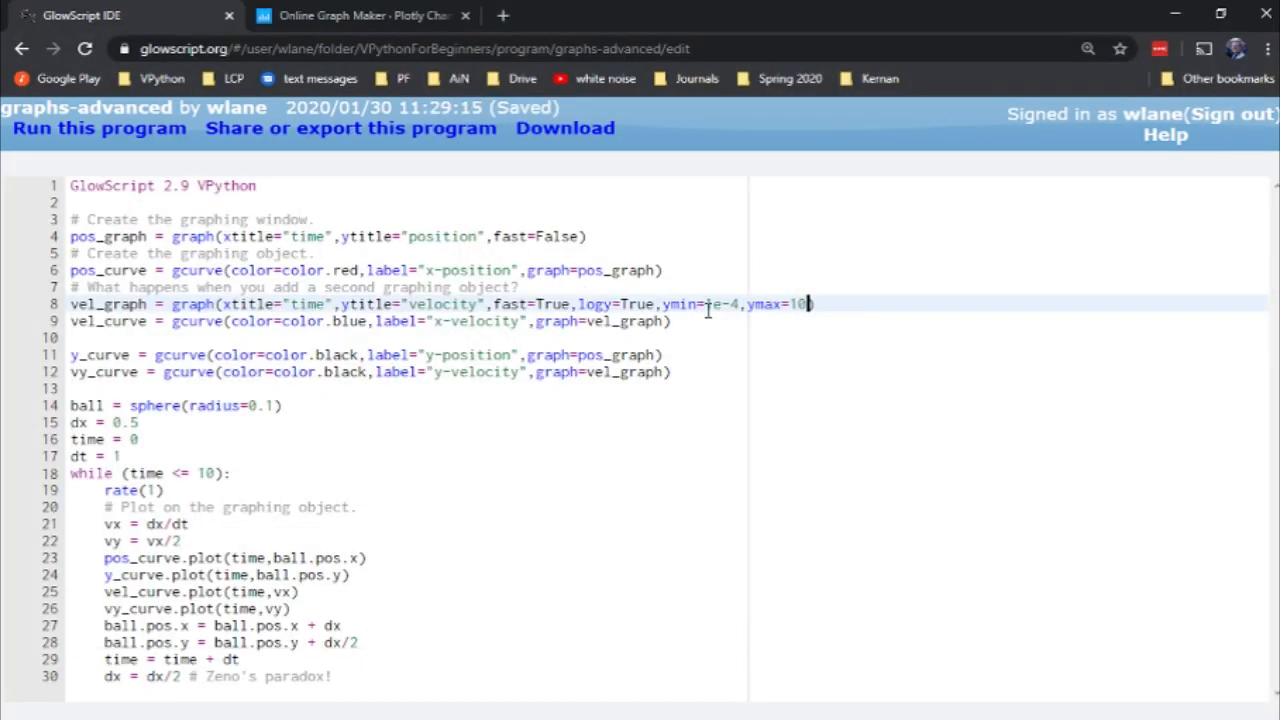
text(,logx=True)
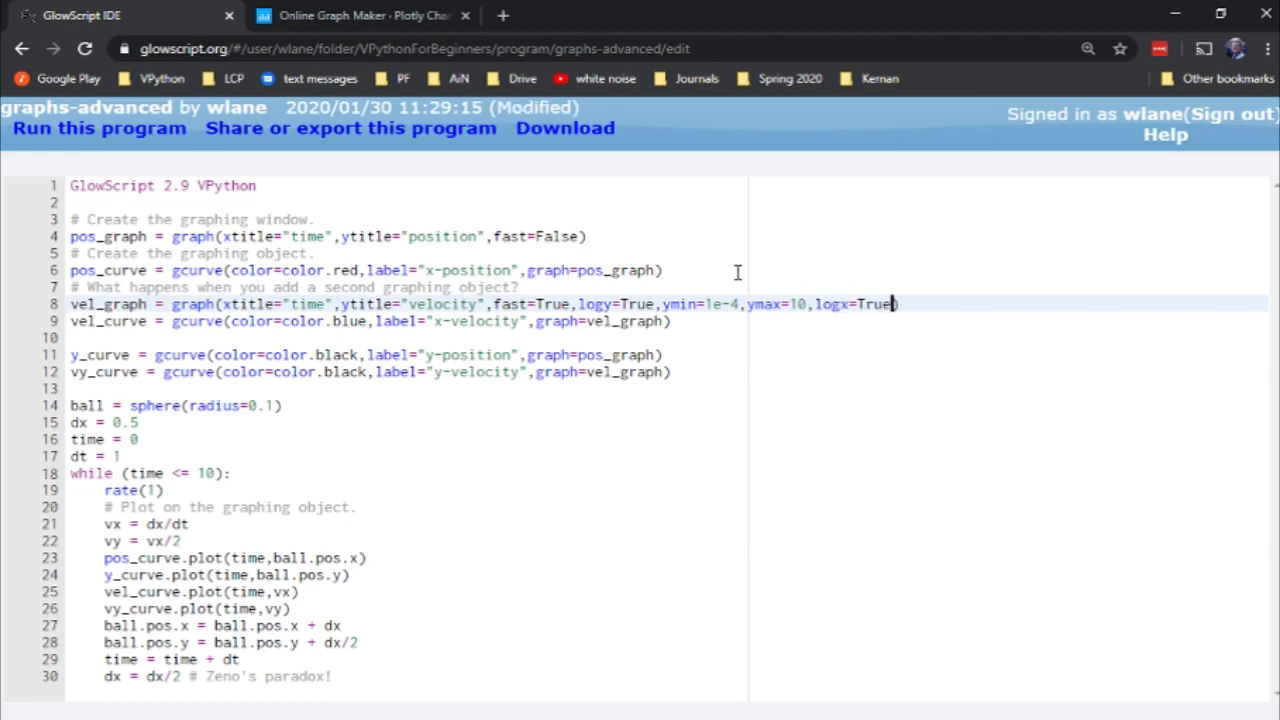
click(98, 128)
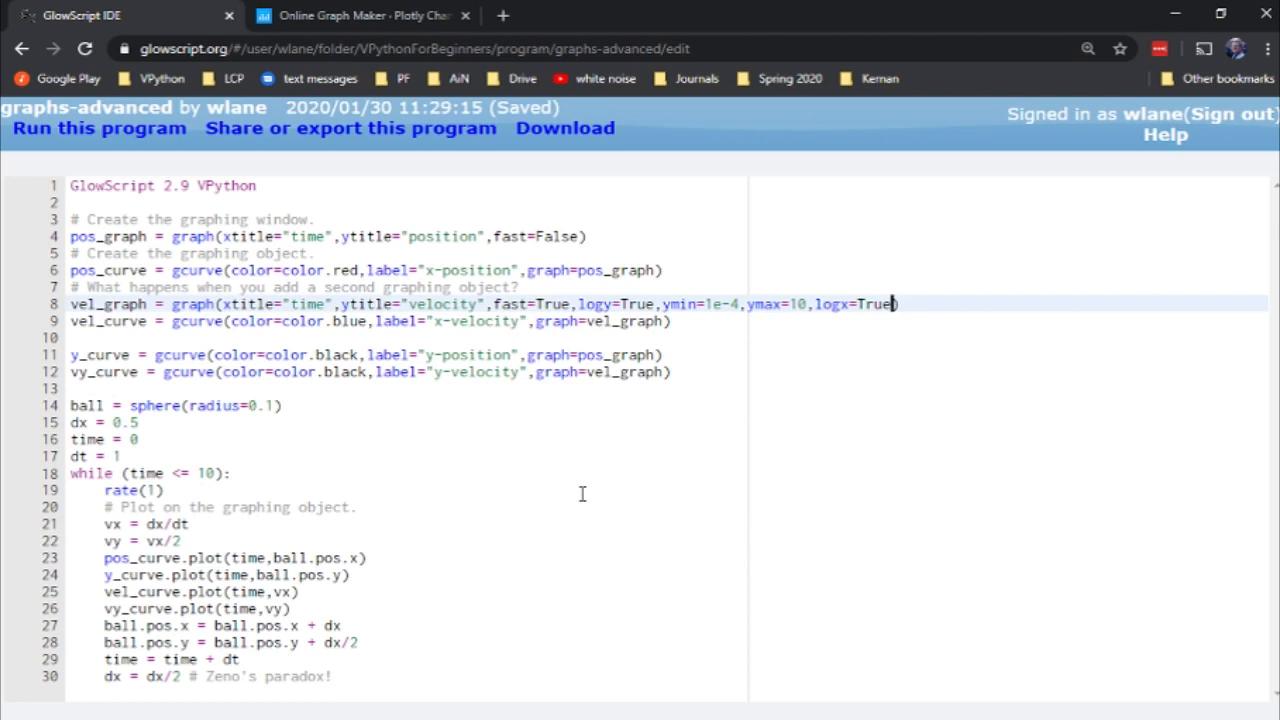
mouse_move(218, 553)
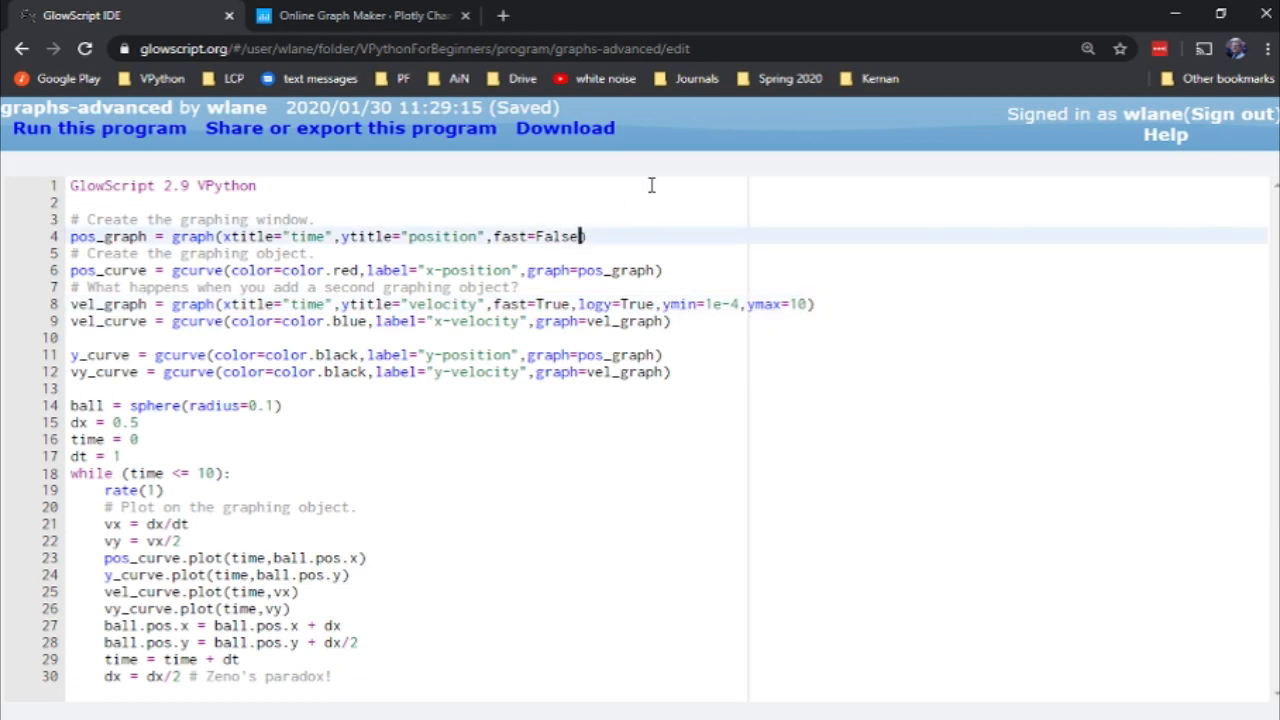
Add xmin=0,xmax=10 to the pos_graph arguments and run the program.
text(,)
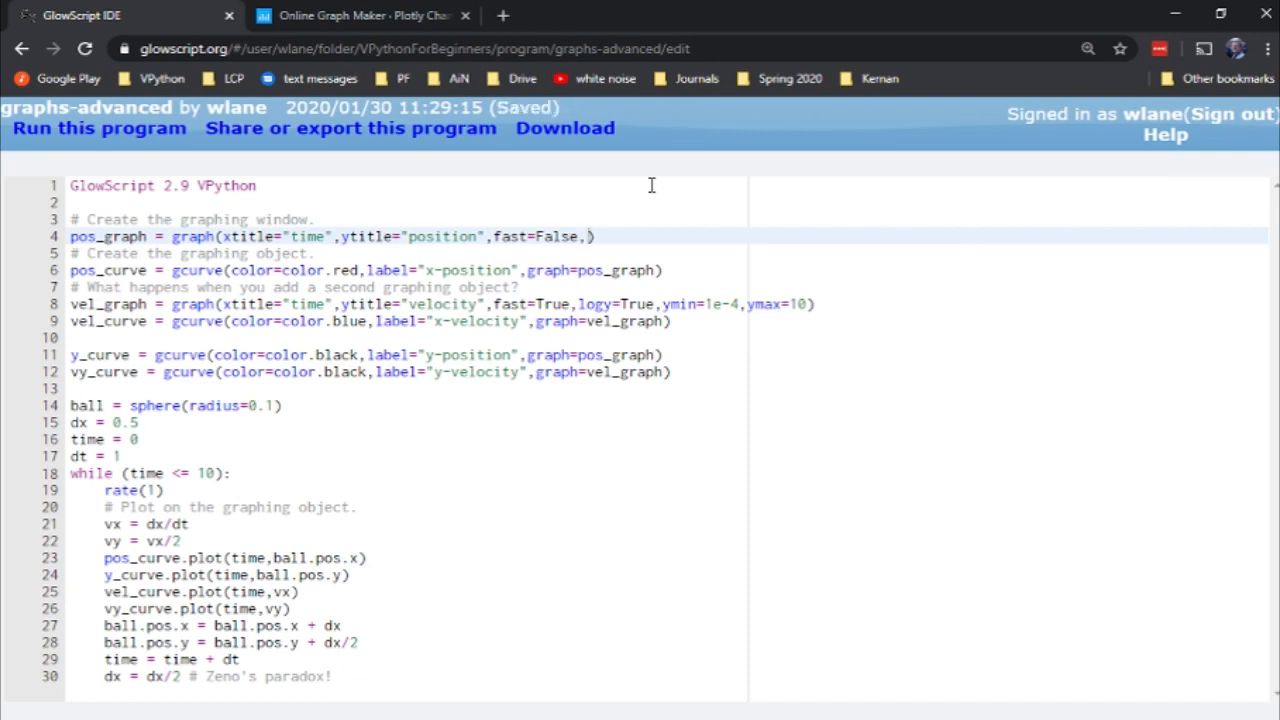
text(xmin=0)
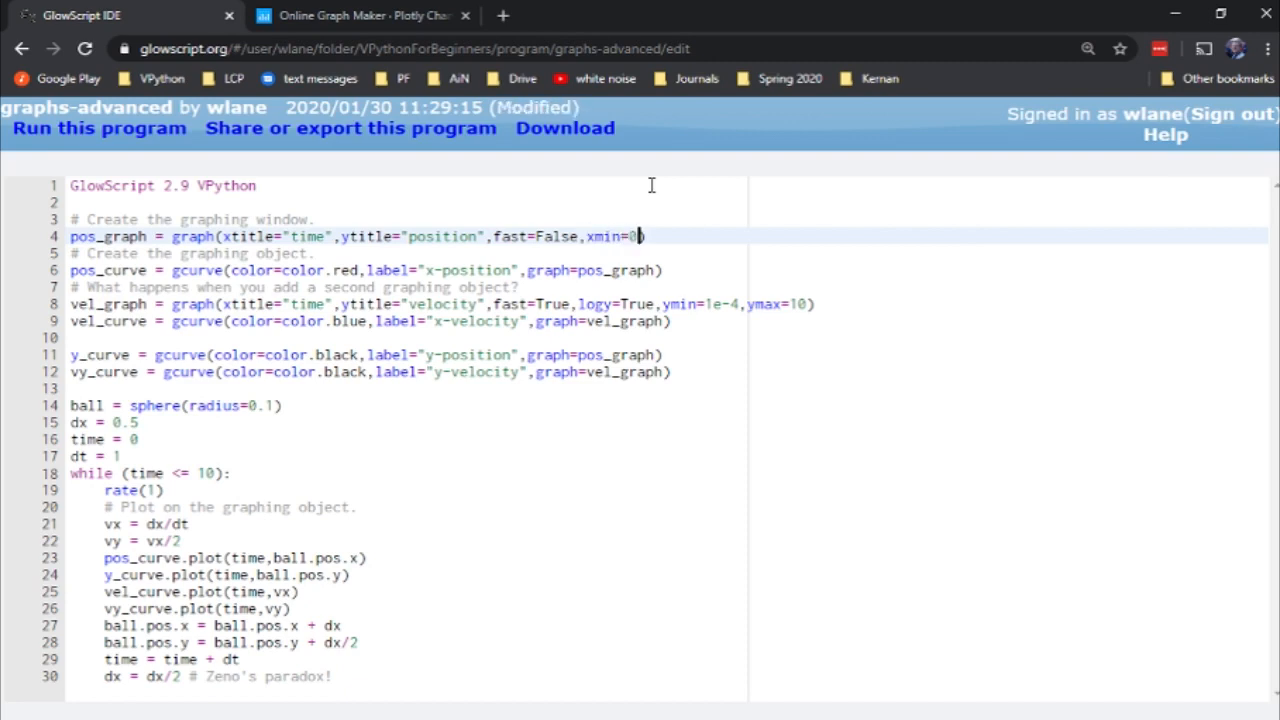
text(,)
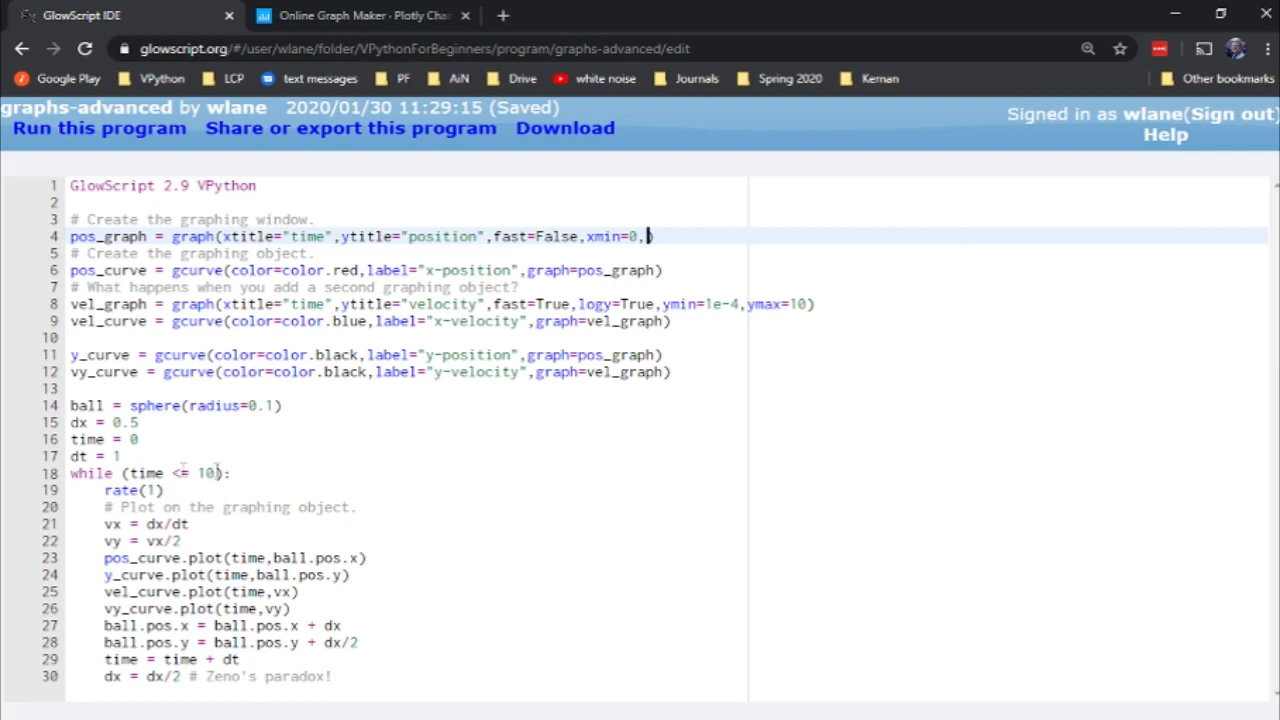
text(x)
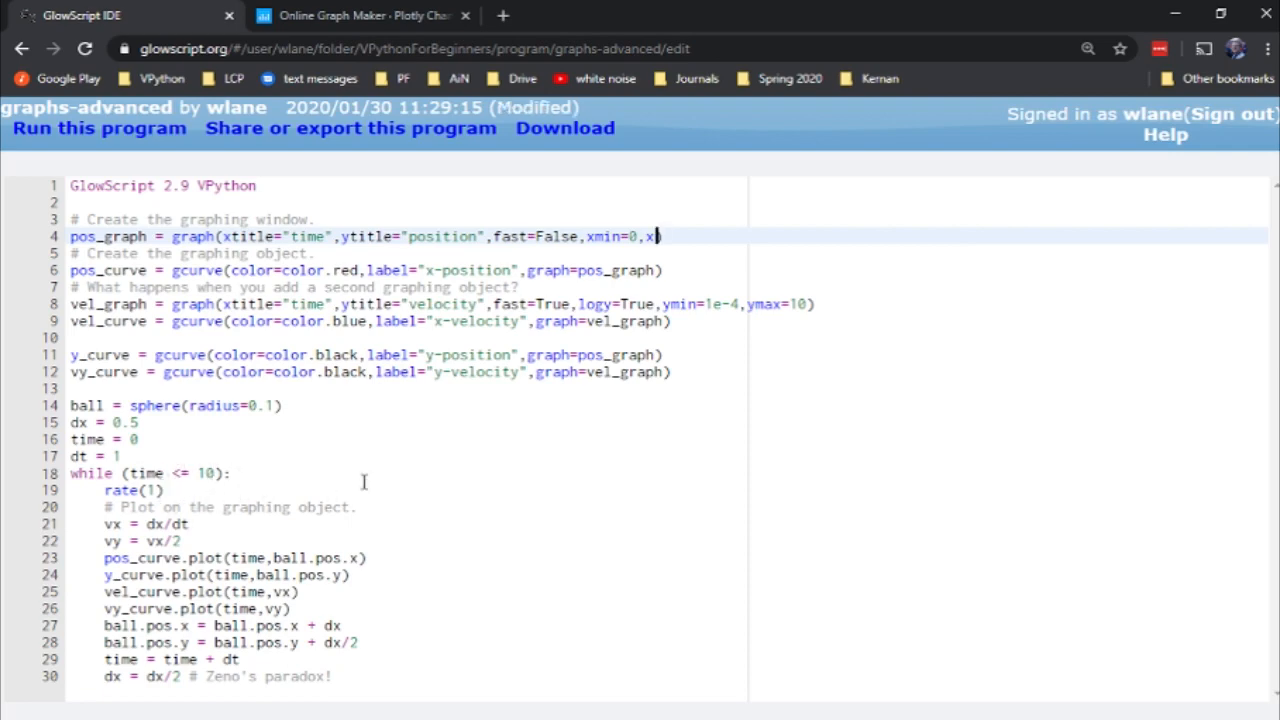
text(max=10)
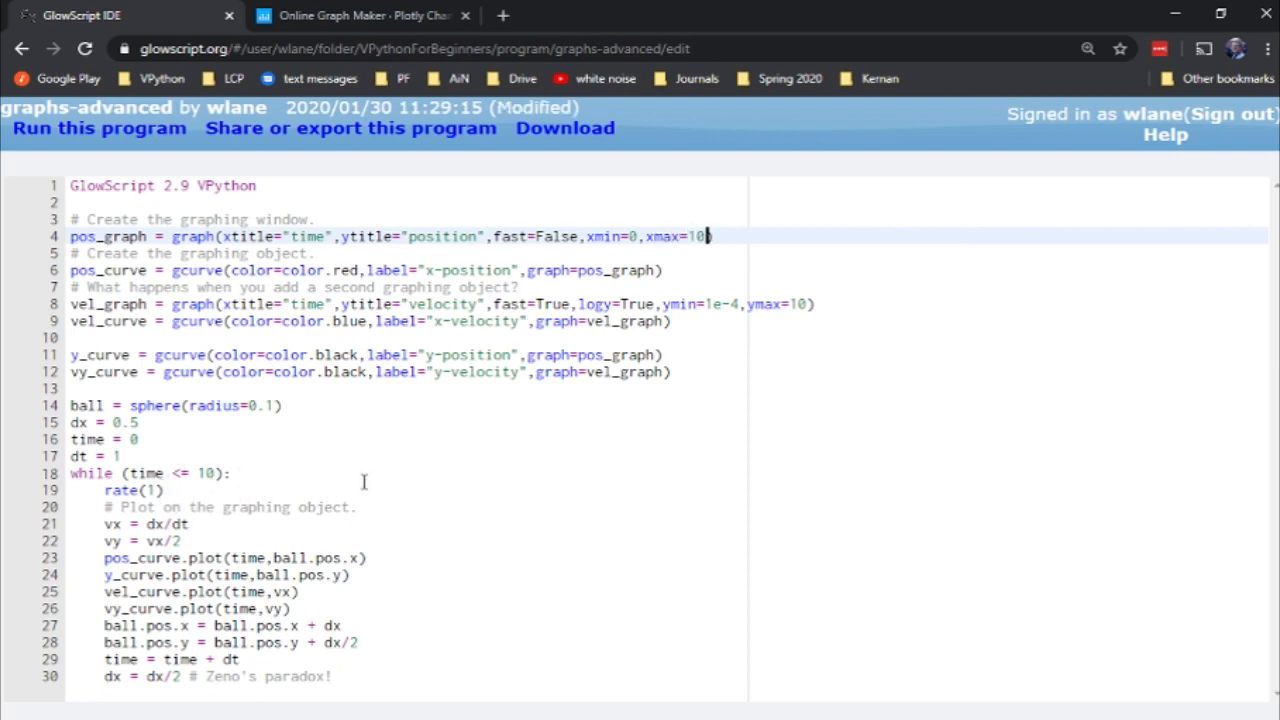
click(98, 127)
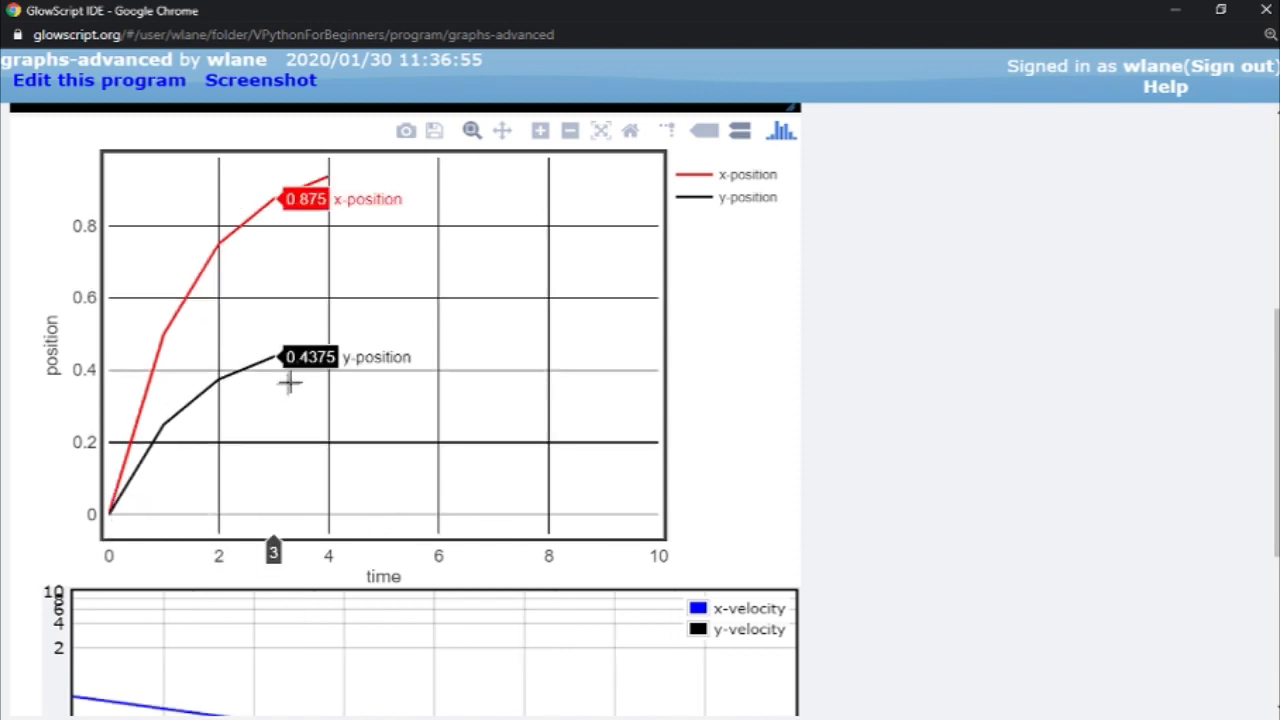
mouse_move(640, 363)
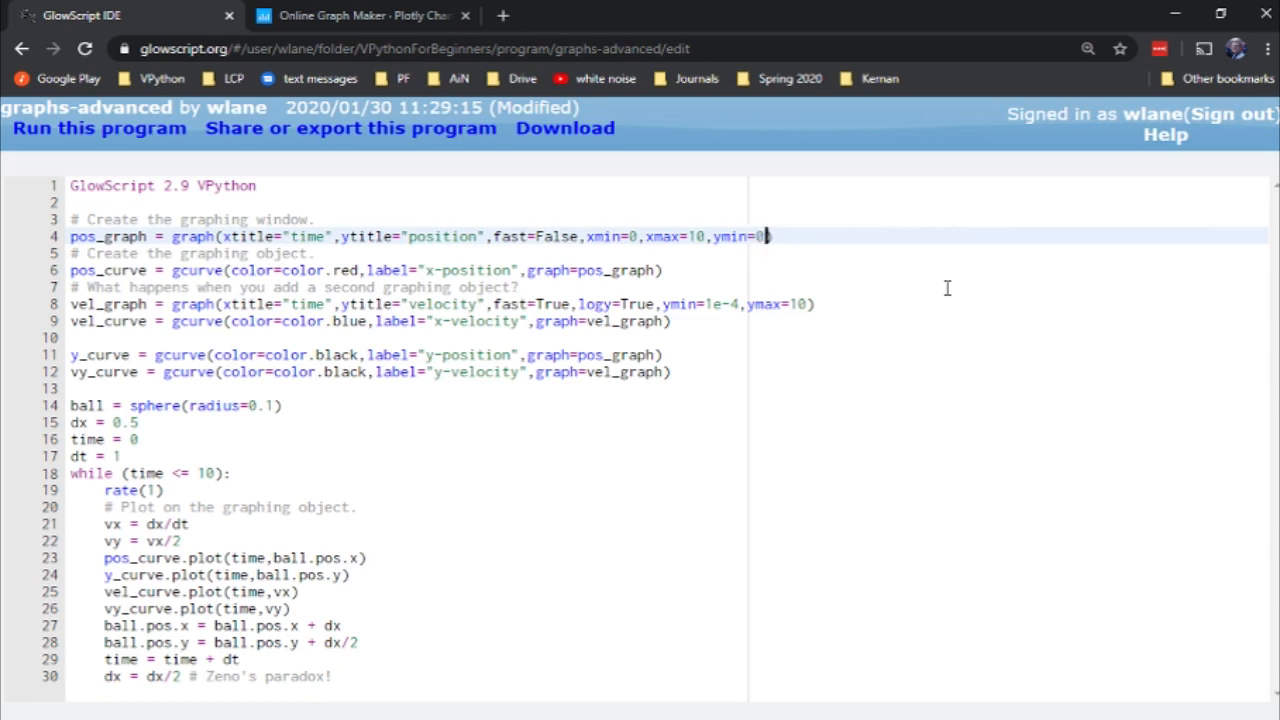
Add ymax=1 to the pos_graph arguments and rerun to see the fixed 0–1 vertical axis.
text(,ymax=1)
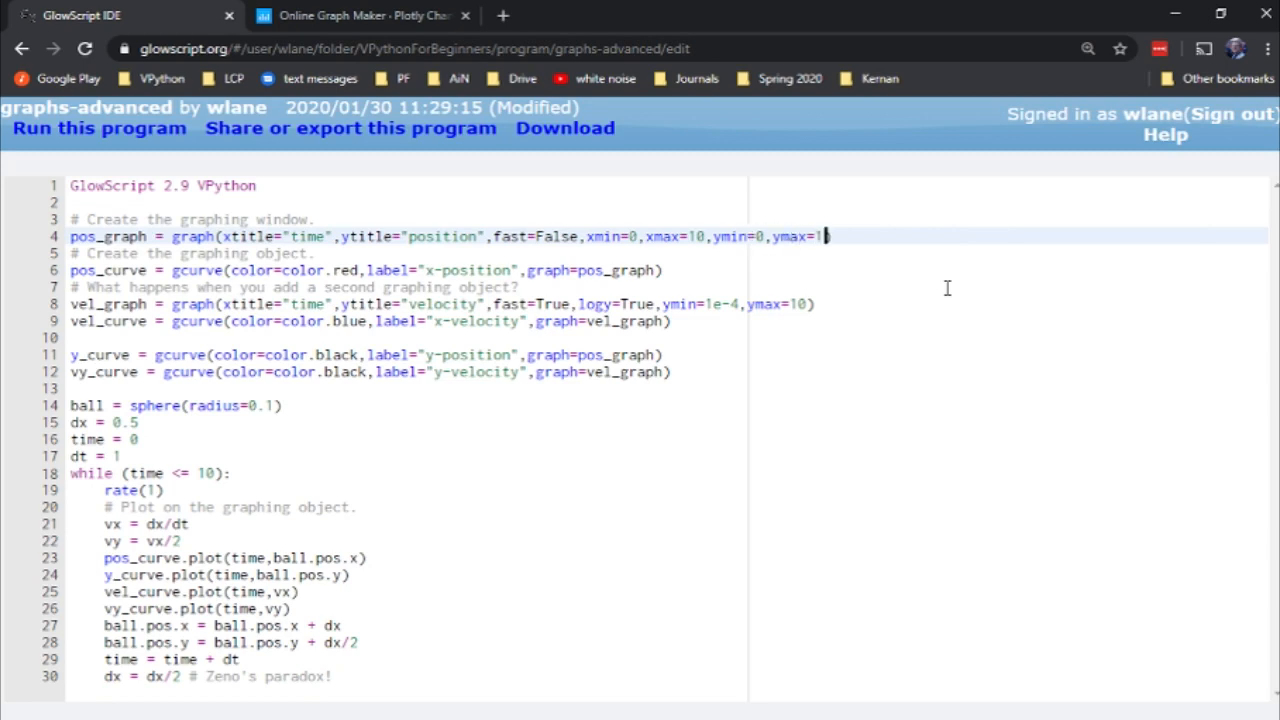
click(98, 128)
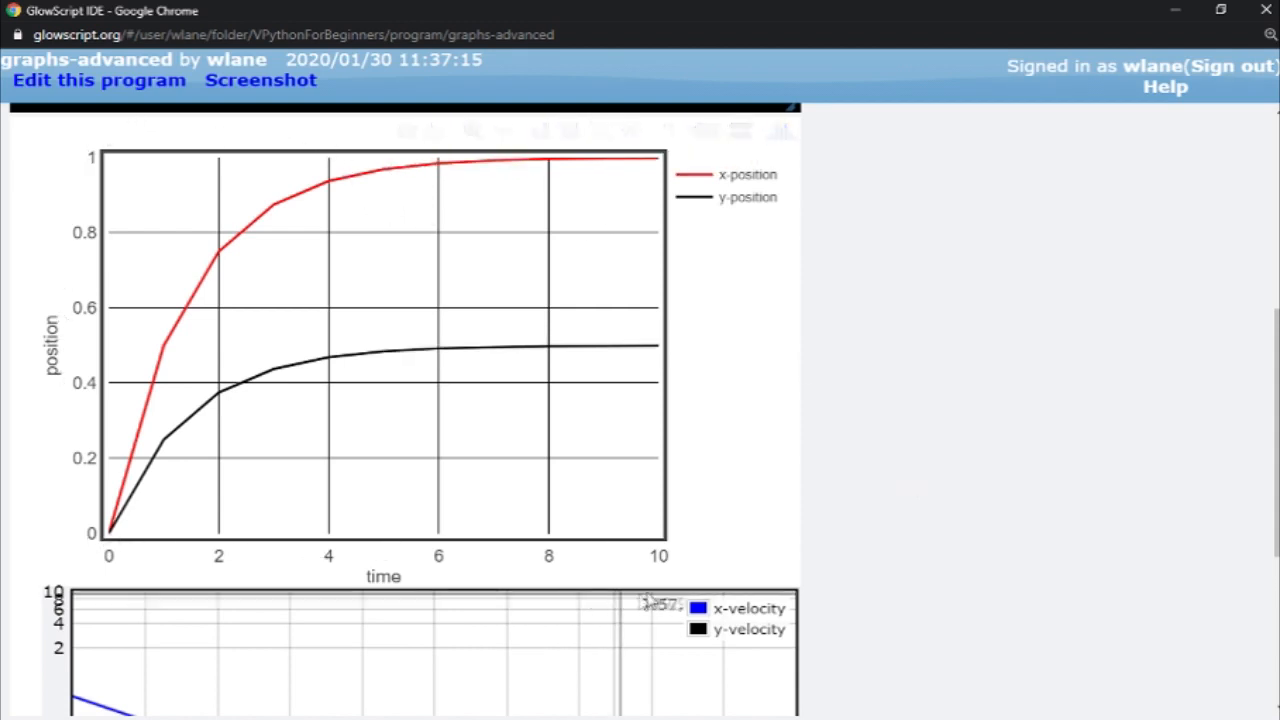
mouse_move(748, 367)
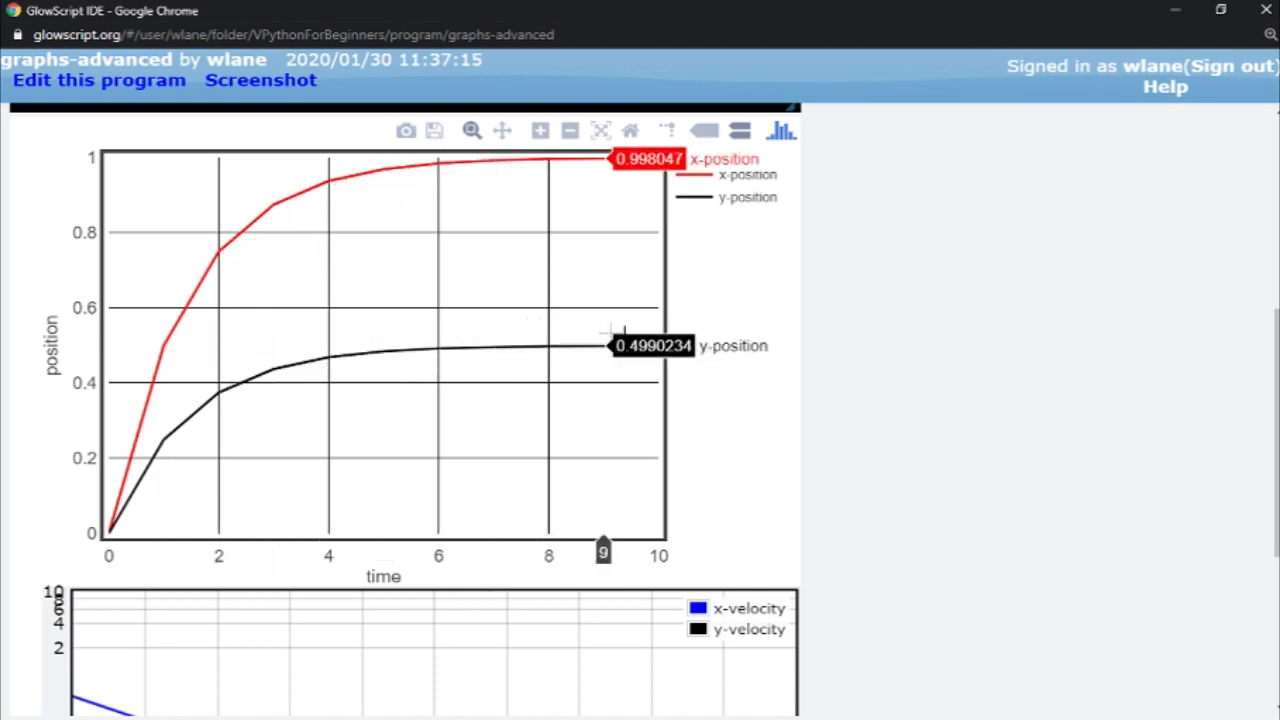
mouse_move(925, 382)
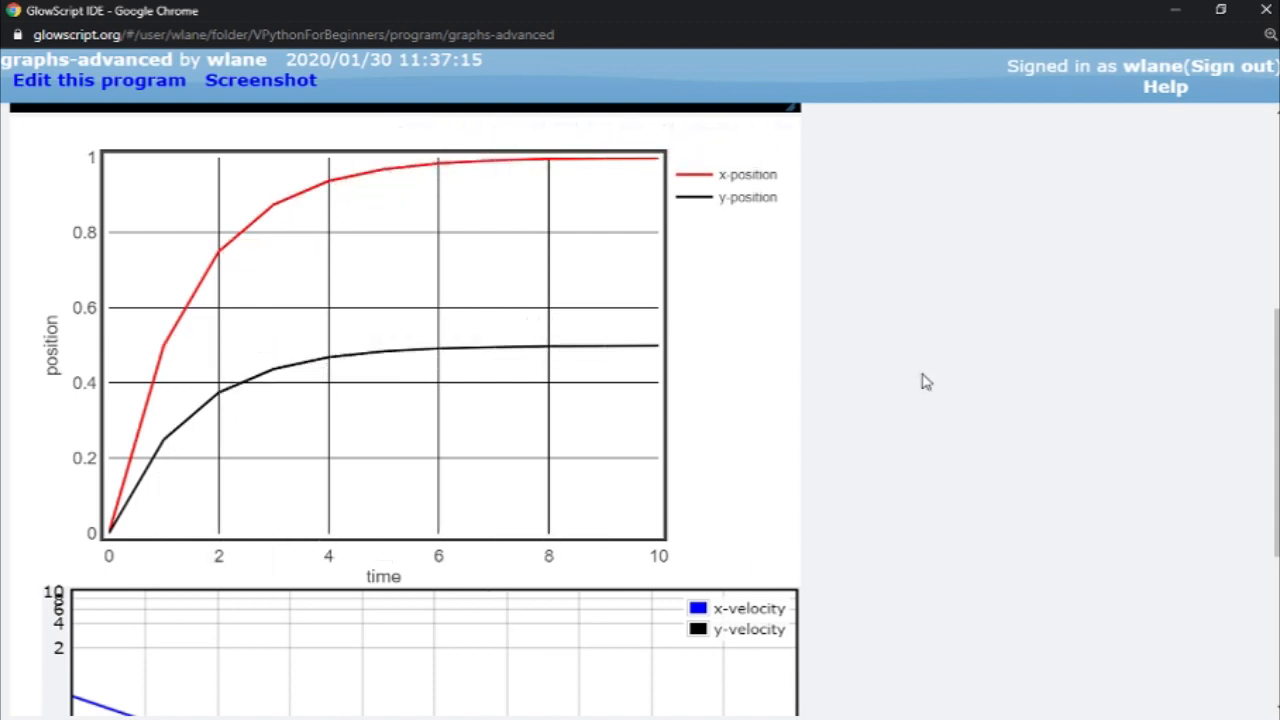
Rerun to inspect the titled position graph with its fixed axes, then return to the code.
click(98, 80)
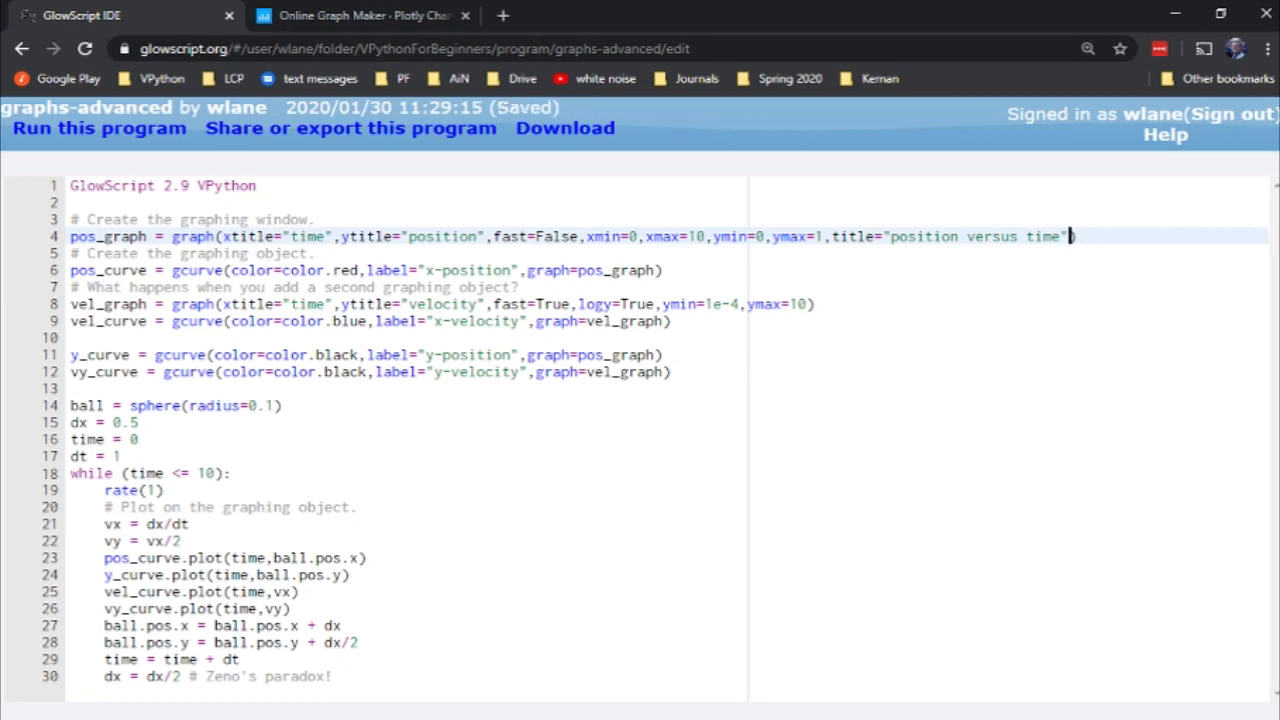
click(99, 128)
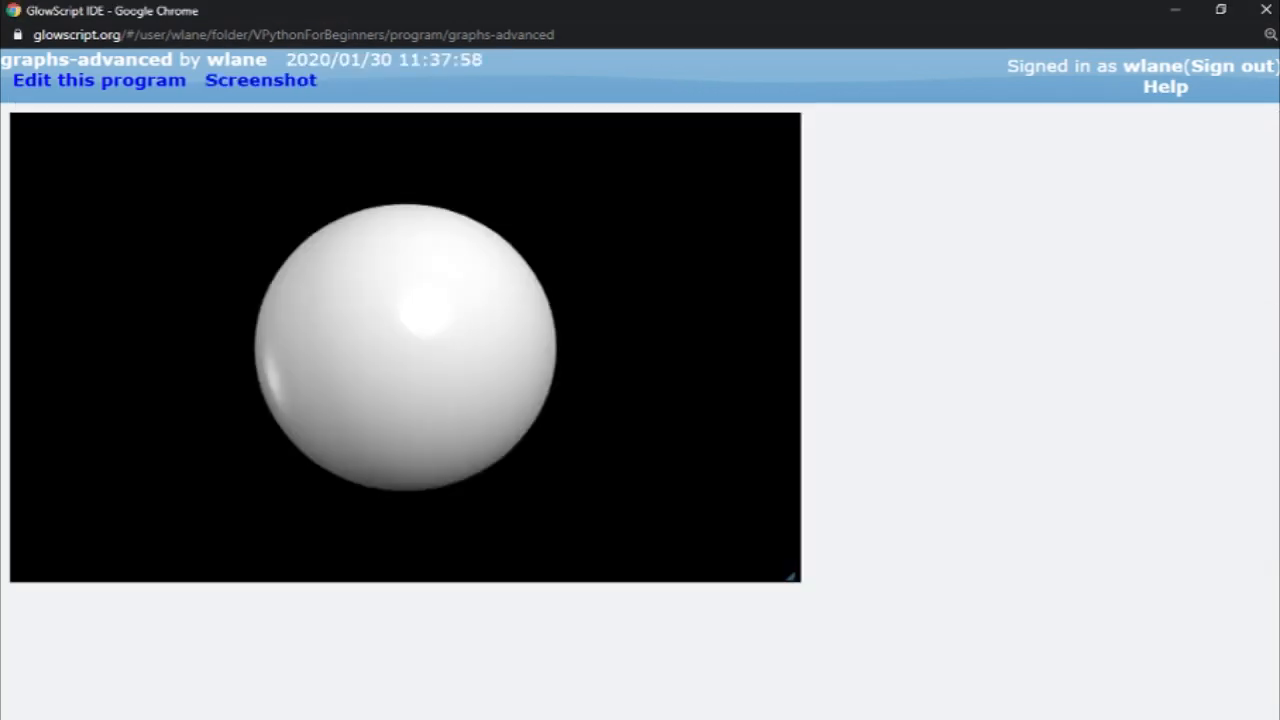
scroll(down, 3)
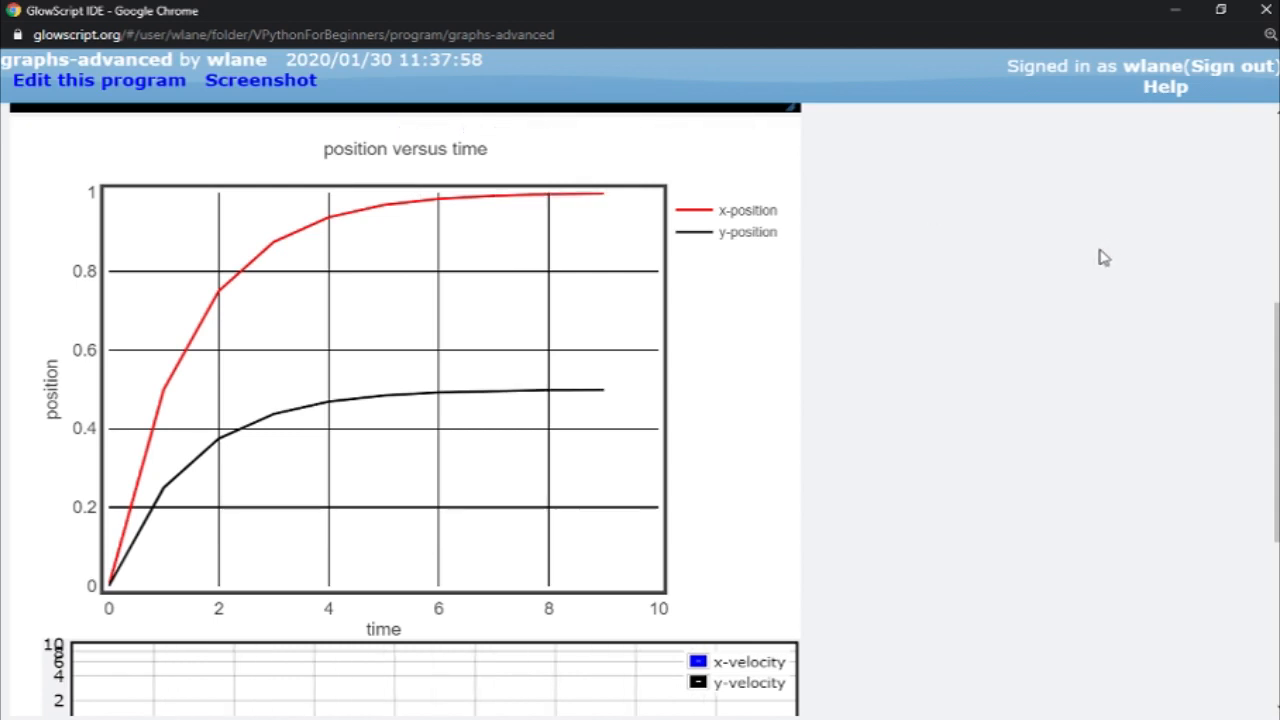
click(99, 80)
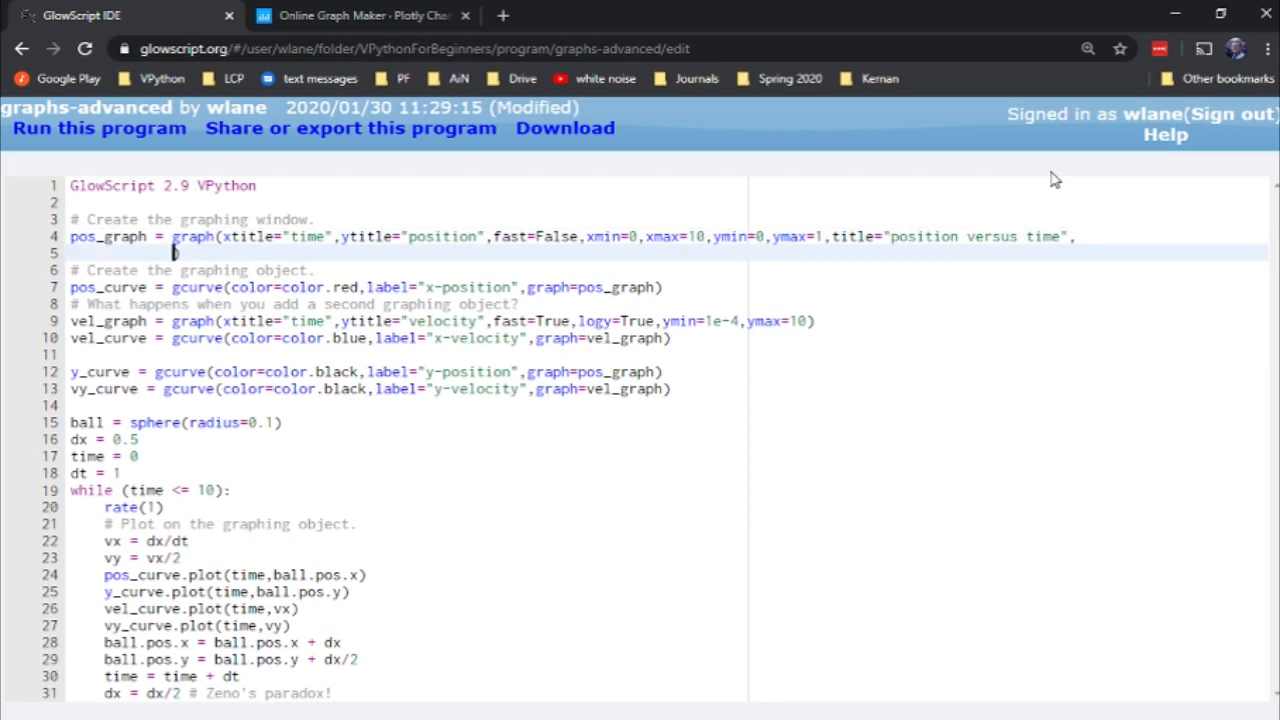
Set pos_graph background=color.yellow and foreground=color.green and rerun to see the yellow plot with green gridlines.
text(ba))
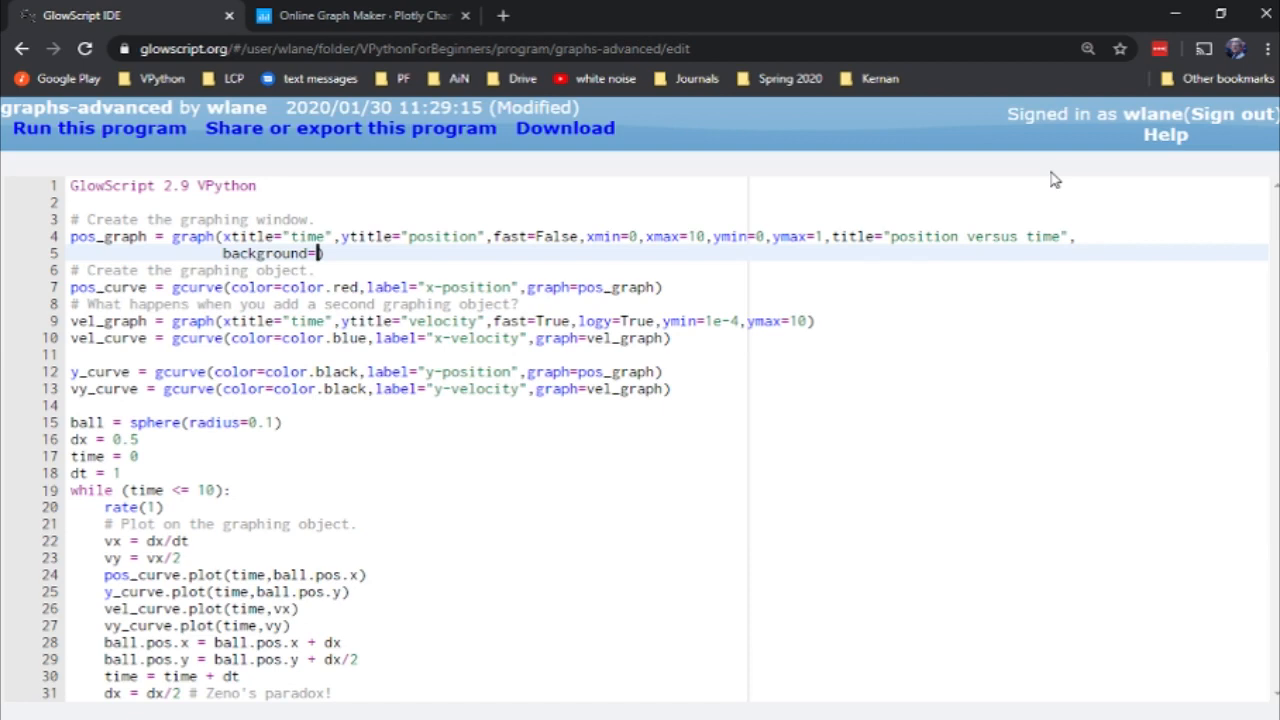
text(color)
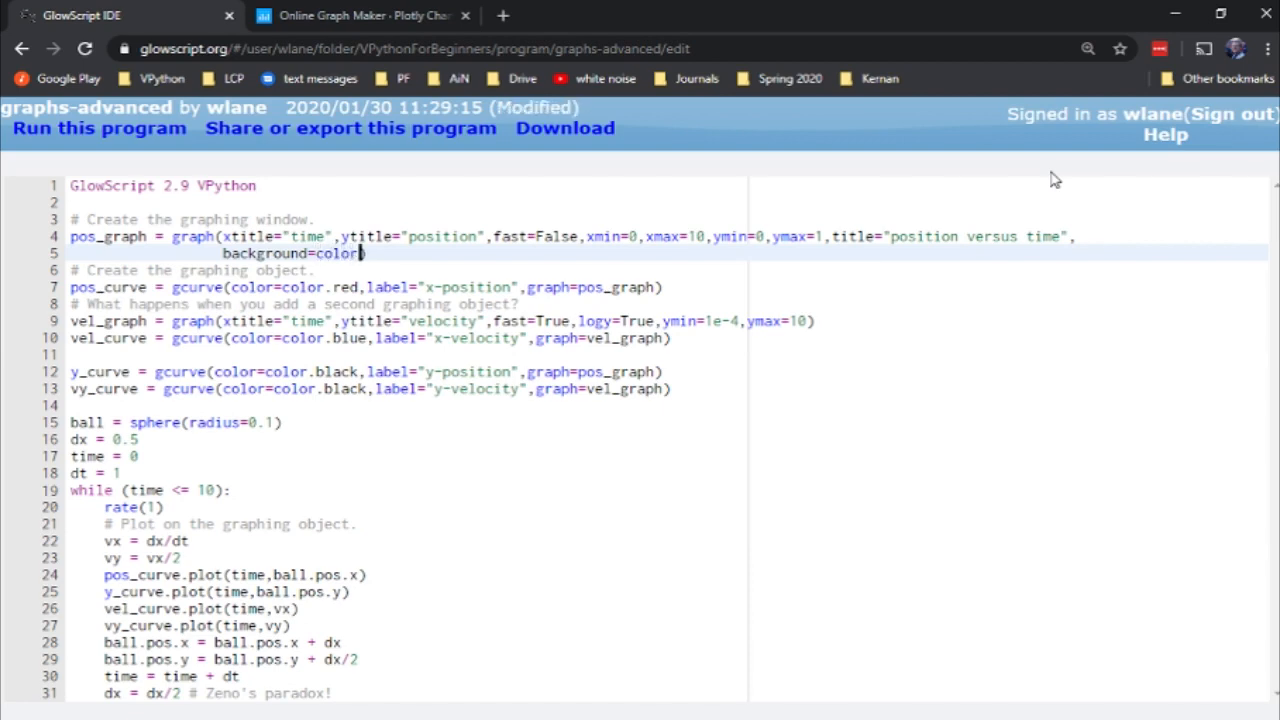
text(yellow,)
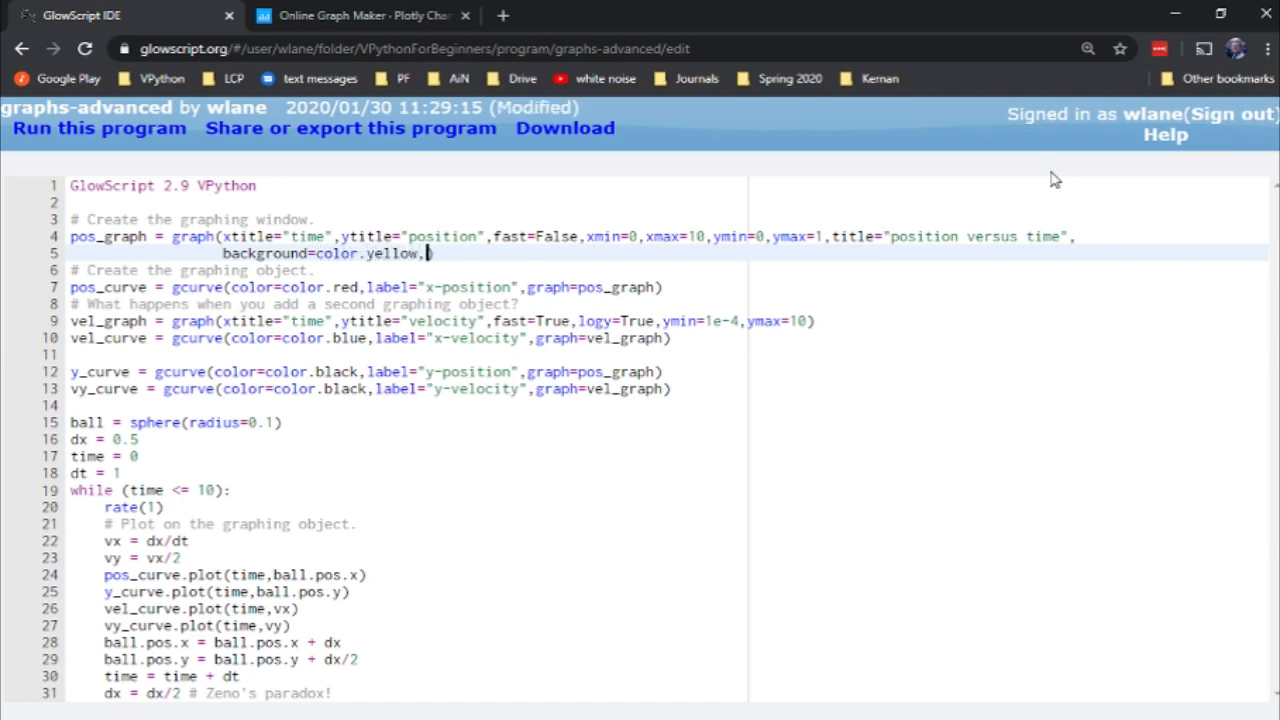
text(fo)
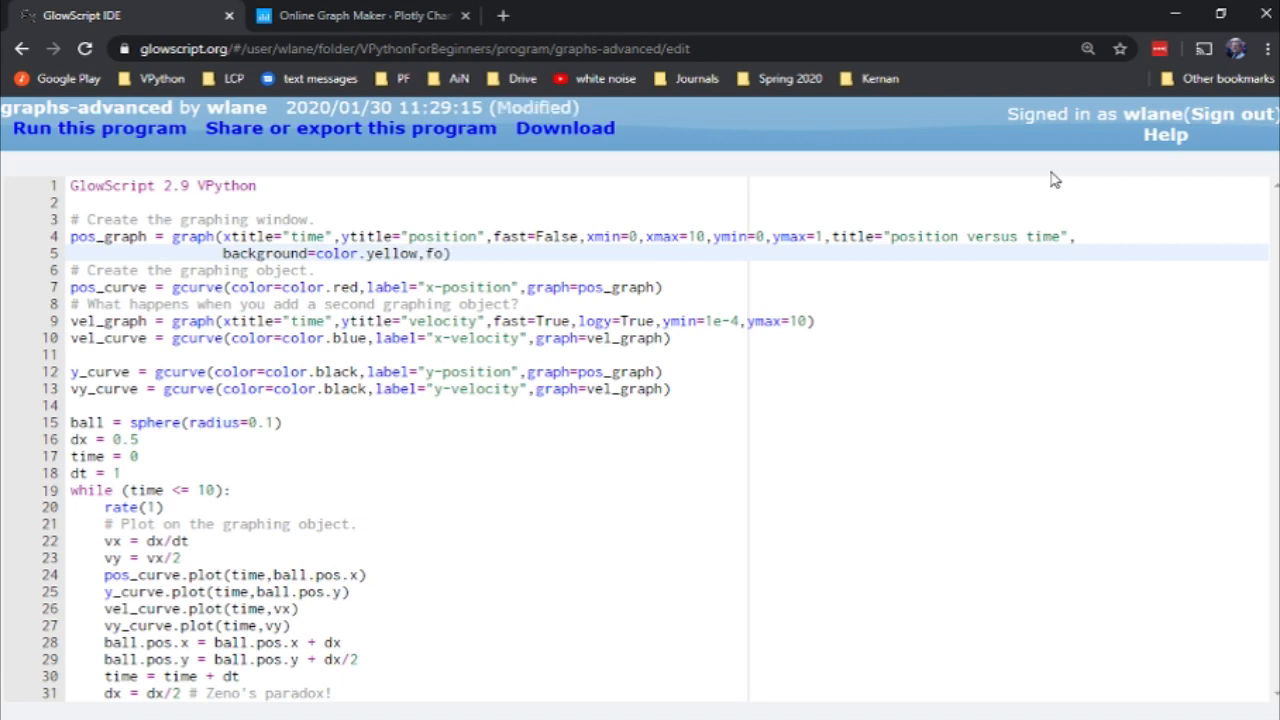
text(,foreground=color.)
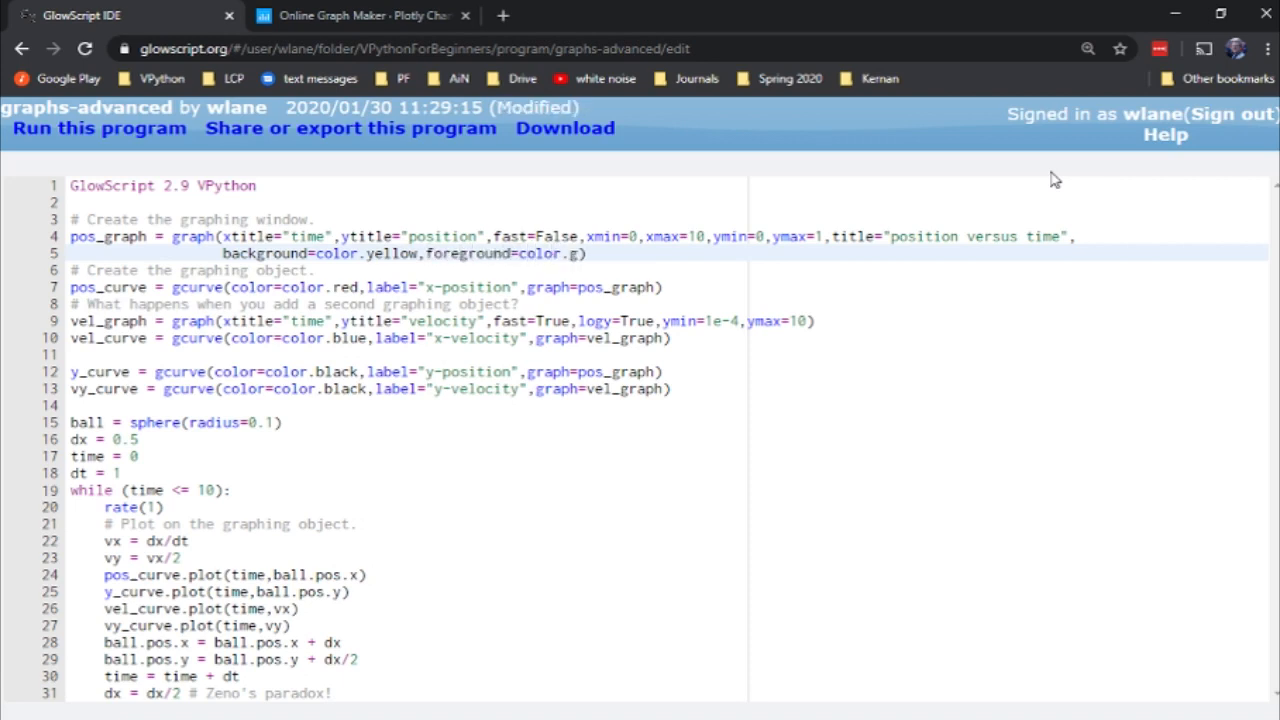
text(green)
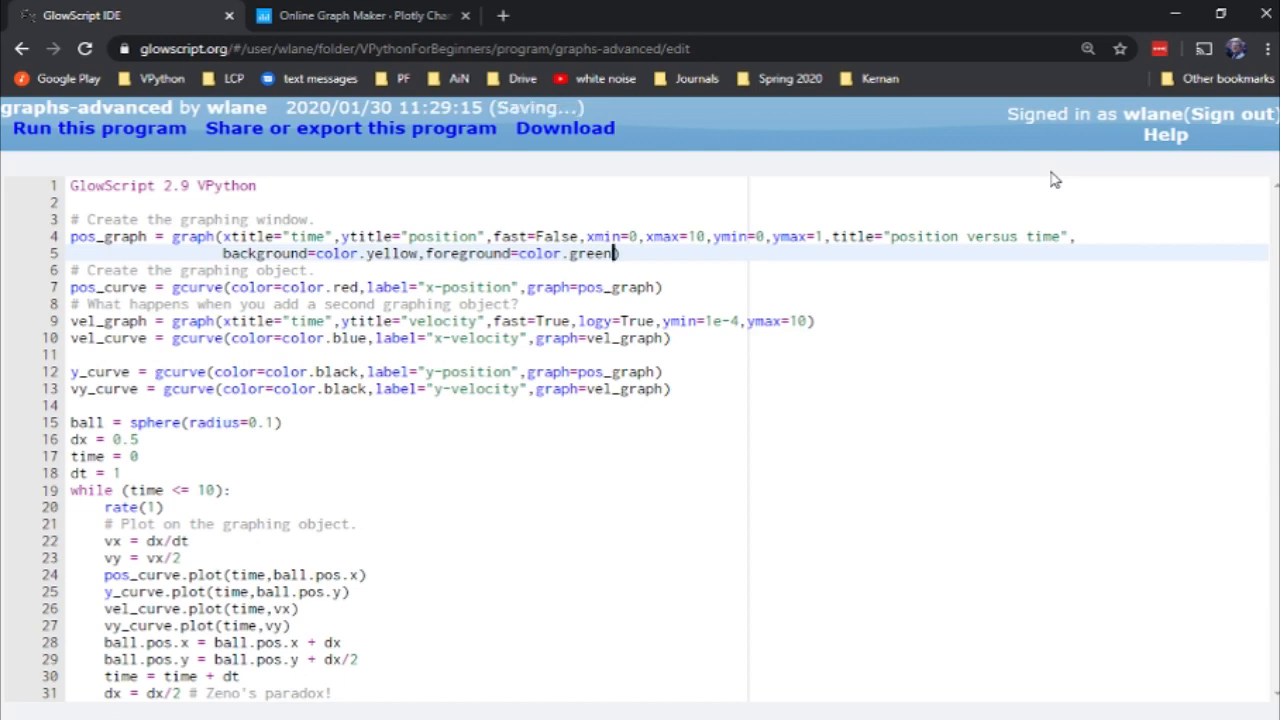
click(98, 128)
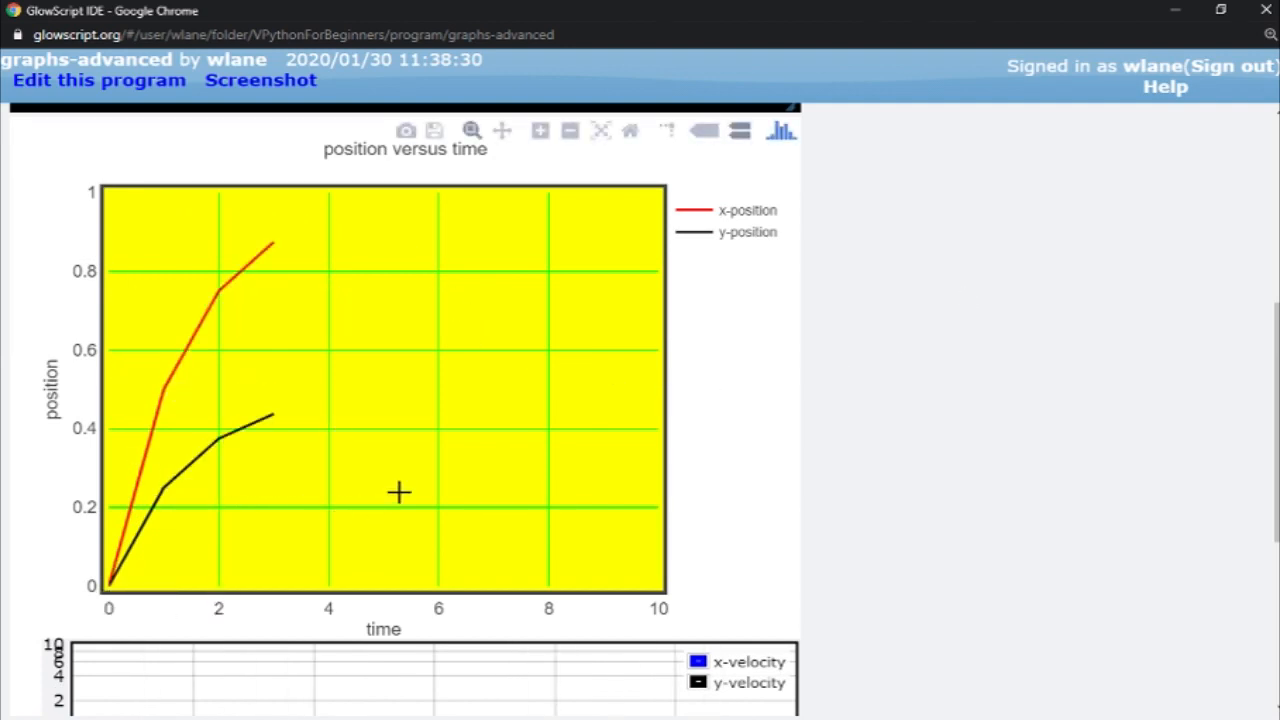
mouse_move(405, 492)
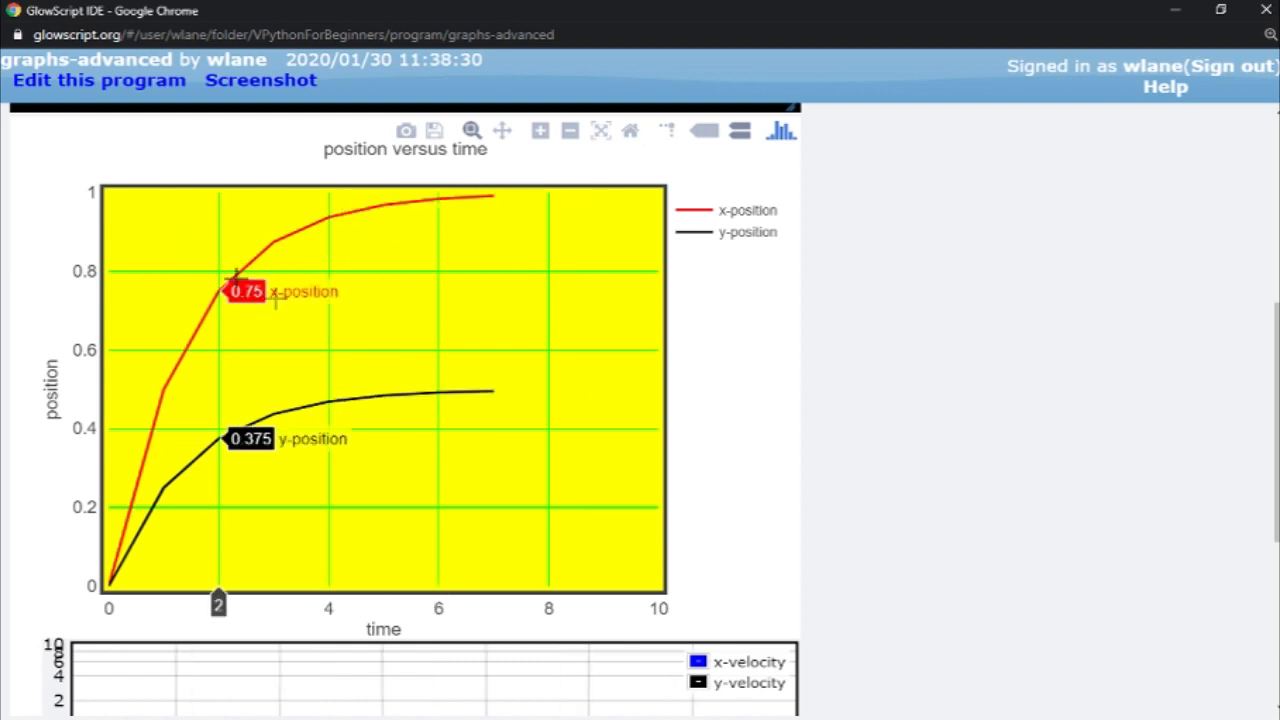
mouse_move(1057, 450)
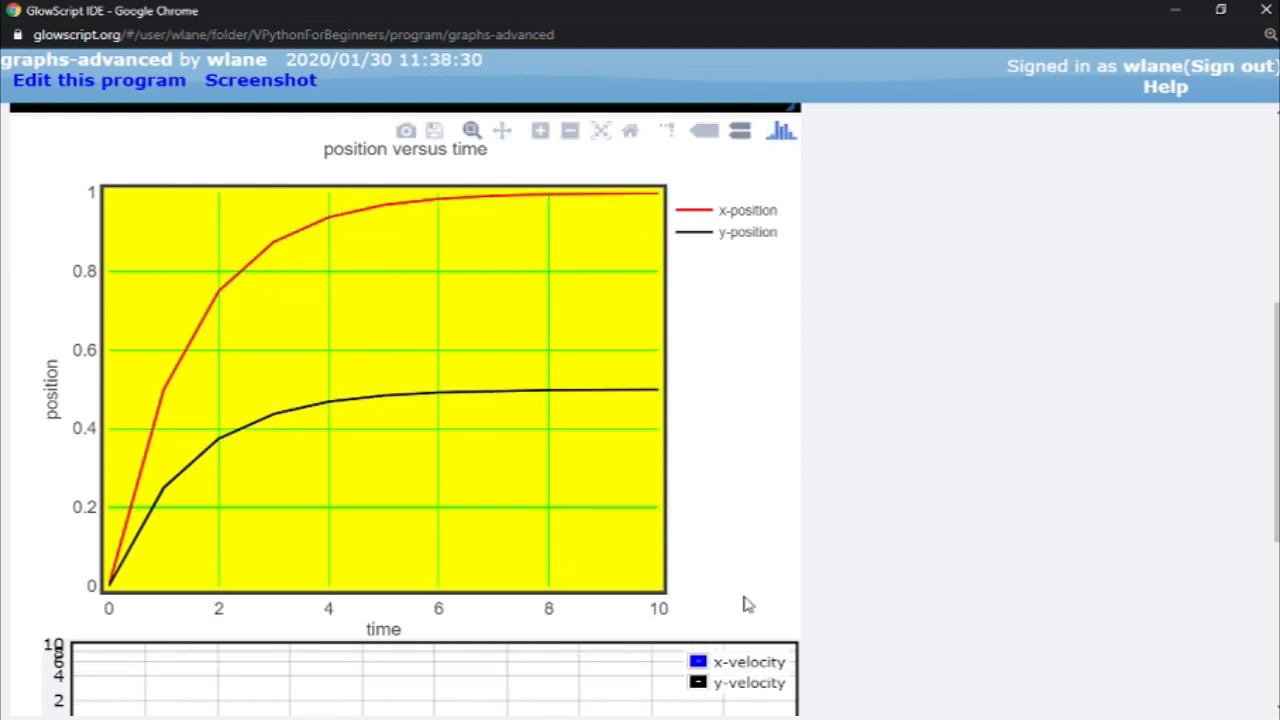
mouse_move(911, 517)
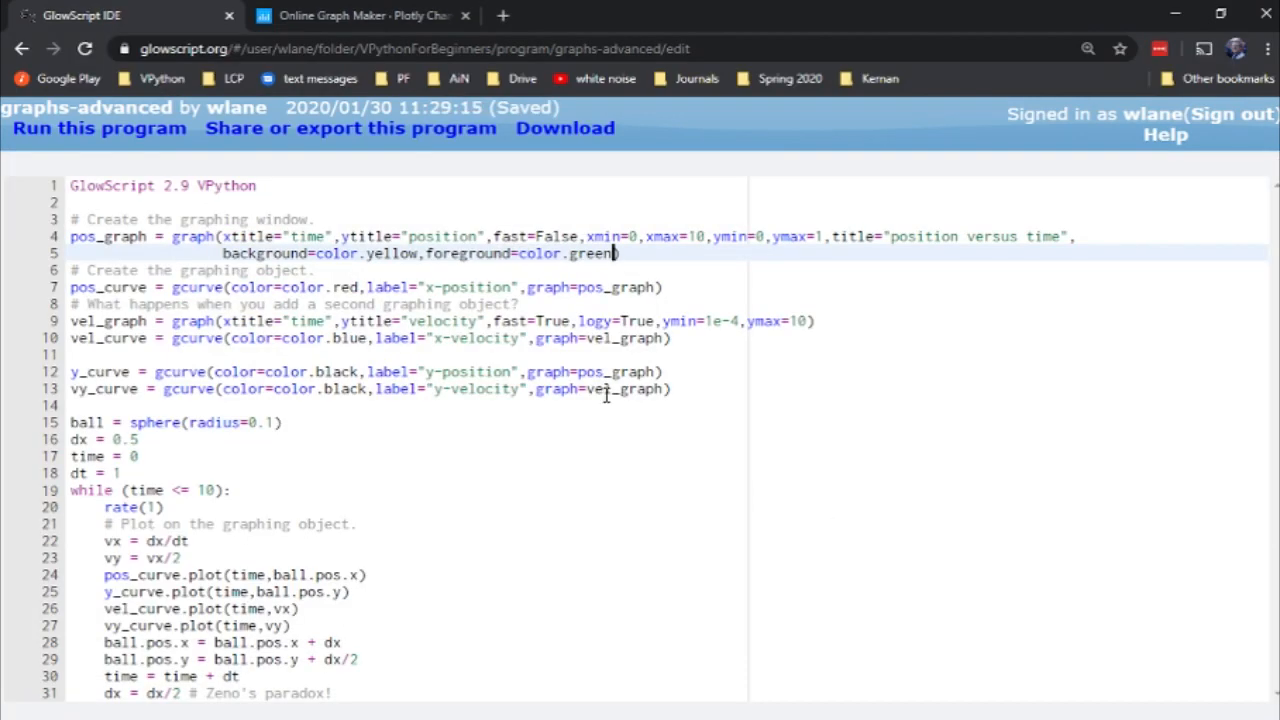
Add width=30,height=40 to pos_graph and the velocity curve, rerun and hit an error.
text(,width=)
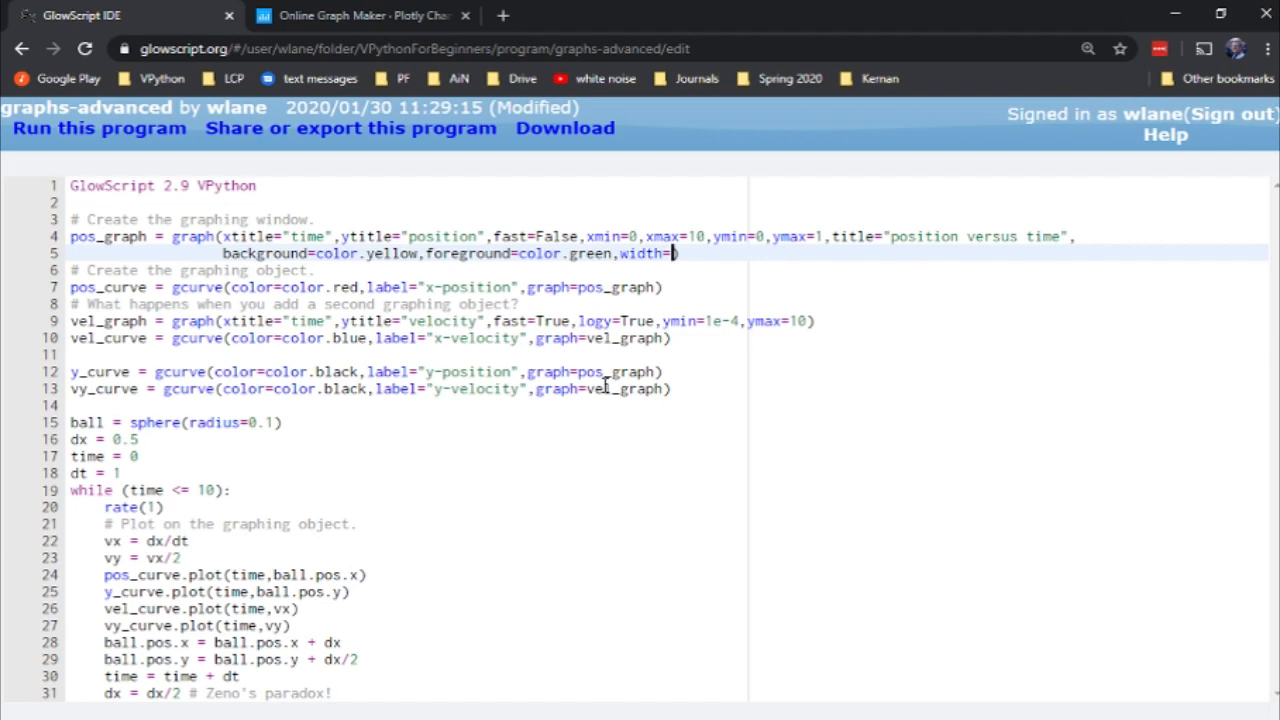
text(30,height=40)
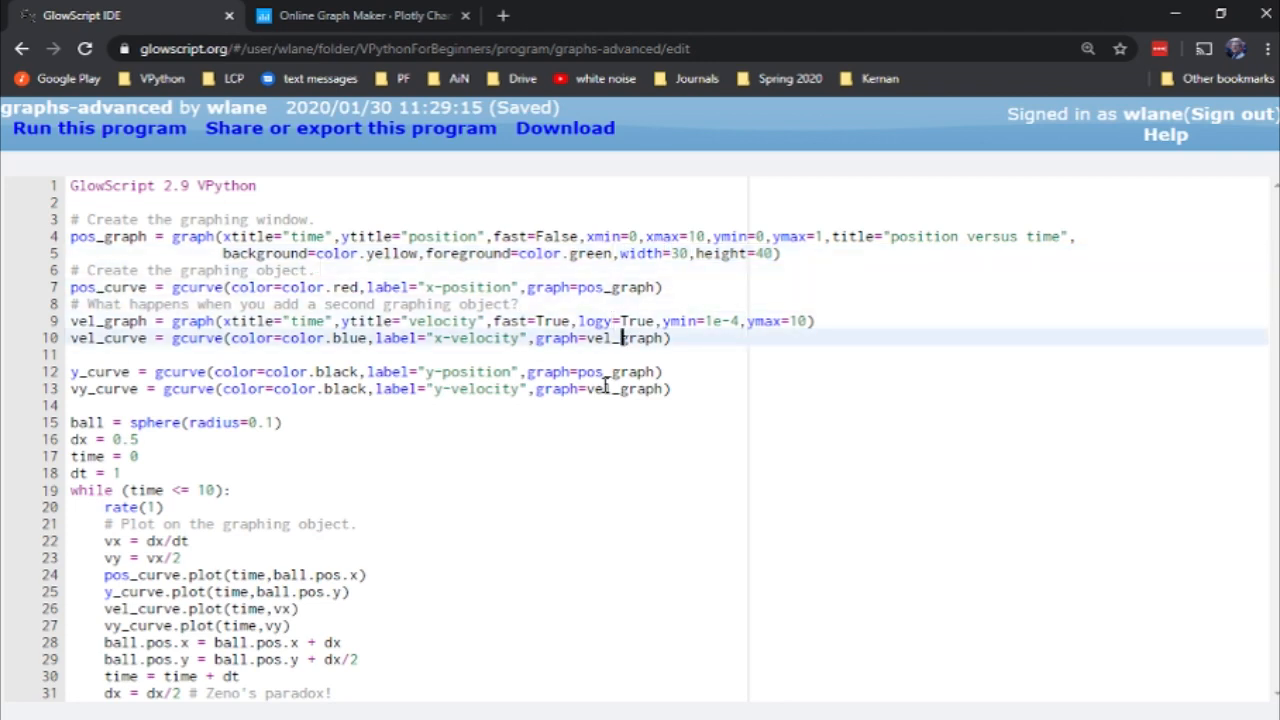
text(,width=30,height=40)
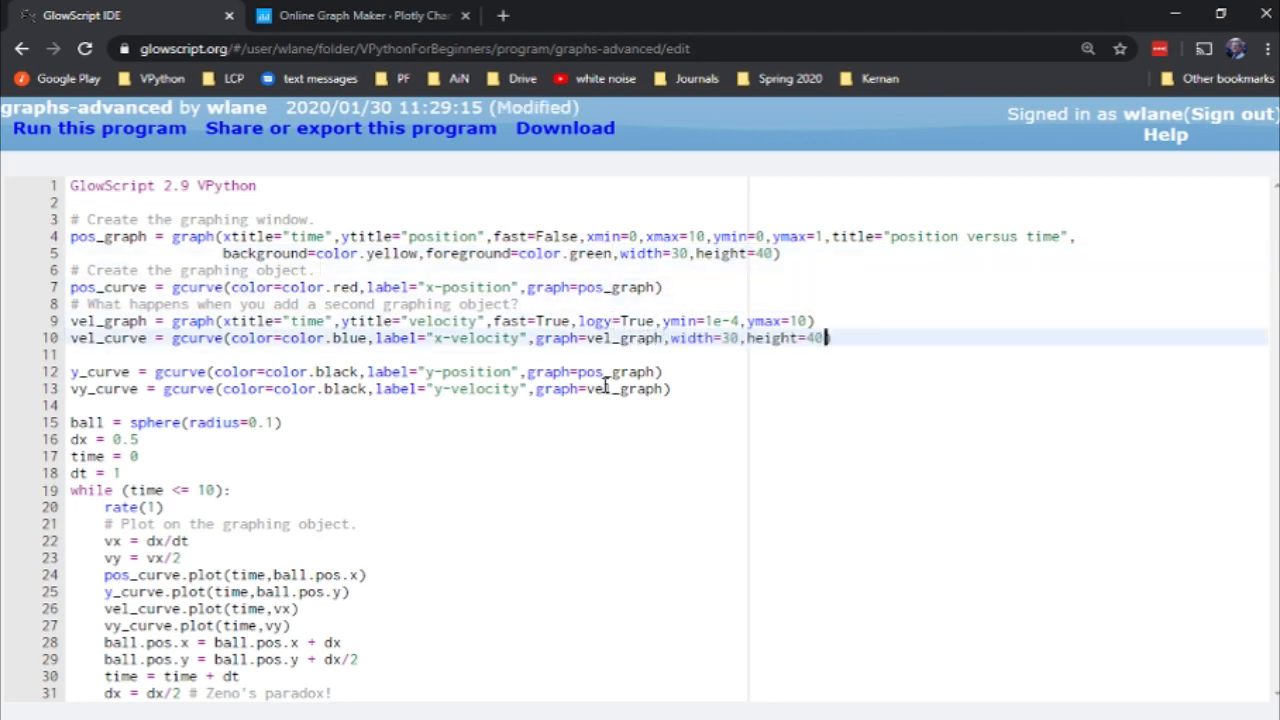
click(99, 127)
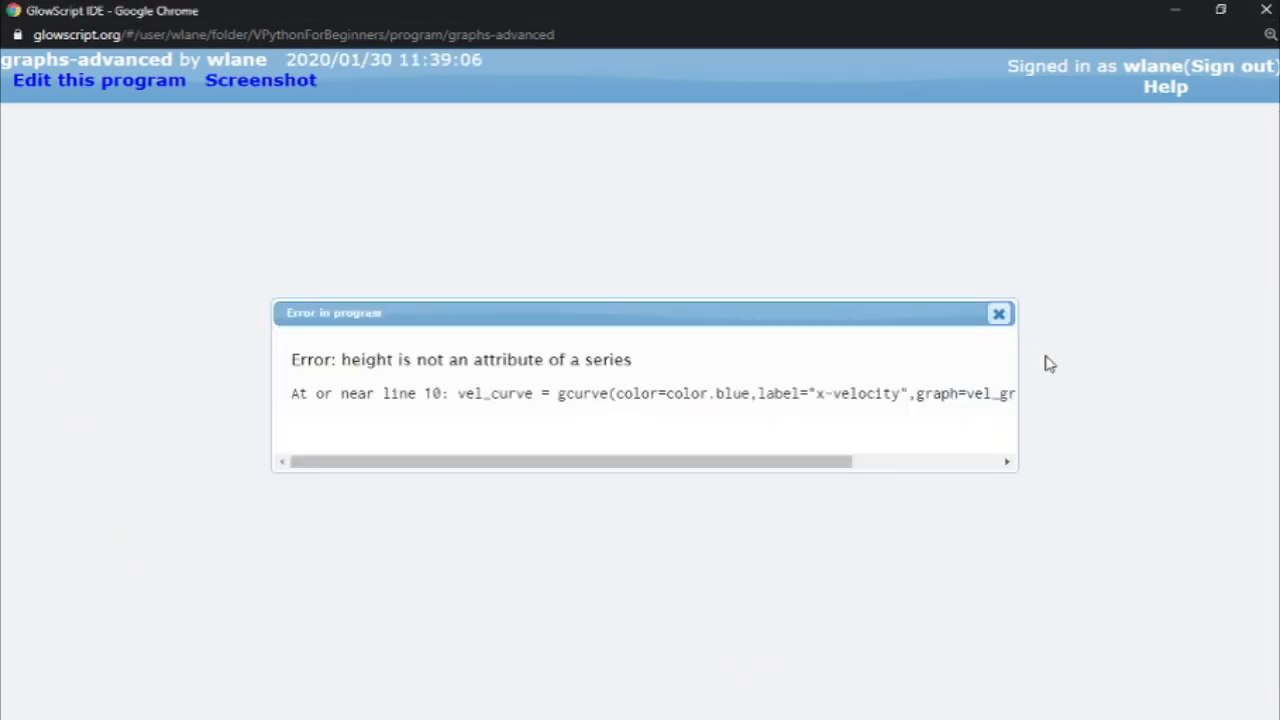
click(998, 313)
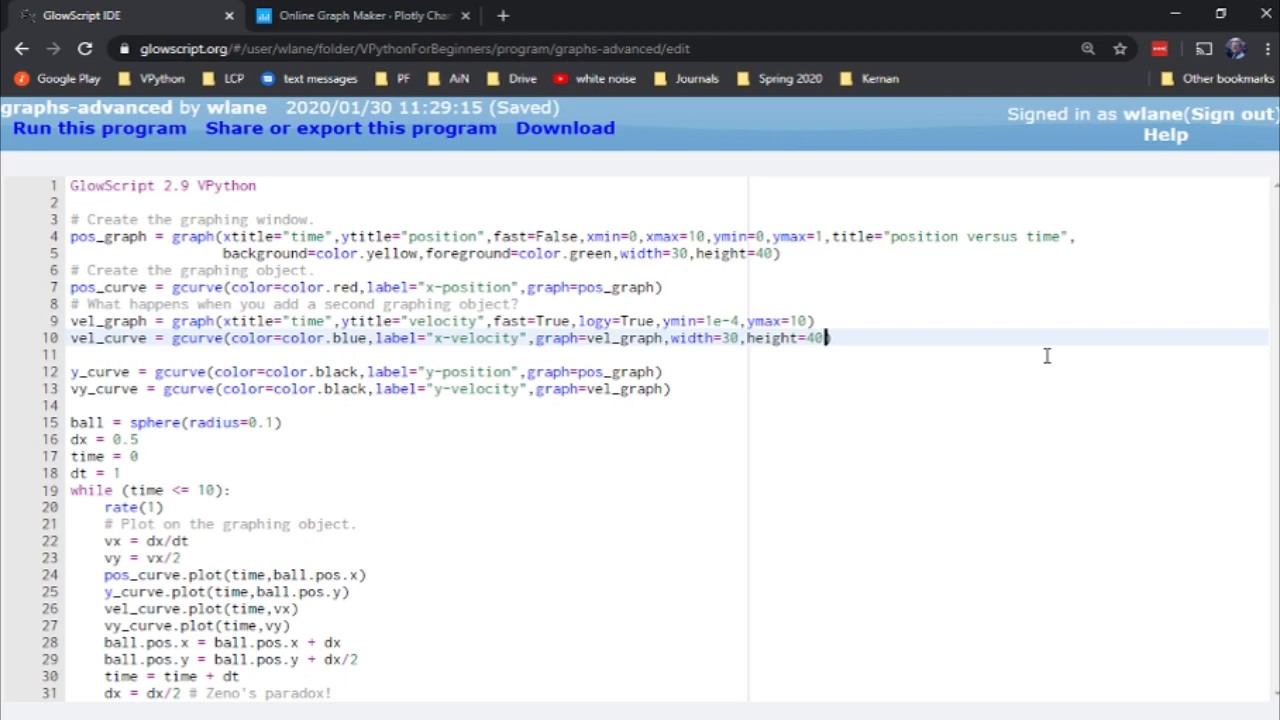
Move width=30,height=40 from vel_curve onto vel_graph, rerun successfully and return to the code.
drag(828, 338, 666, 338)
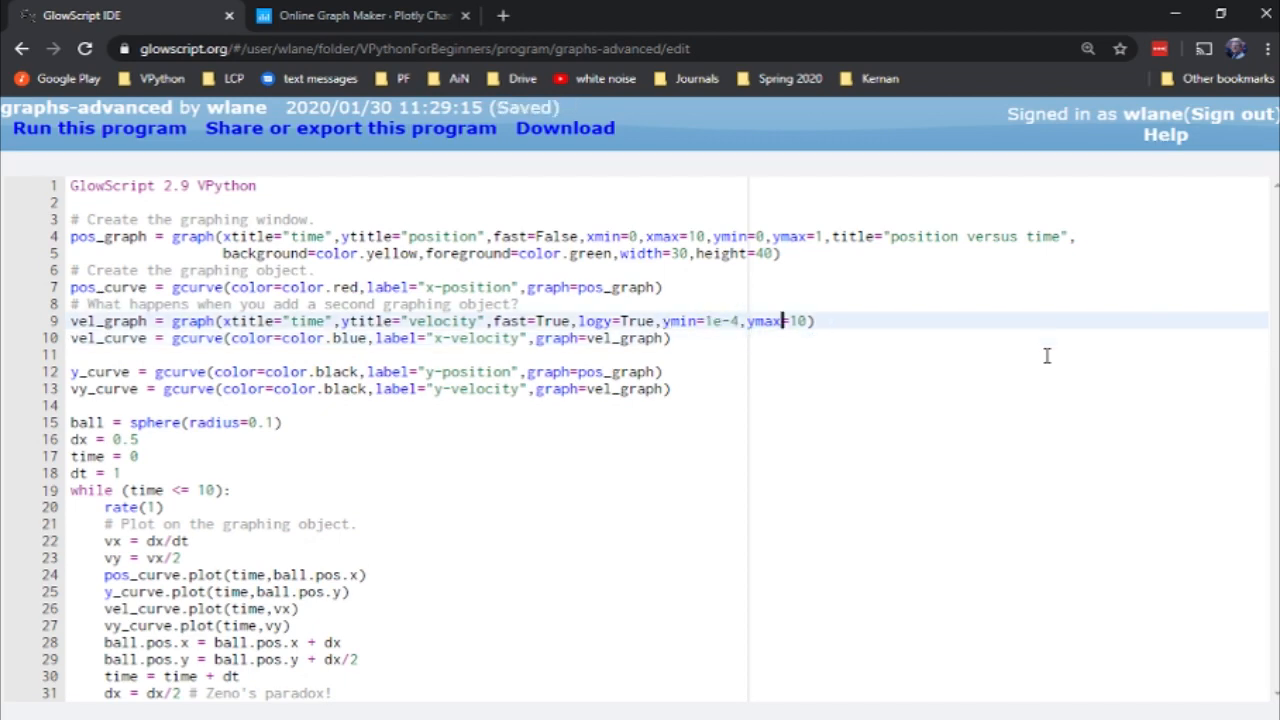
text(,width=30,height=40)
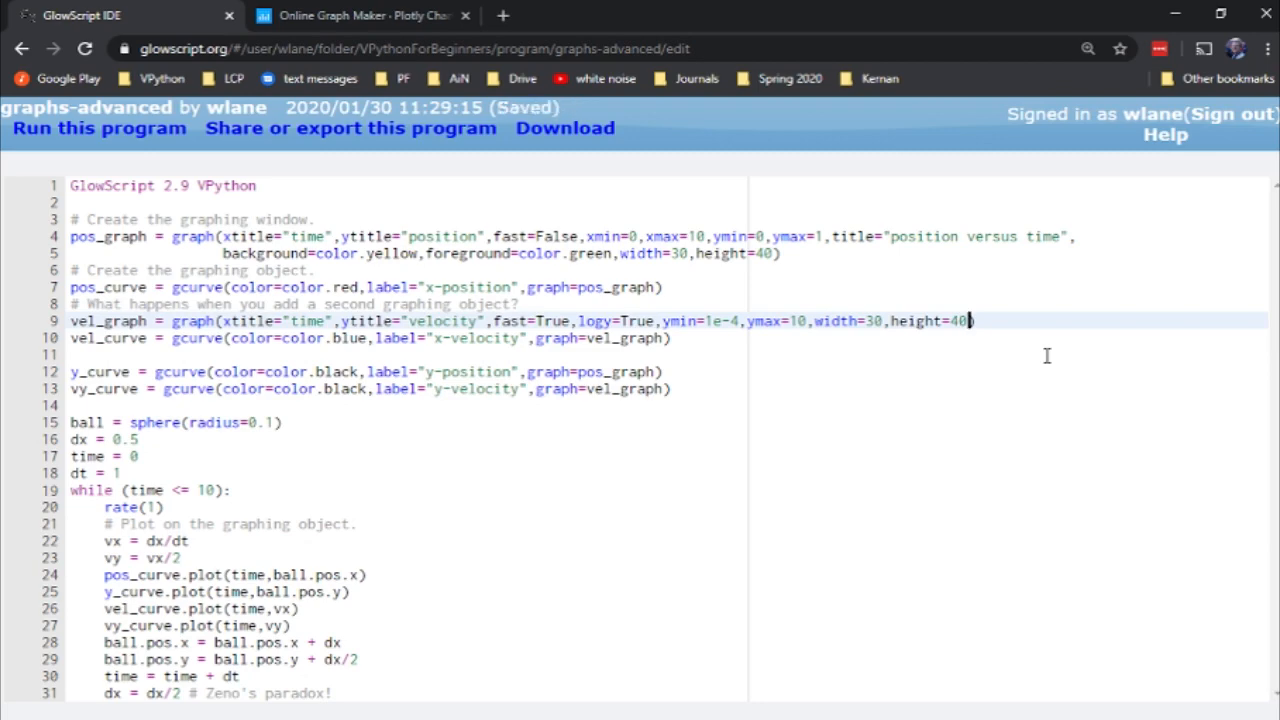
click(98, 128)
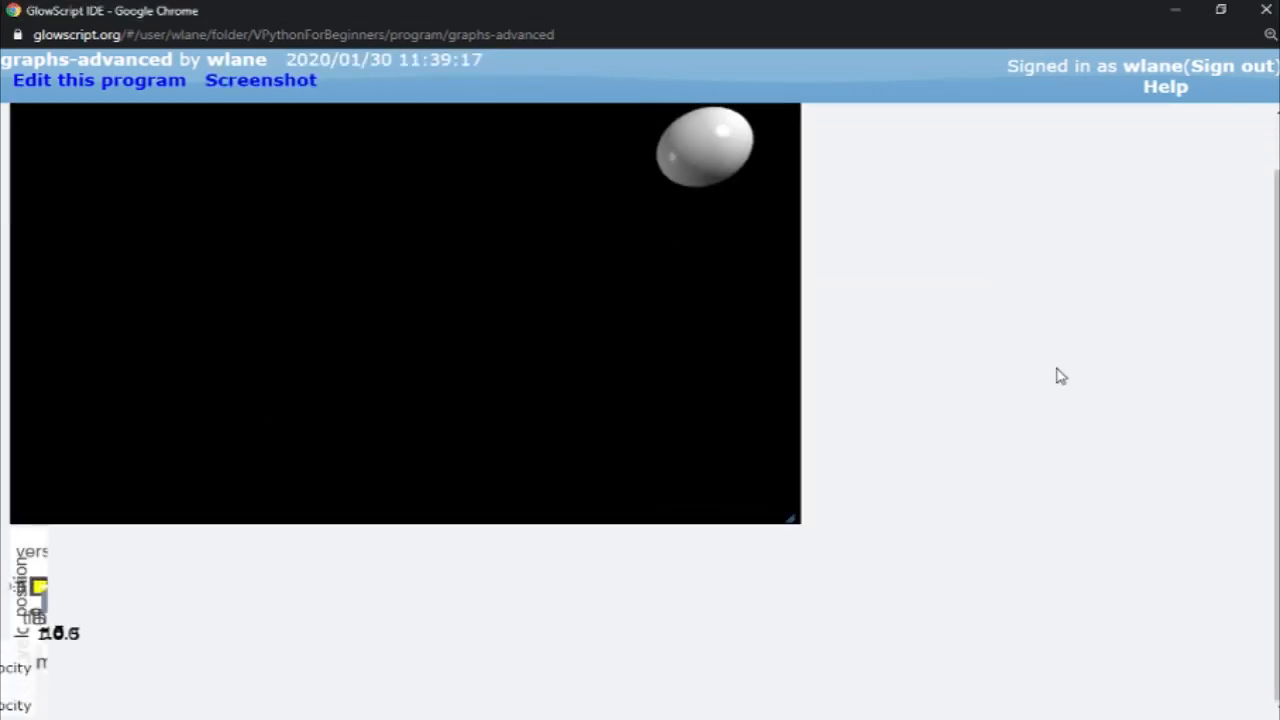
click(98, 80)
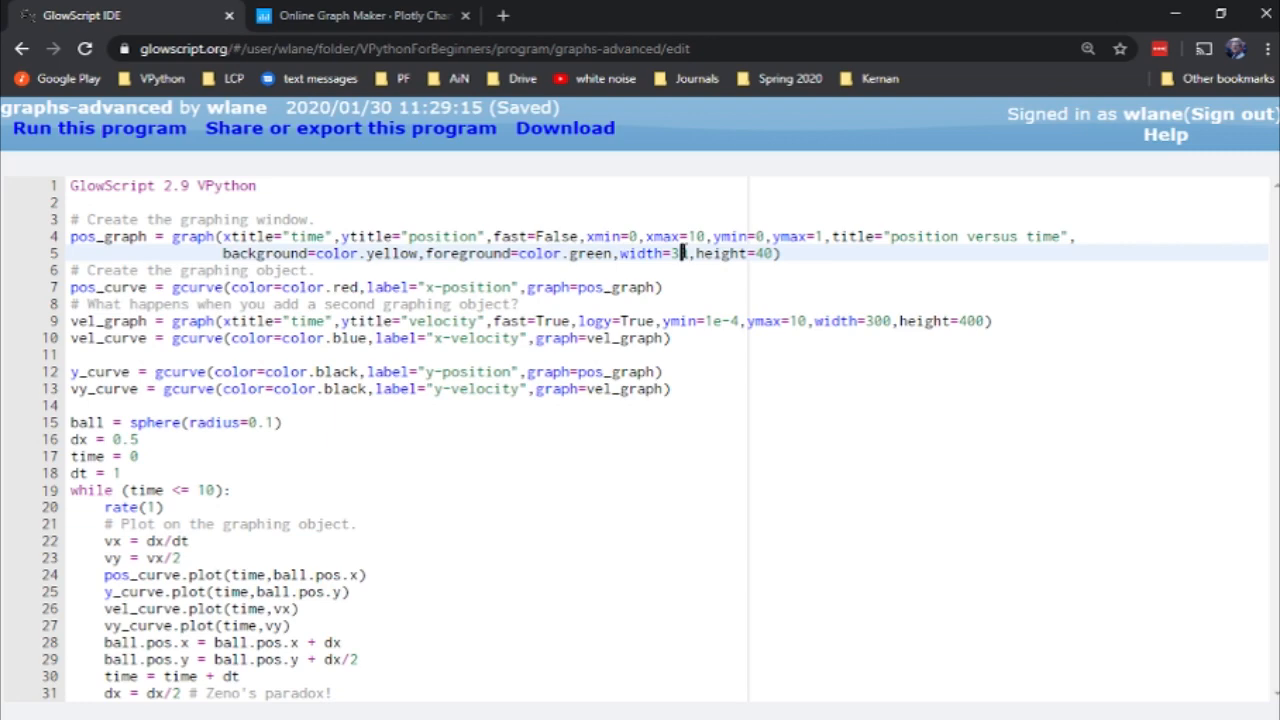
Enlarge pos_graph to width=300,height=400, view both narrow resized graphs and return to the code.
text(00)
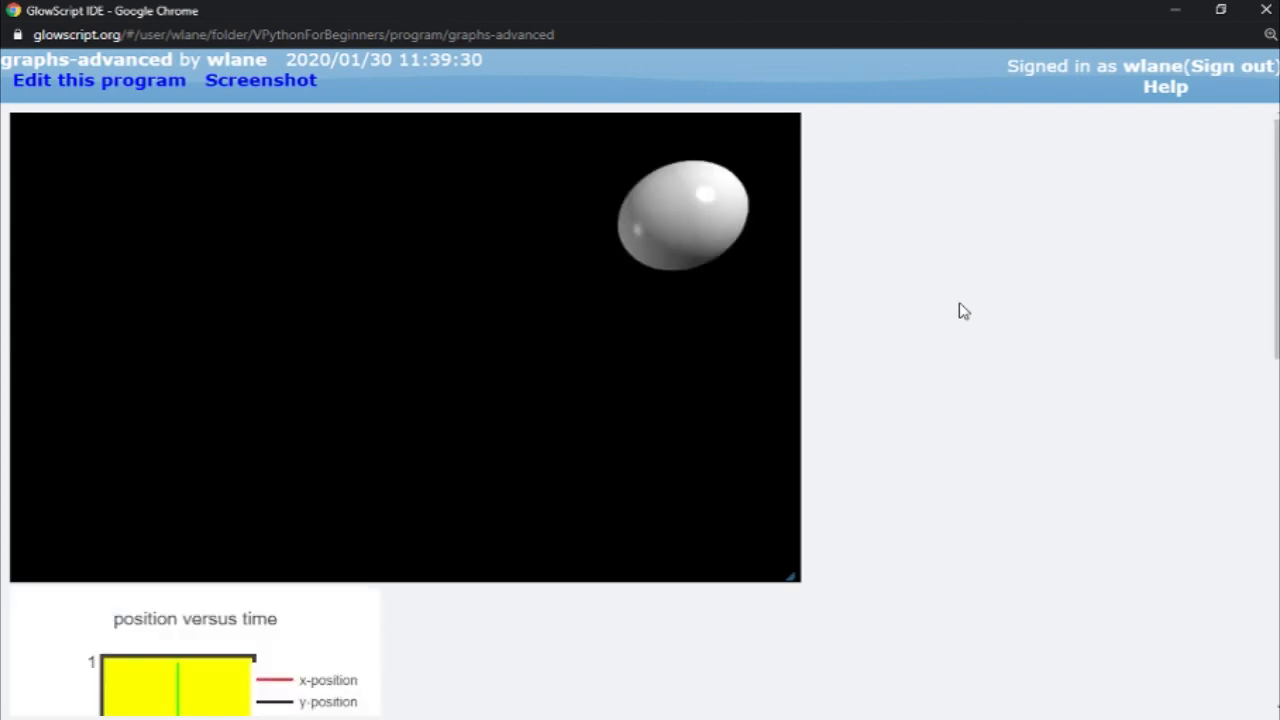
scroll(down, 3)
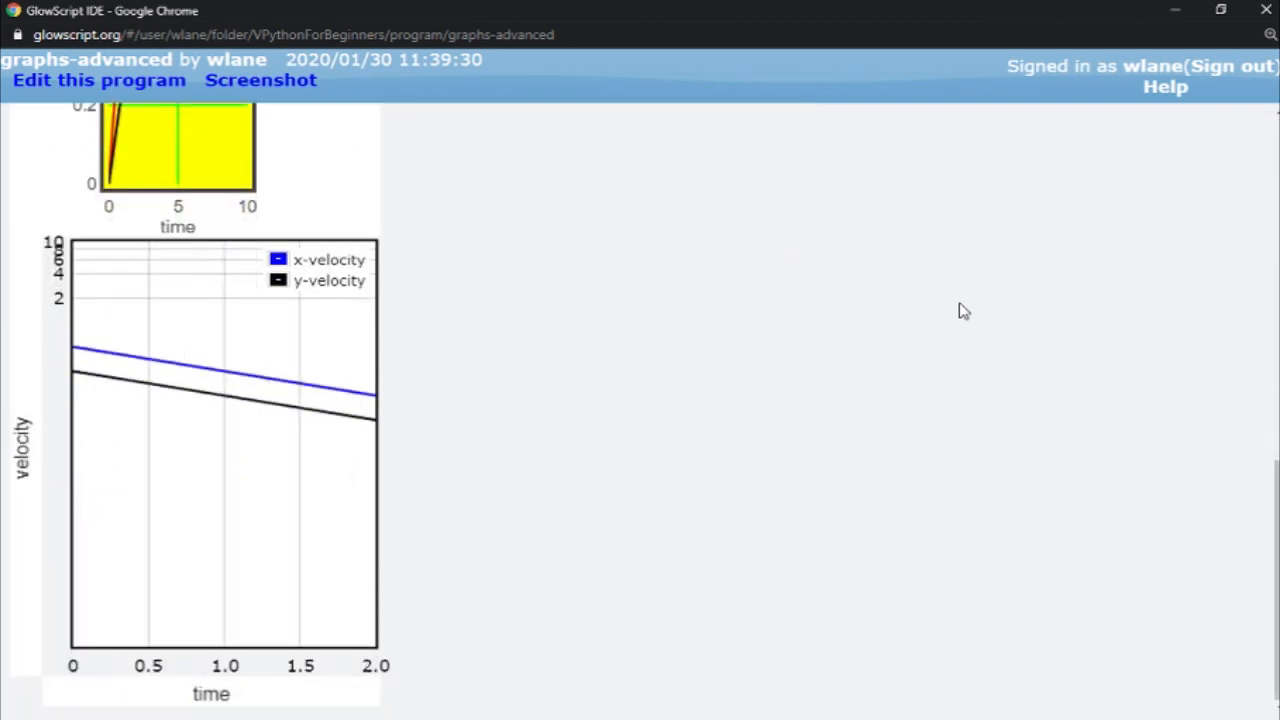
scroll(down, 3)
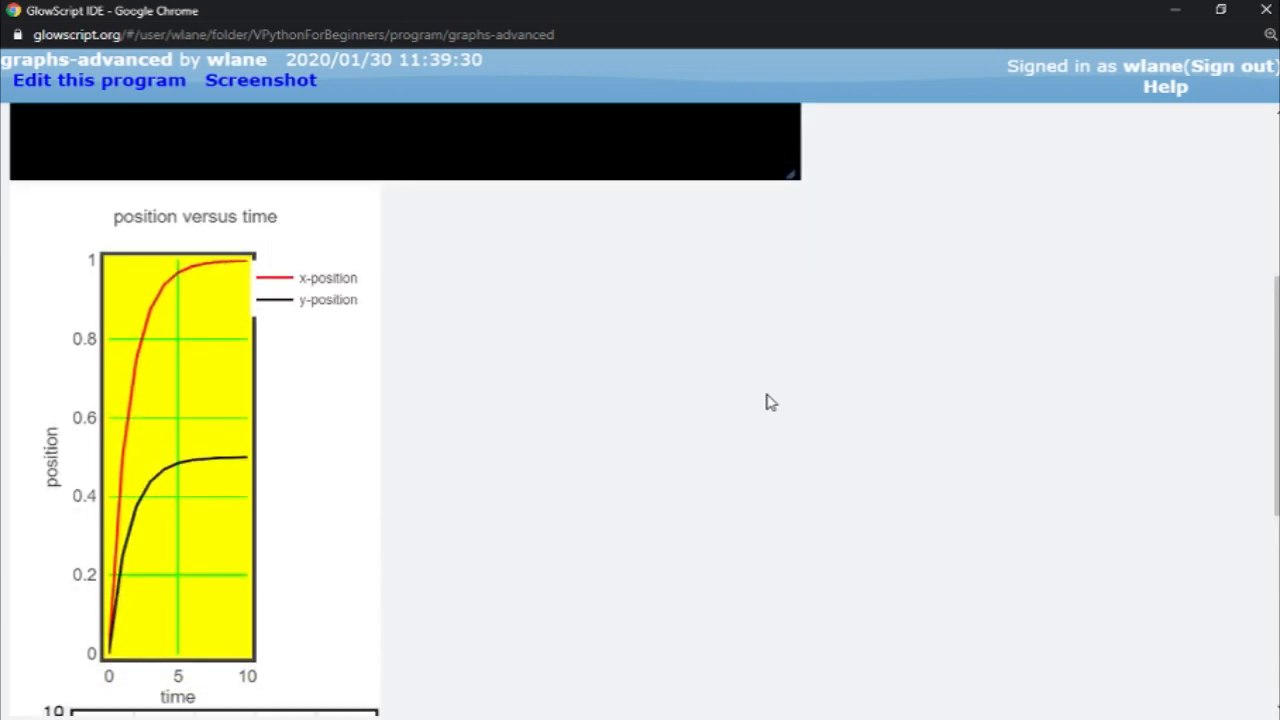
click(98, 80)
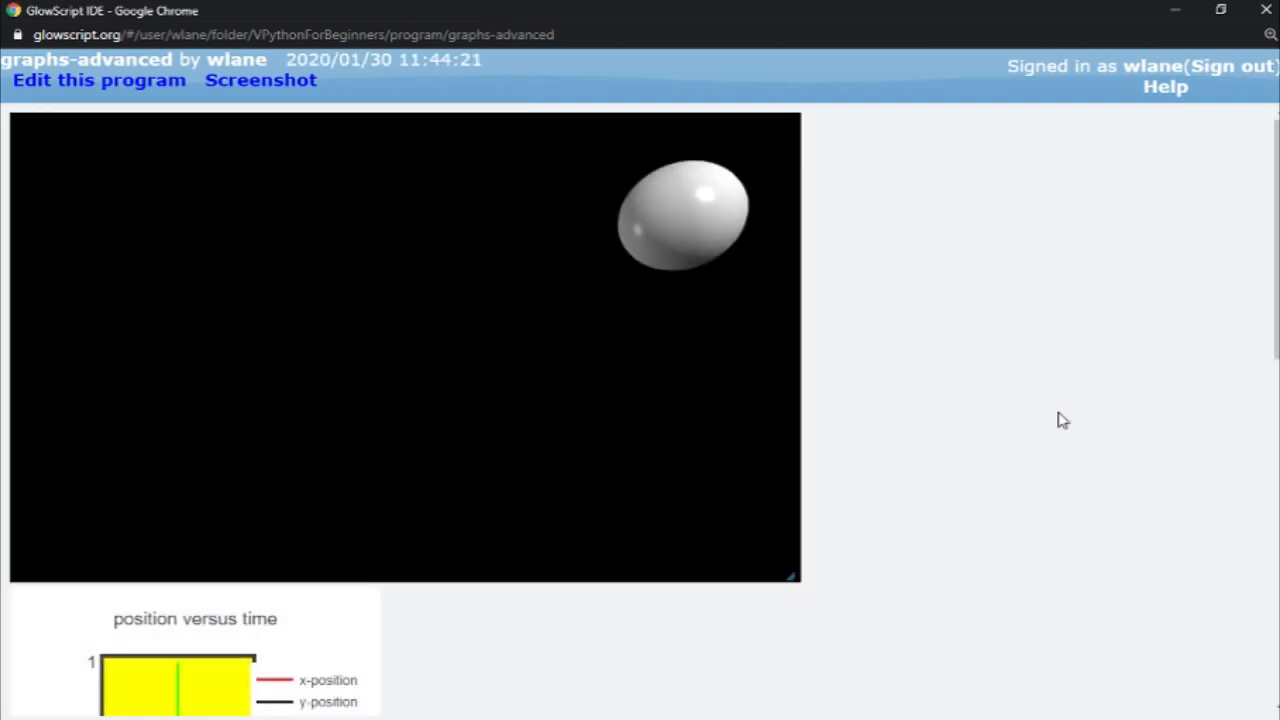
View the gray gvbars y-velocity bars on the log velocity graph, then return to the code.
scroll(down, 3)
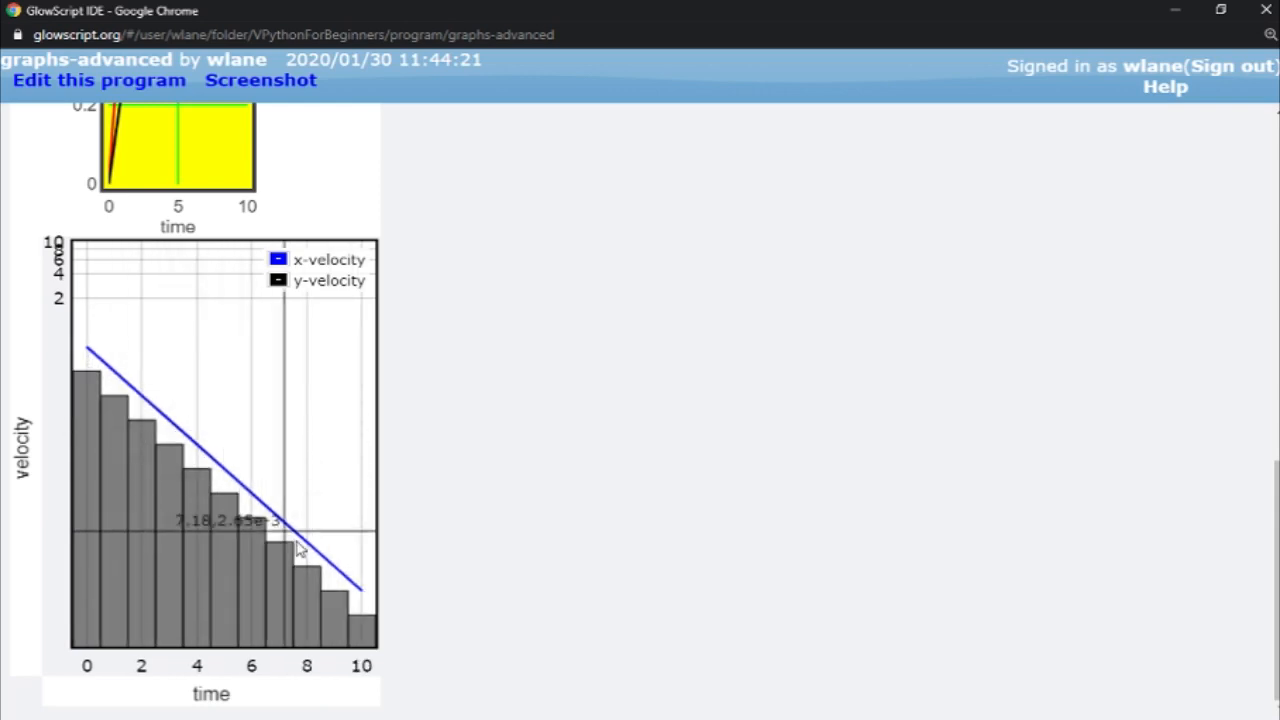
mouse_move(625, 590)
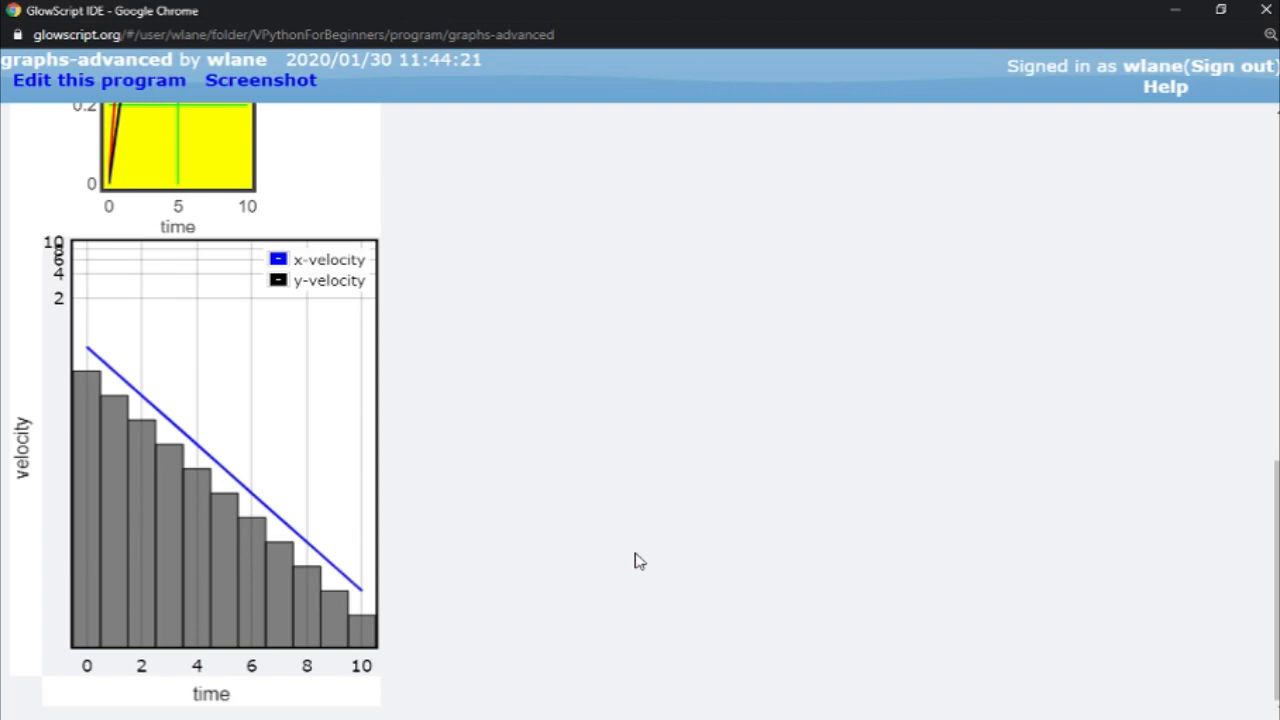
key(alt+tab)
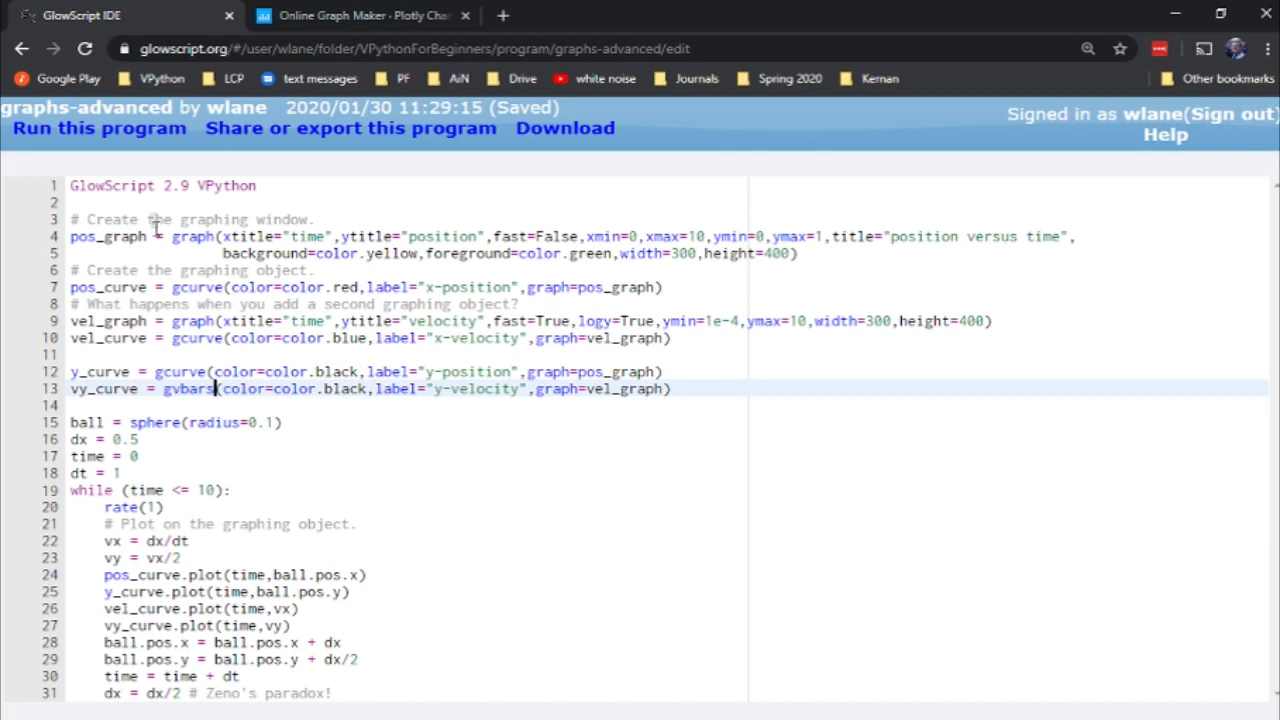
mouse_move(378, 508)
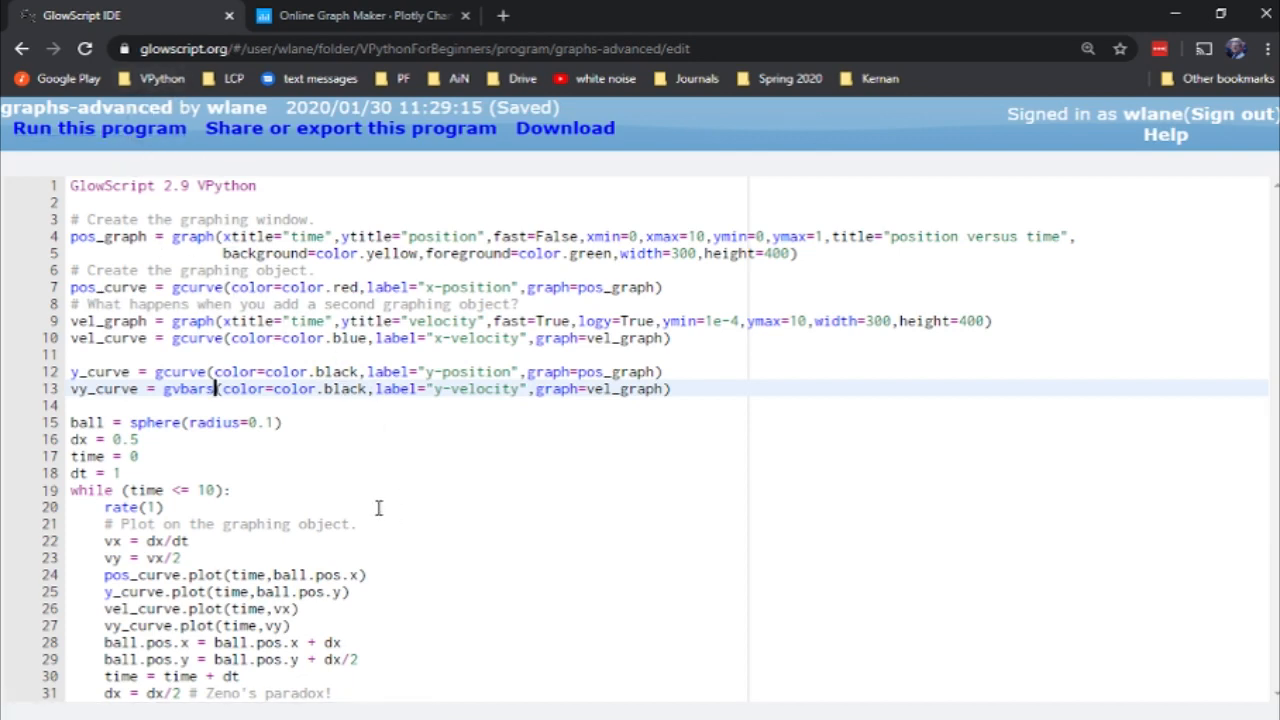